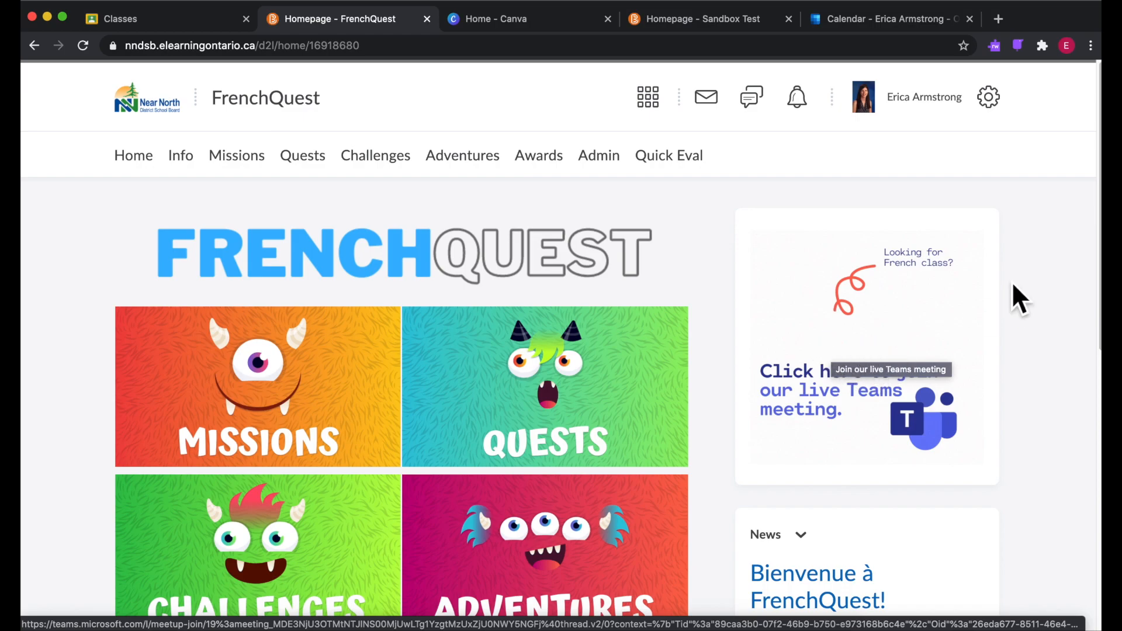
mouse_move(930, 337)
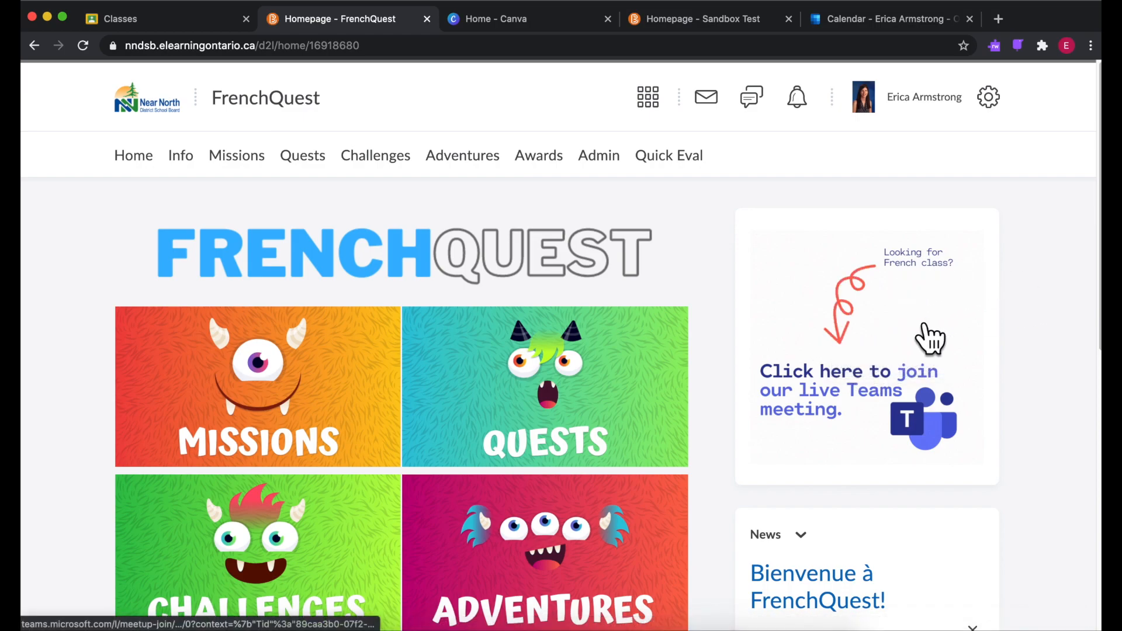
mouse_move(600, 125)
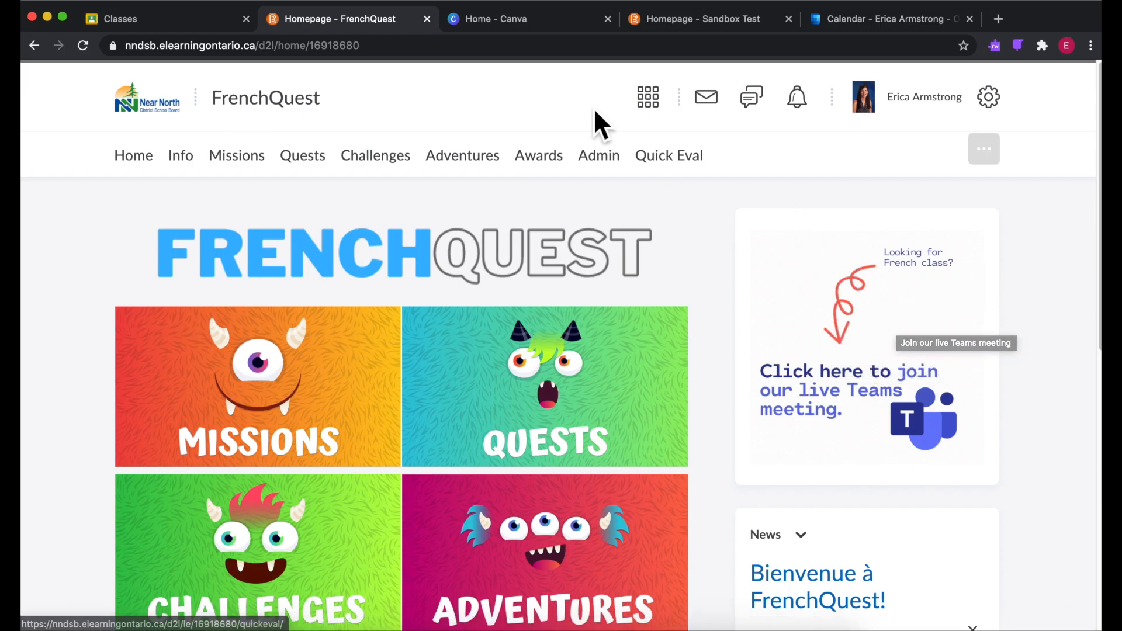
Start a blank Animated Social Media Graphic in Canva and scroll through its templates
click(510, 19)
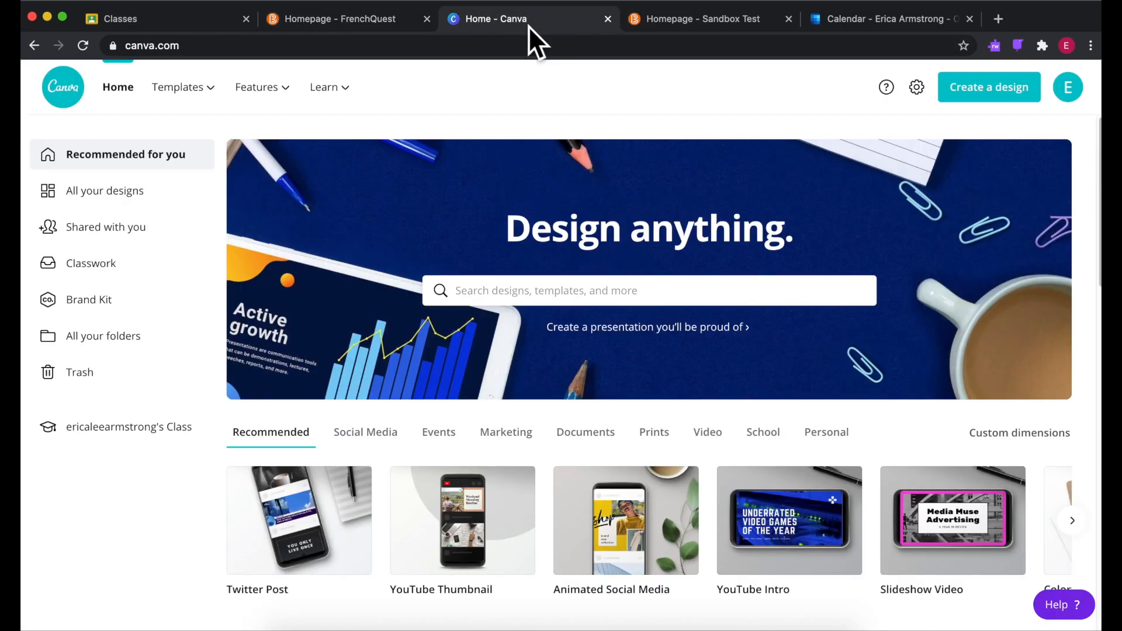
mouse_move(605, 383)
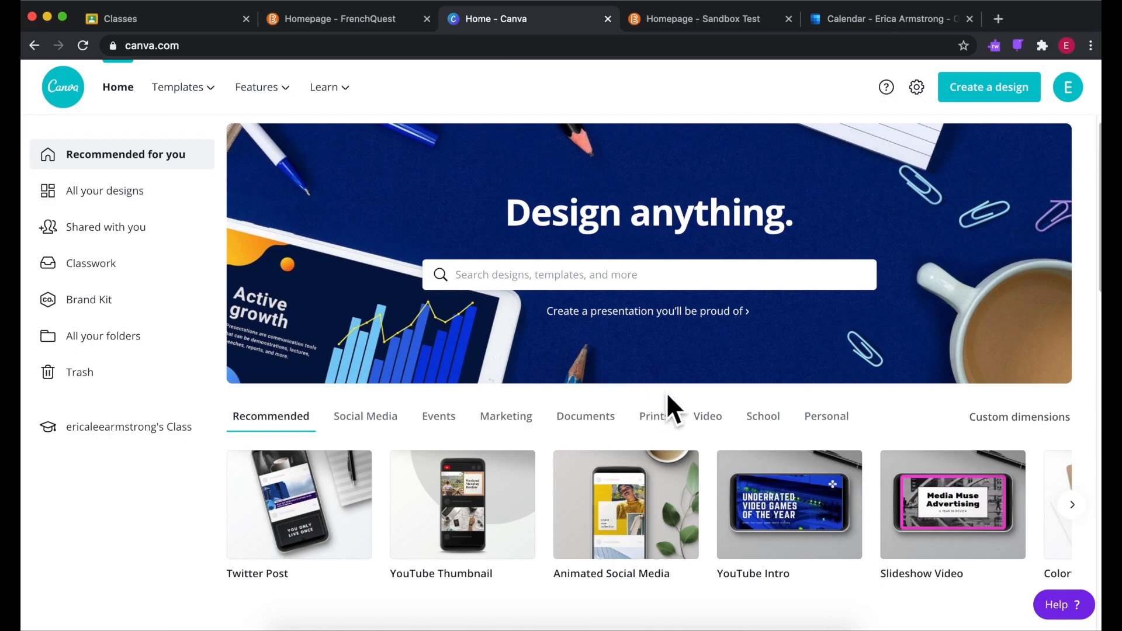
click(625, 505)
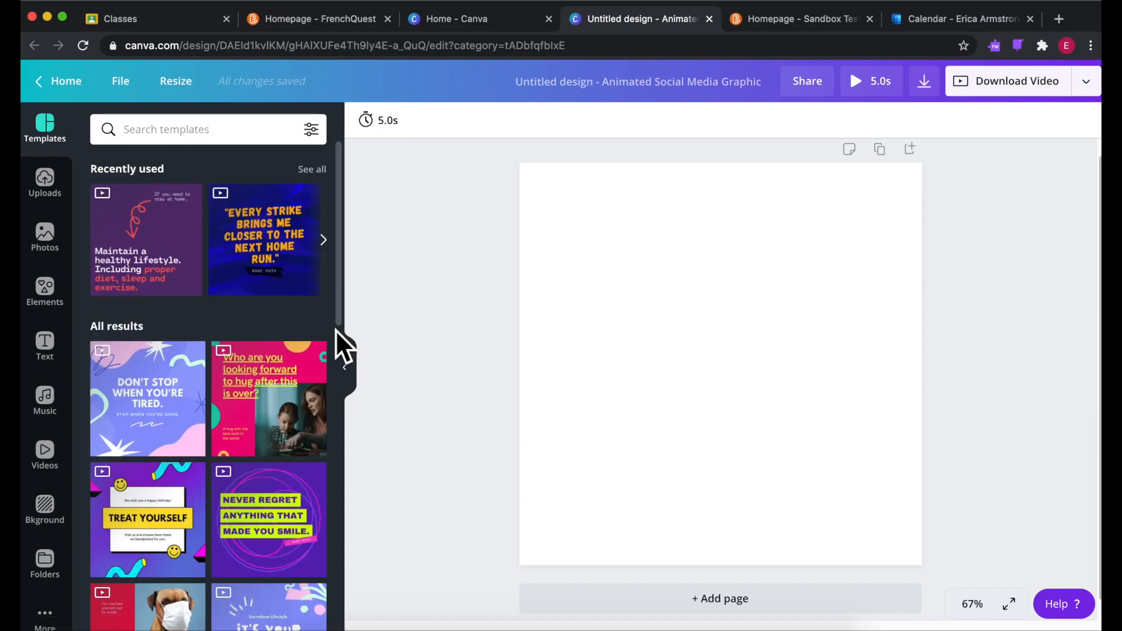
scroll(down, 3)
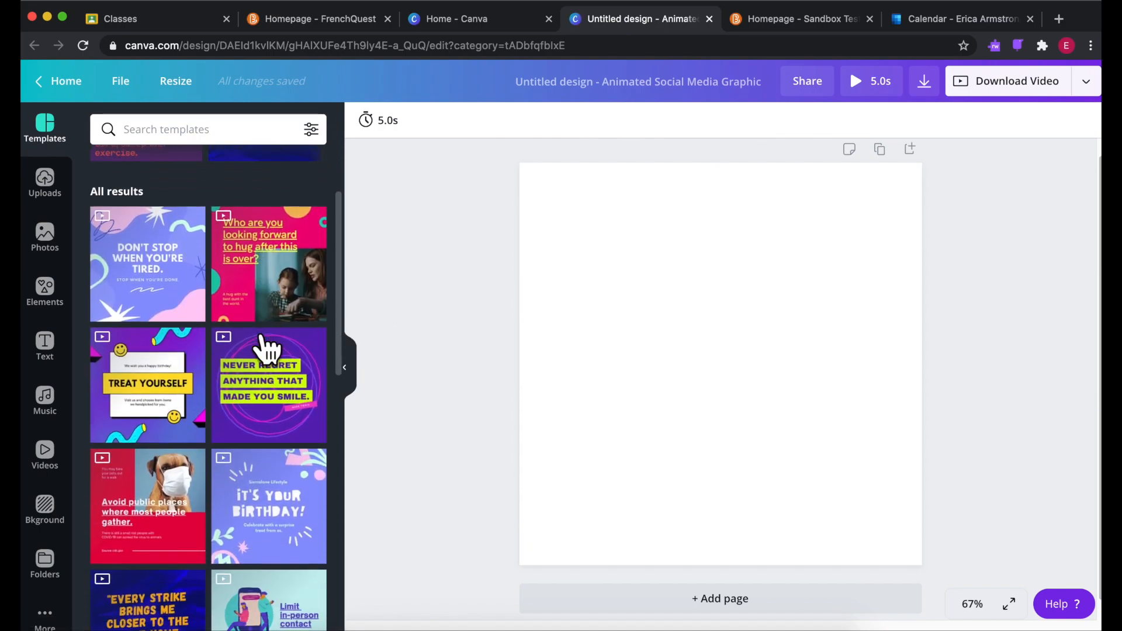
scroll(down, 3)
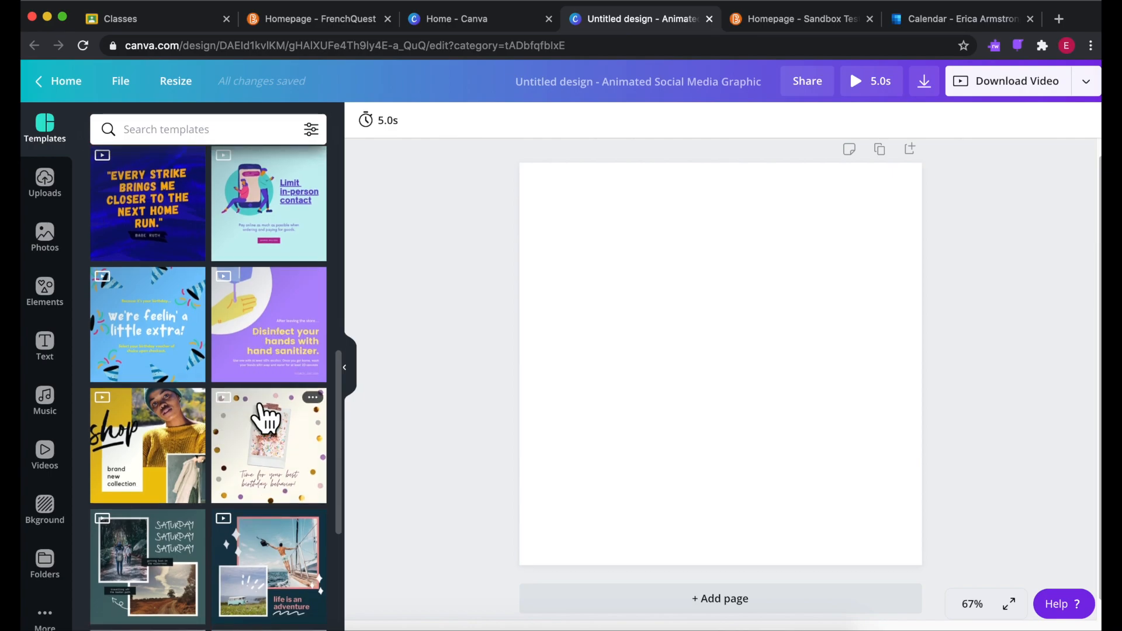
scroll(down, 3)
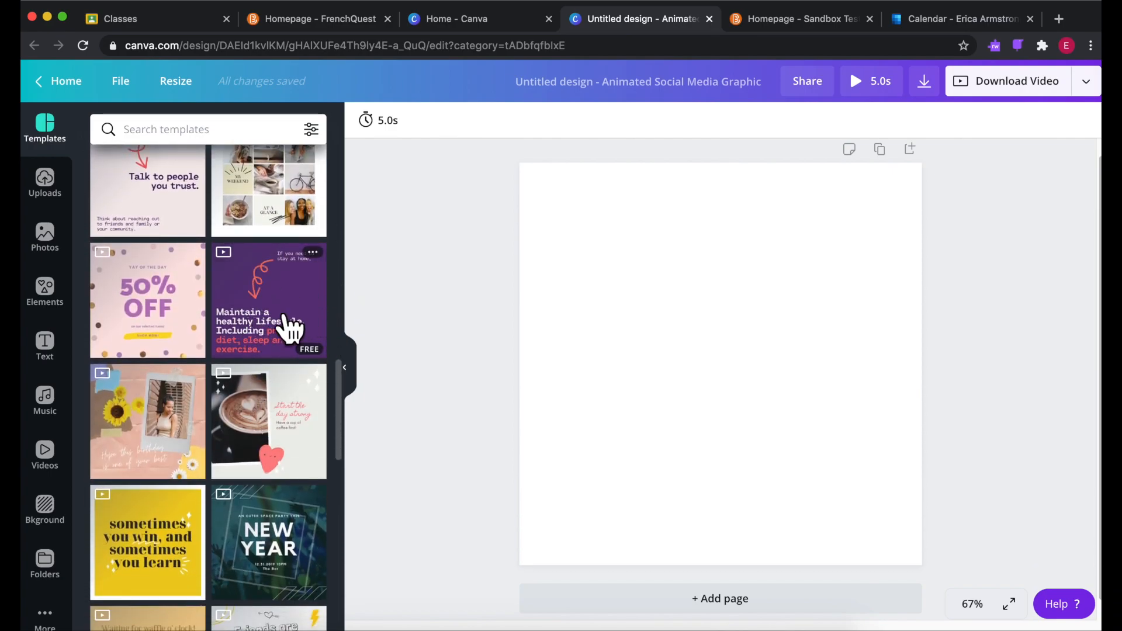
Apply the purple 'Maintain a healthy lifestyle' template and change its top text to 'Looking for class?'
click(268, 300)
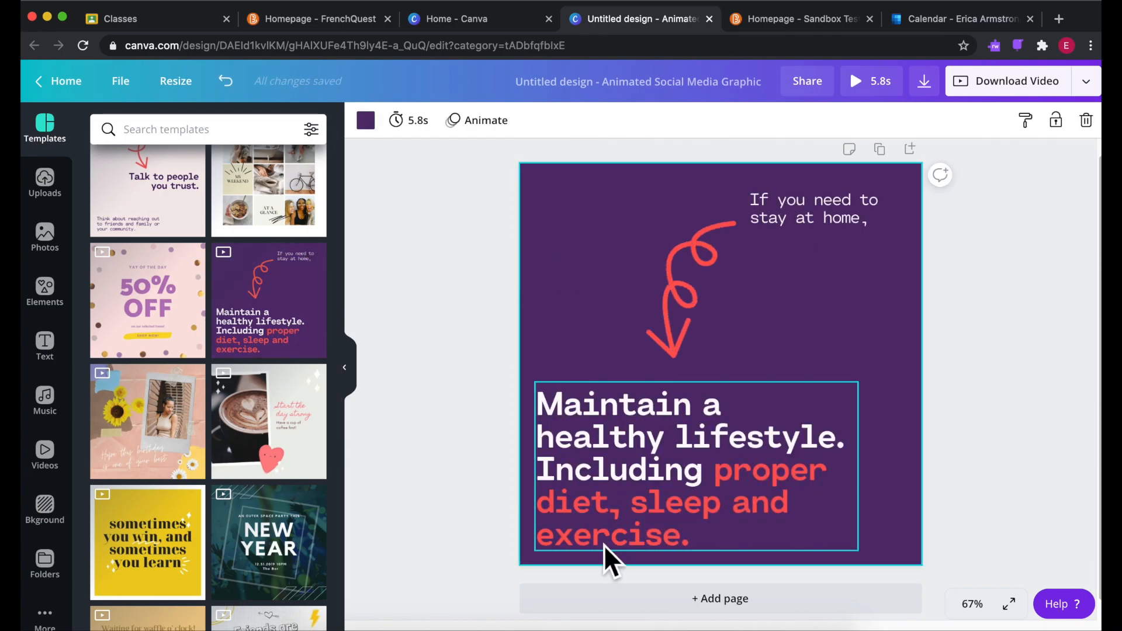
click(813, 208)
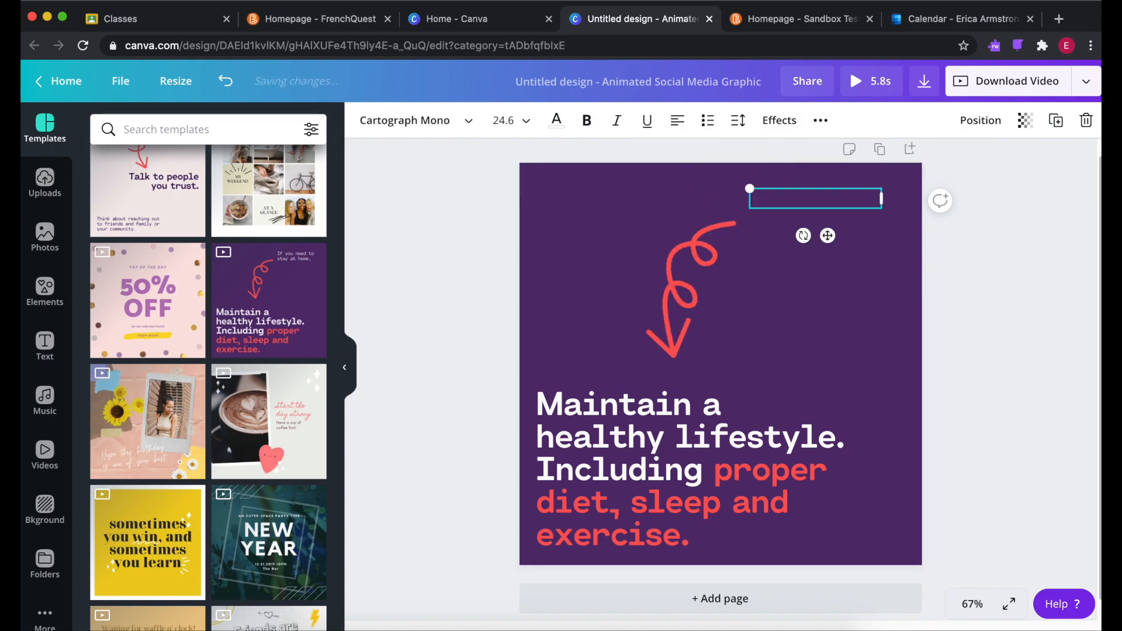
text(Looking for class?)
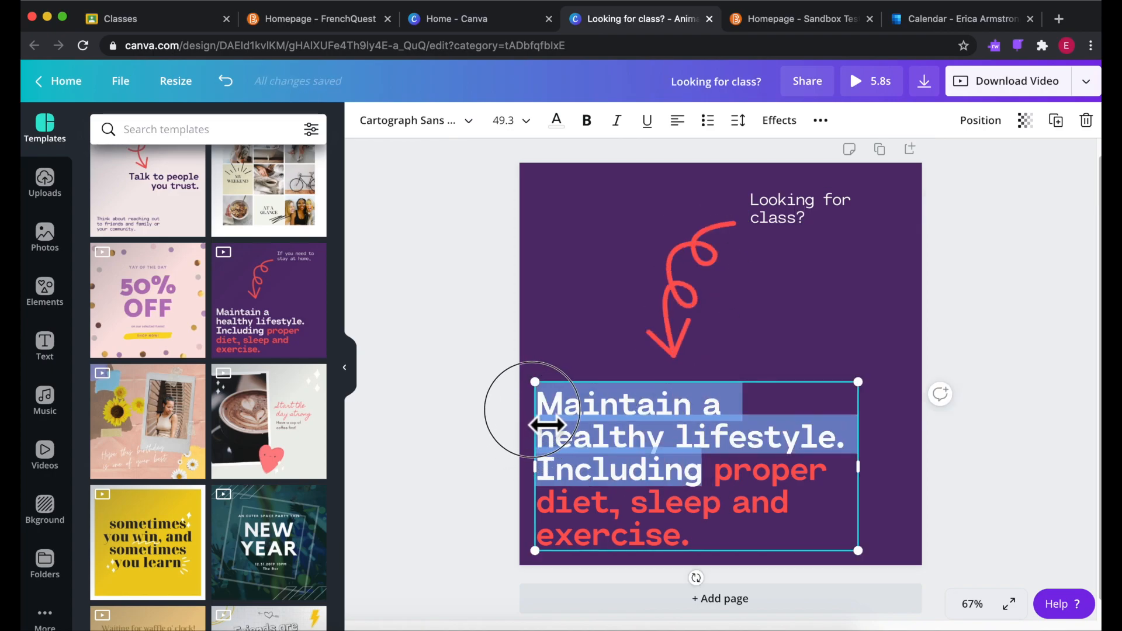
Rewrite the main text to 'Click here to join our Teams Meeting.'
text(Click here to jo)
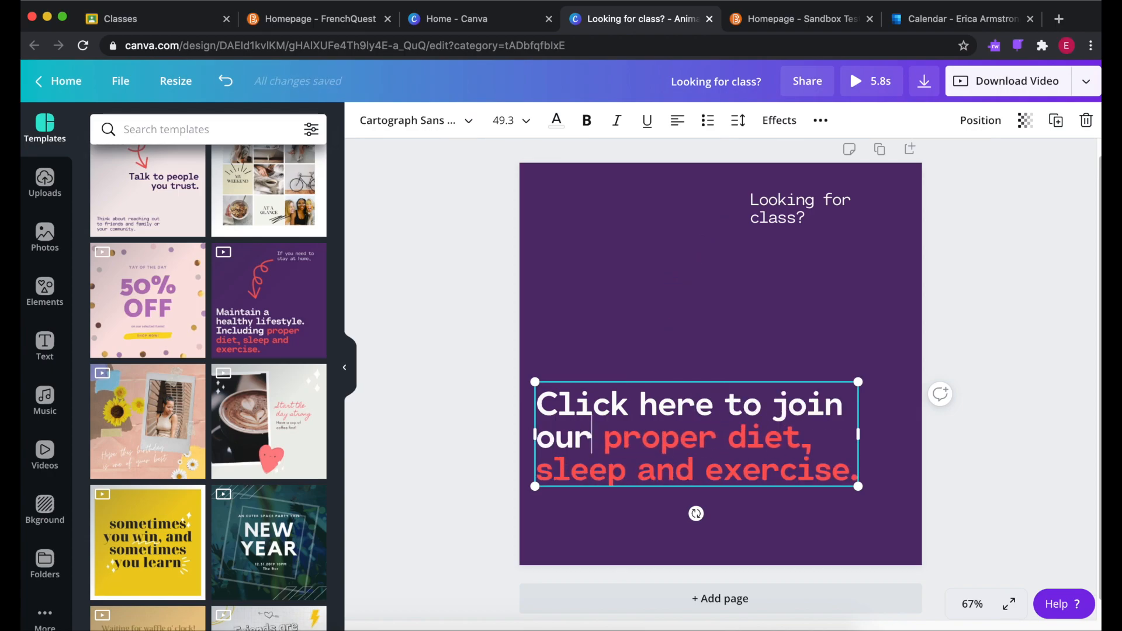
drag(603, 437, 813, 437)
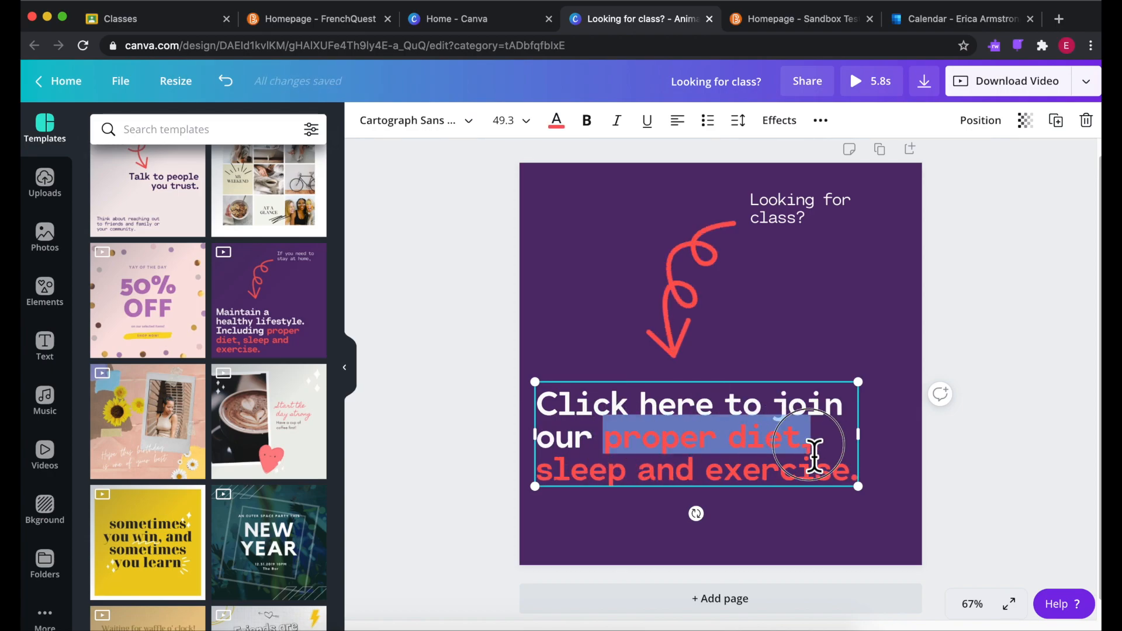
text(Tea.)
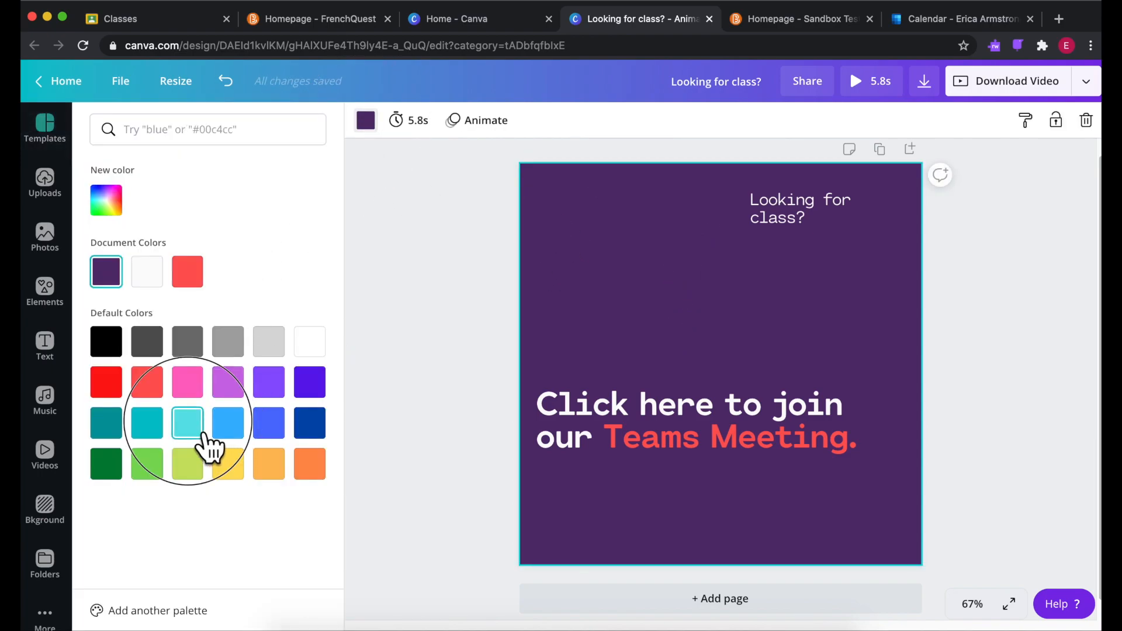
Preview a light teal swatch, then close the colour panel, keeping the purple background
click(227, 464)
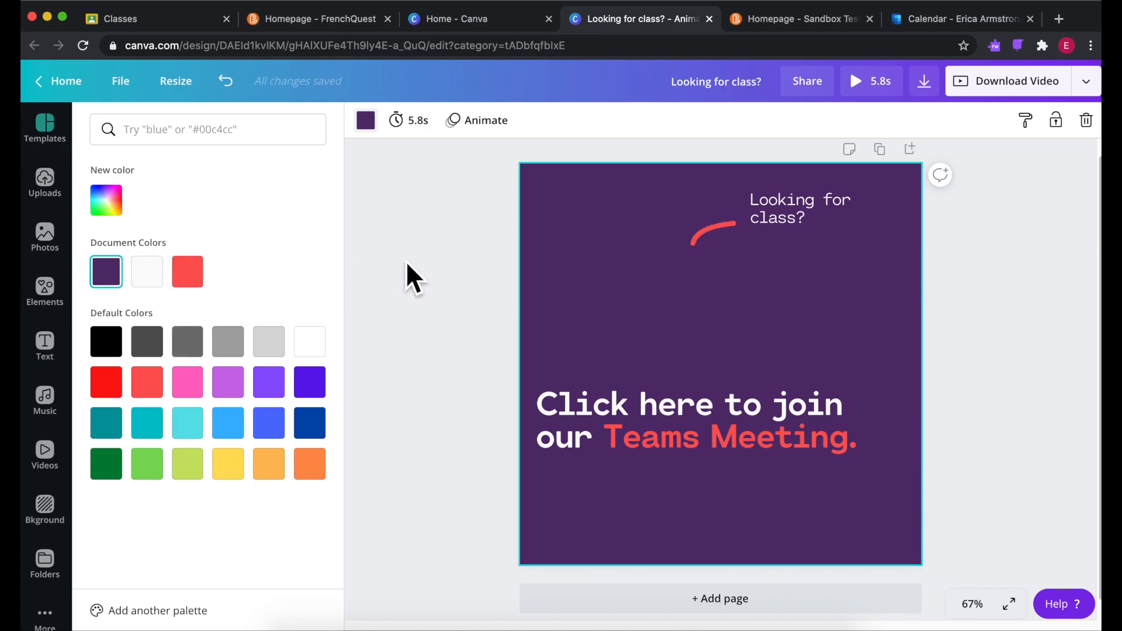
click(44, 129)
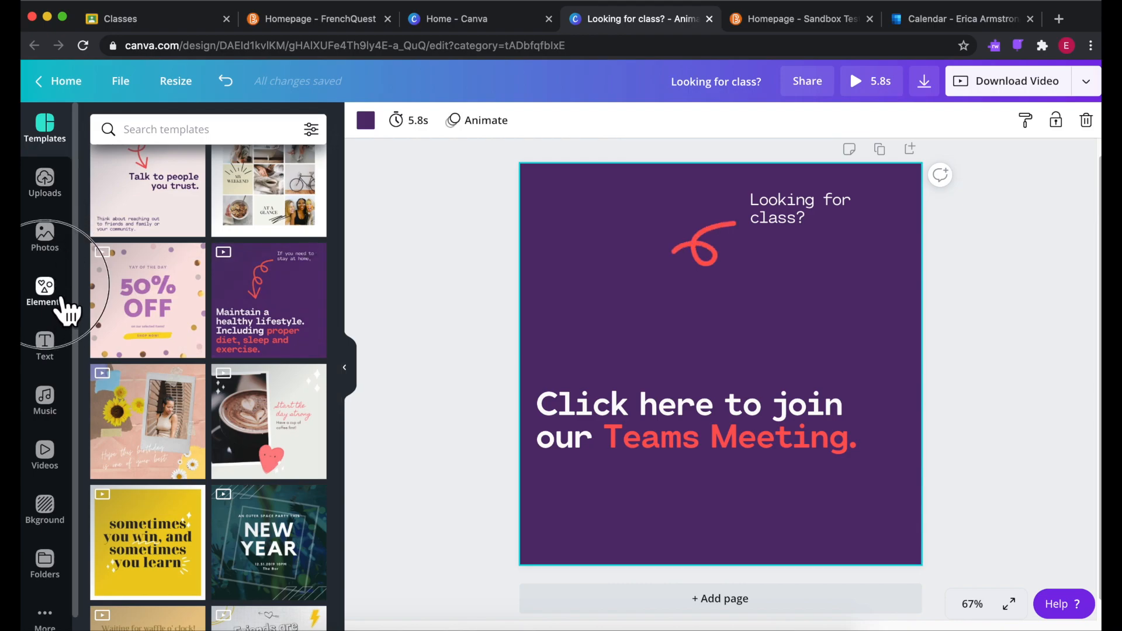
Search Elements for 'teams' and place the Microsoft Teams logo at the lower right
click(44, 294)
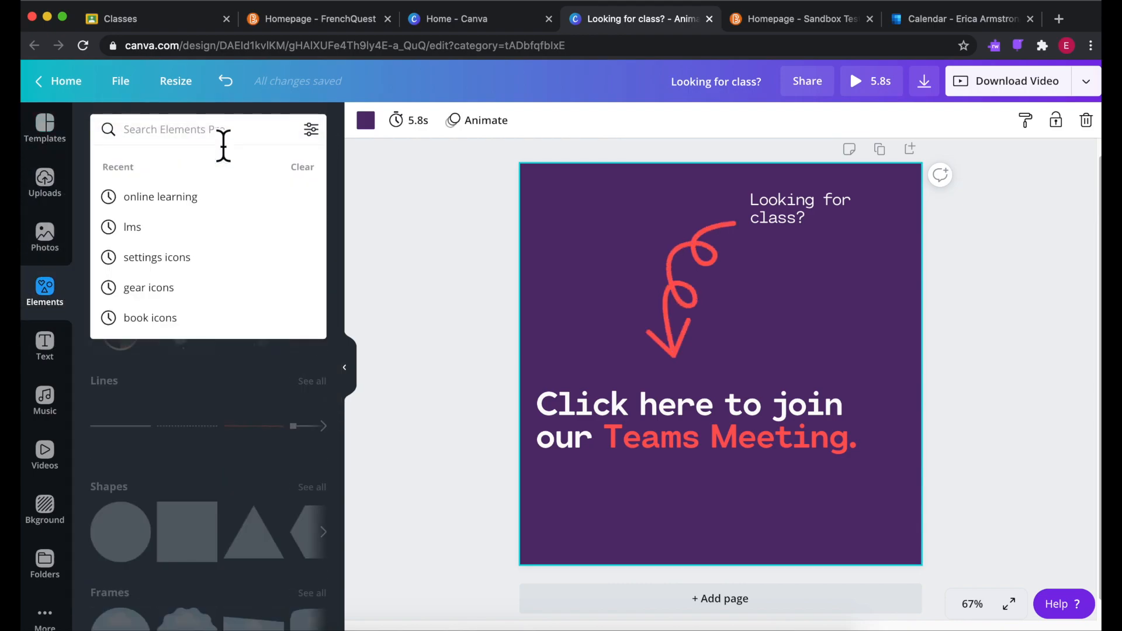
text(teams)
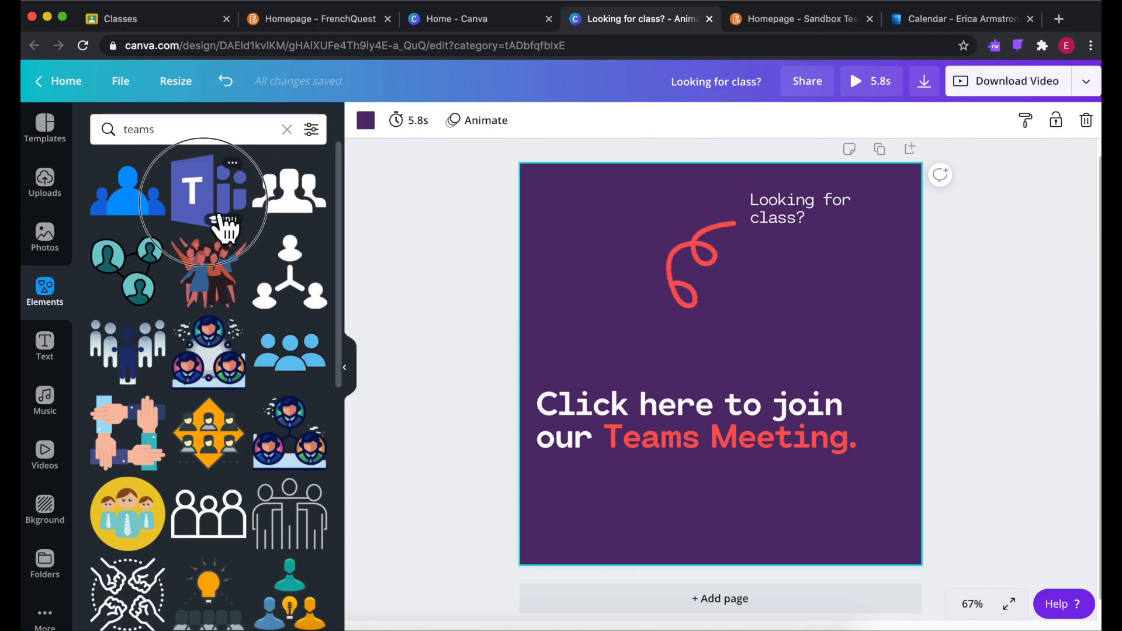
click(208, 189)
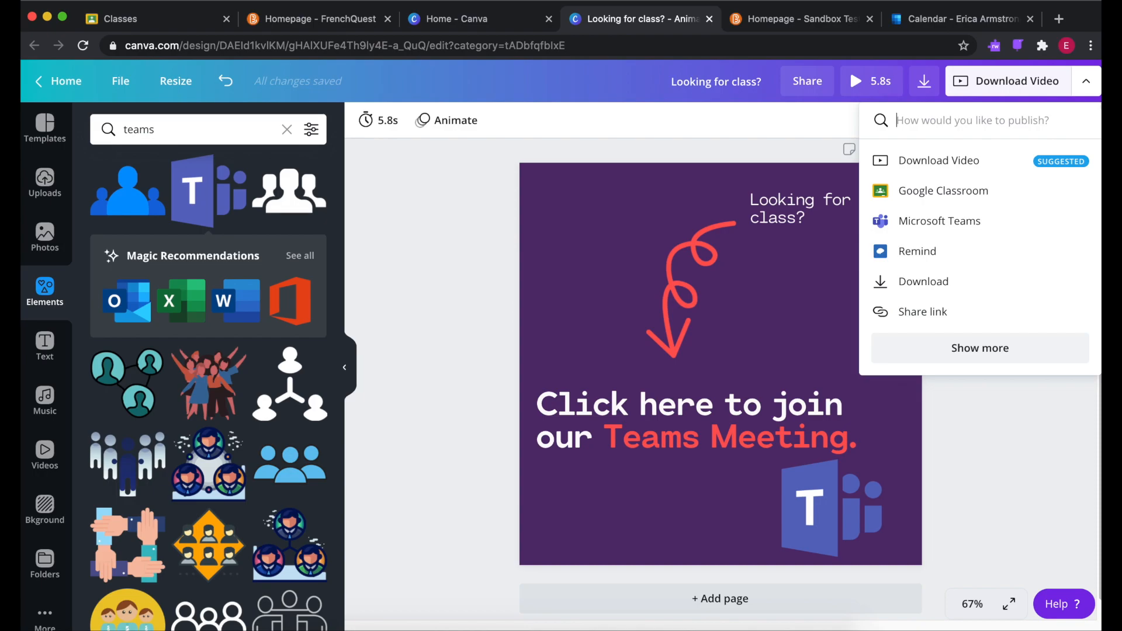
Download the design as a GIF file and dismiss the 'You saved your design' popup
click(938, 160)
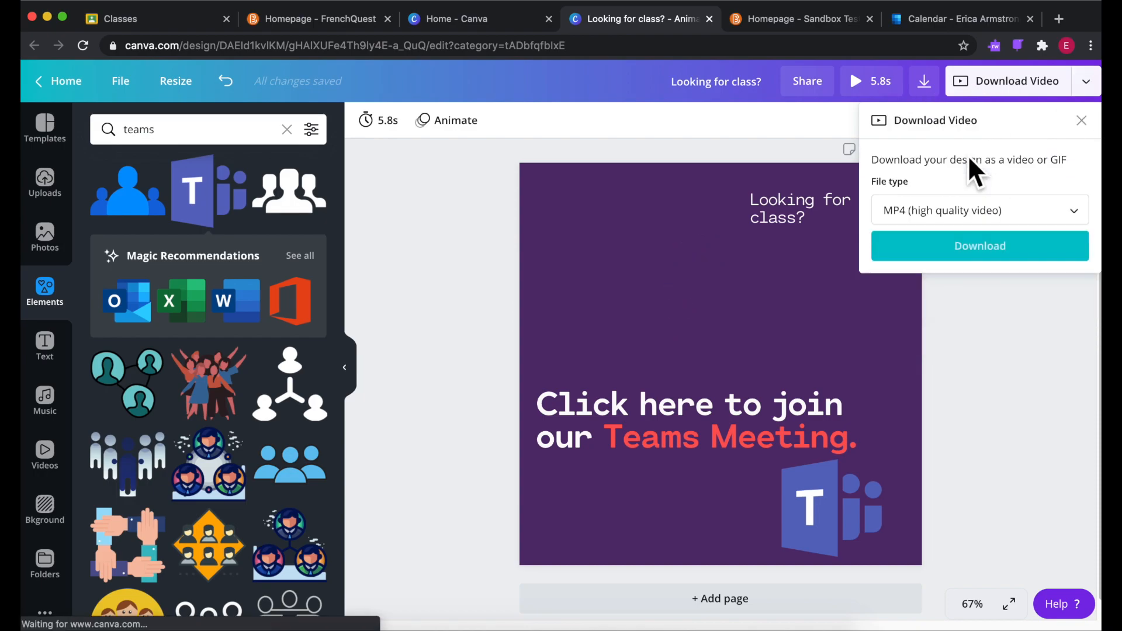
click(979, 210)
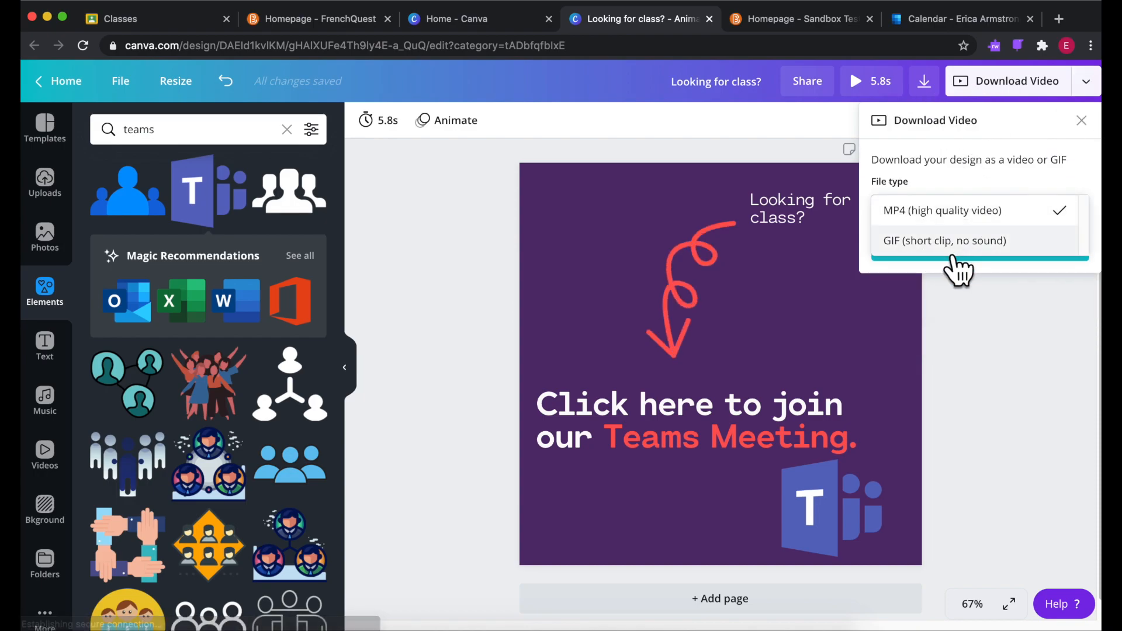
click(945, 240)
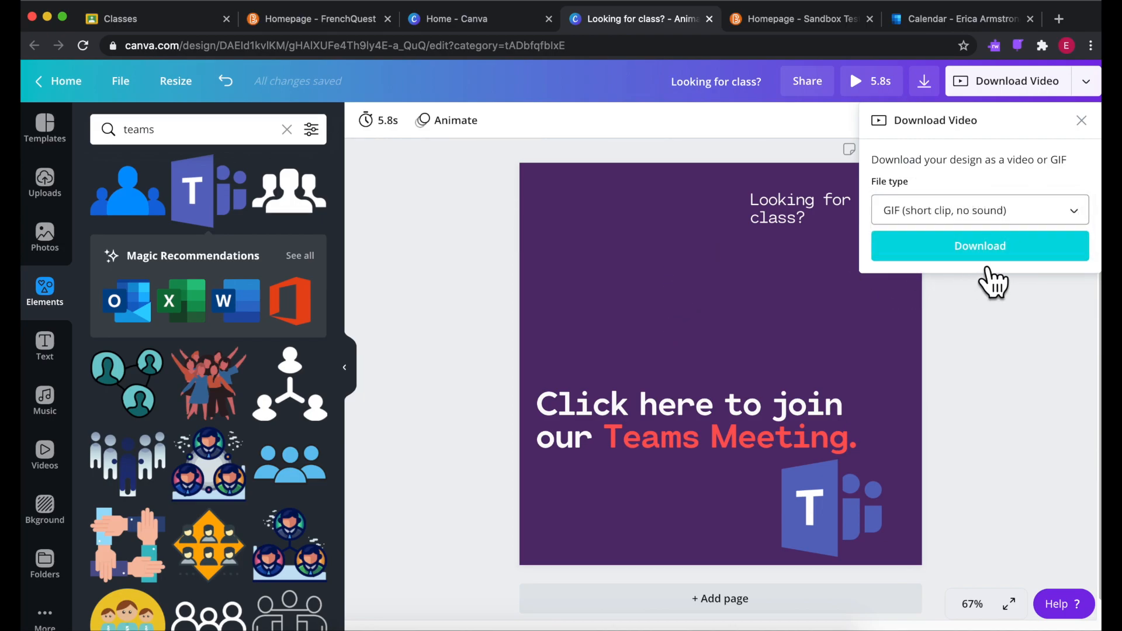
click(980, 245)
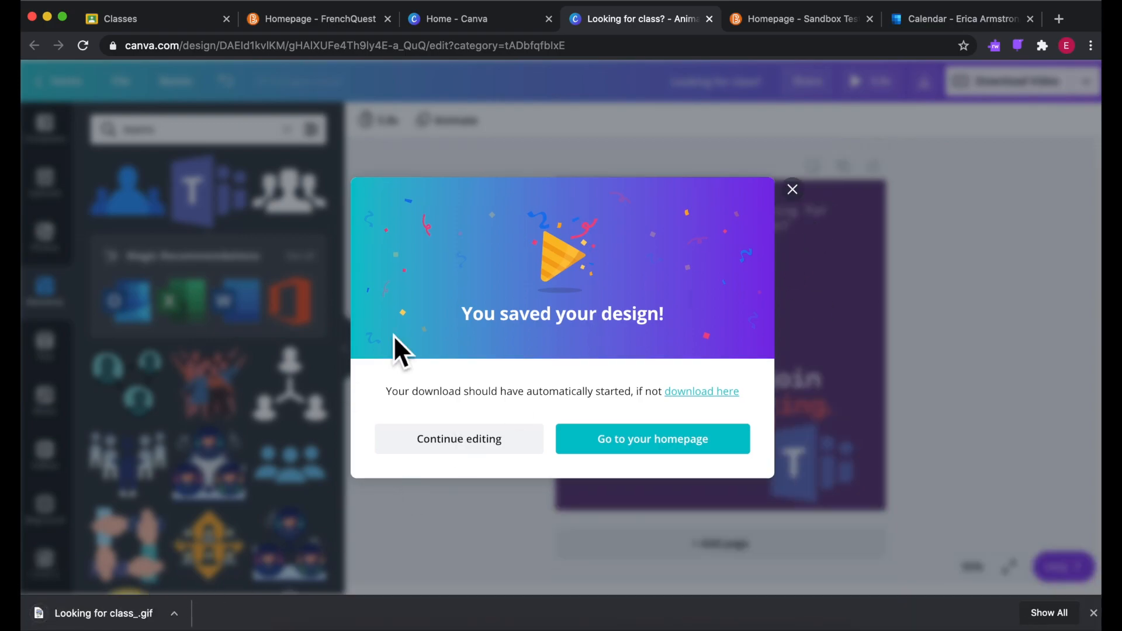
click(792, 189)
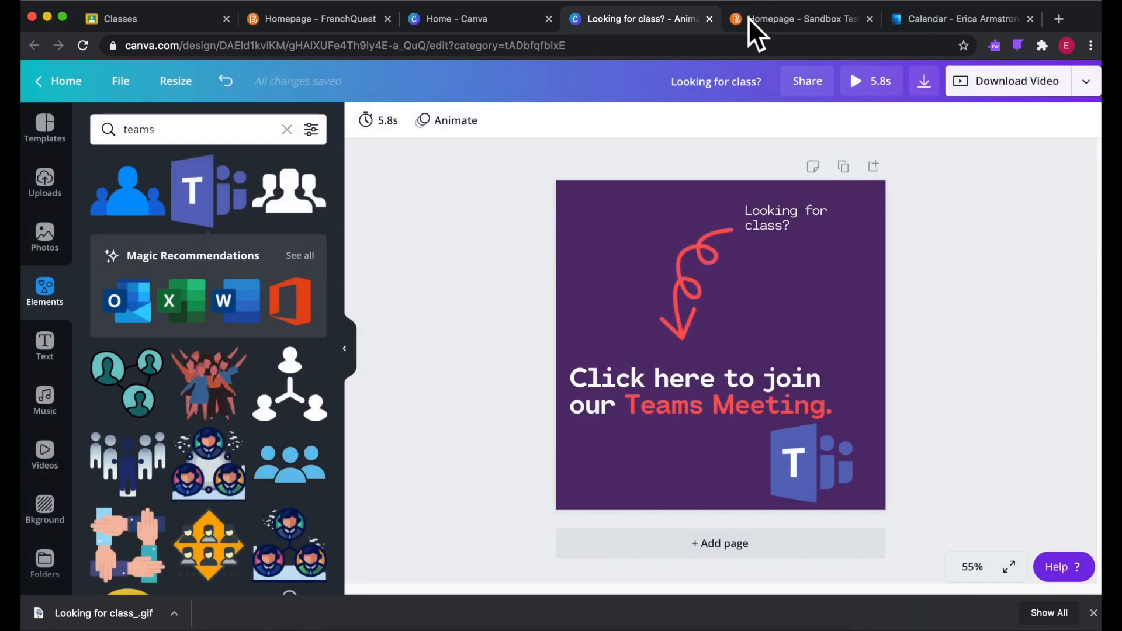
In the Sandbox Test course, go to Course Admin > Widgets and choose Create Widget
click(801, 18)
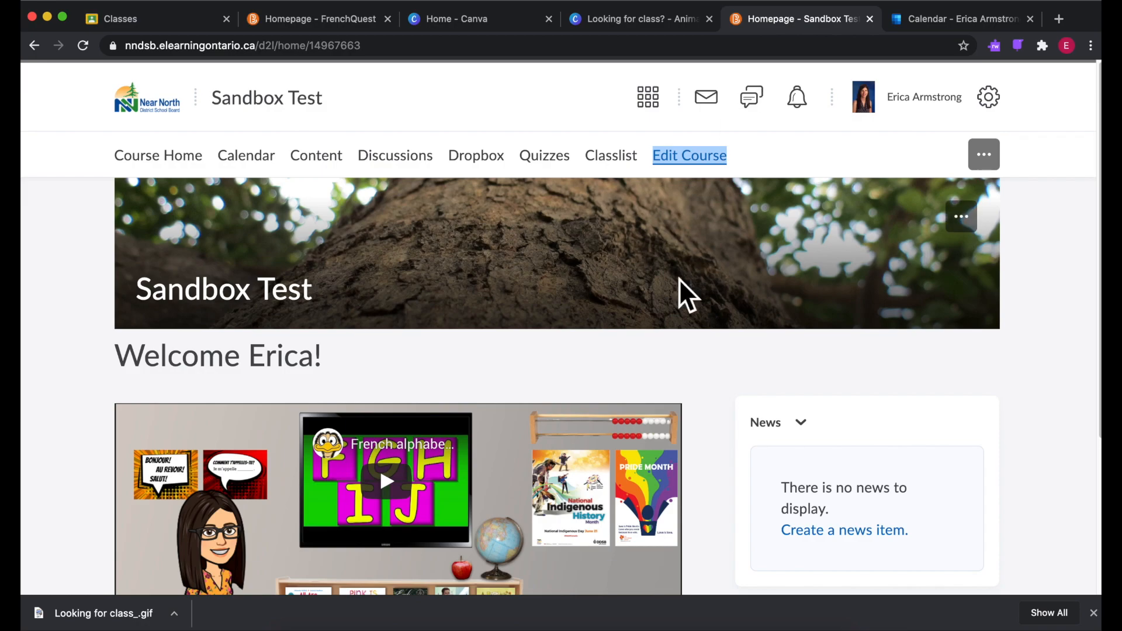
mouse_move(705, 369)
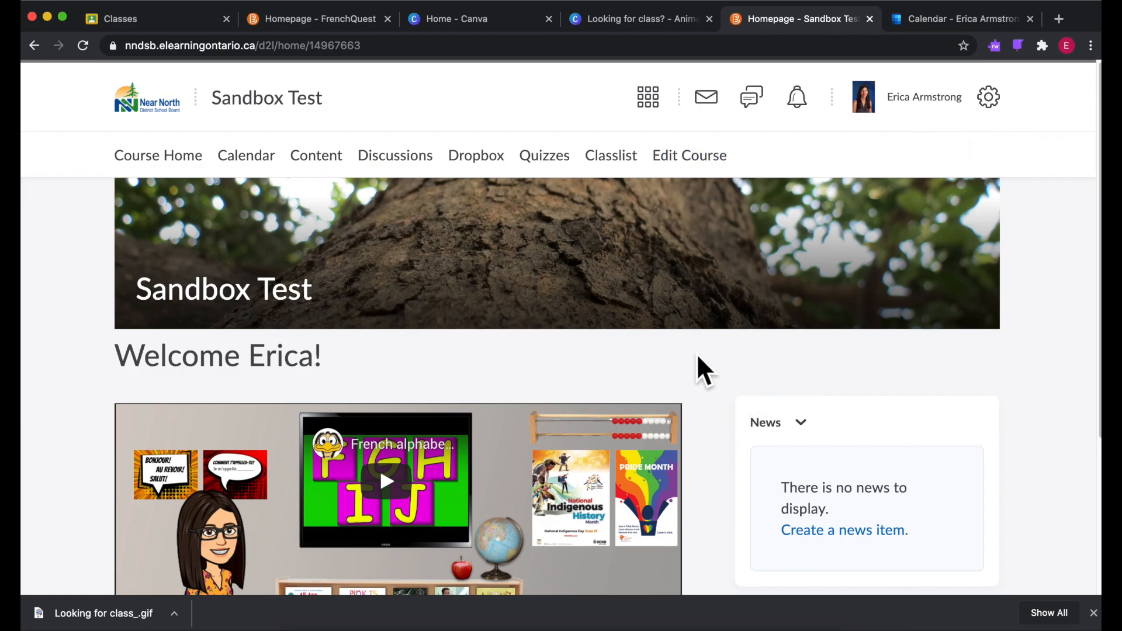
click(689, 156)
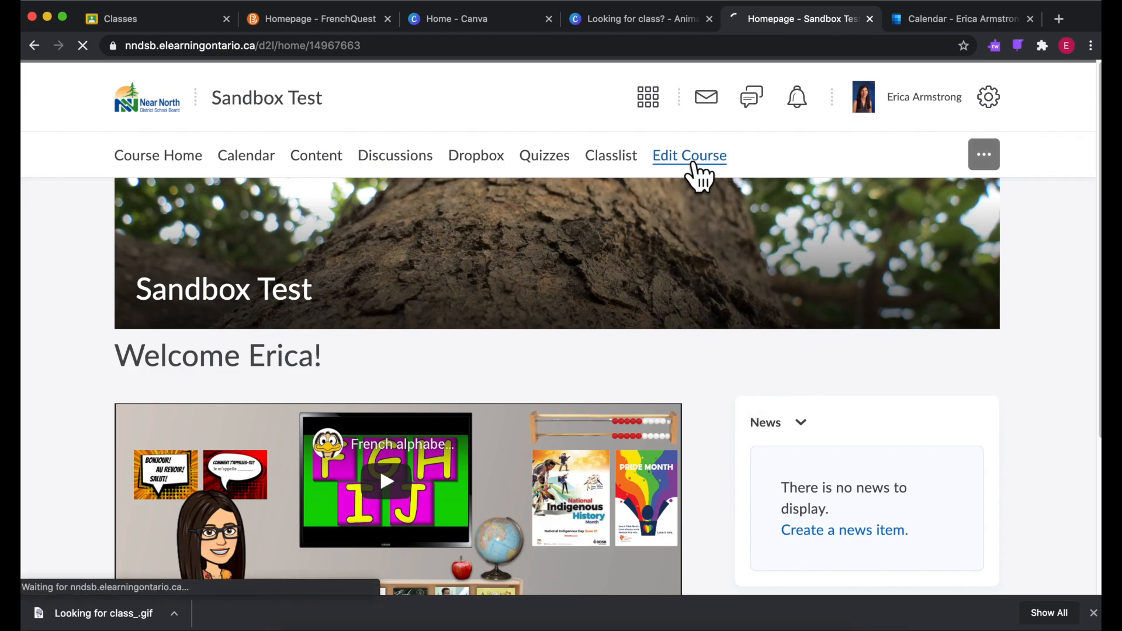
click(689, 155)
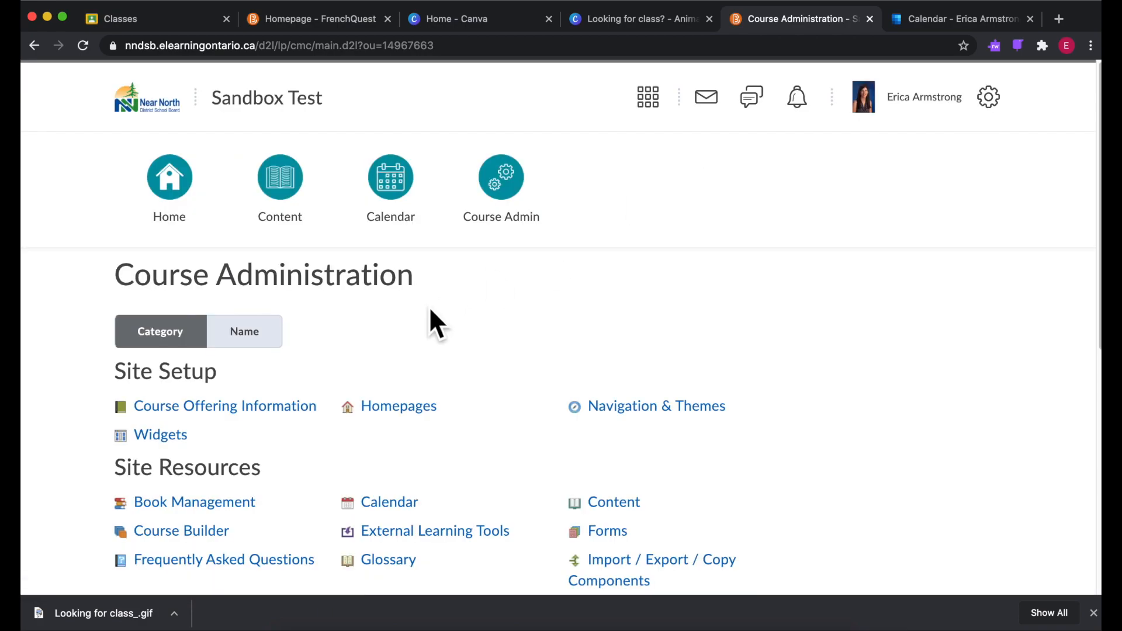
click(160, 434)
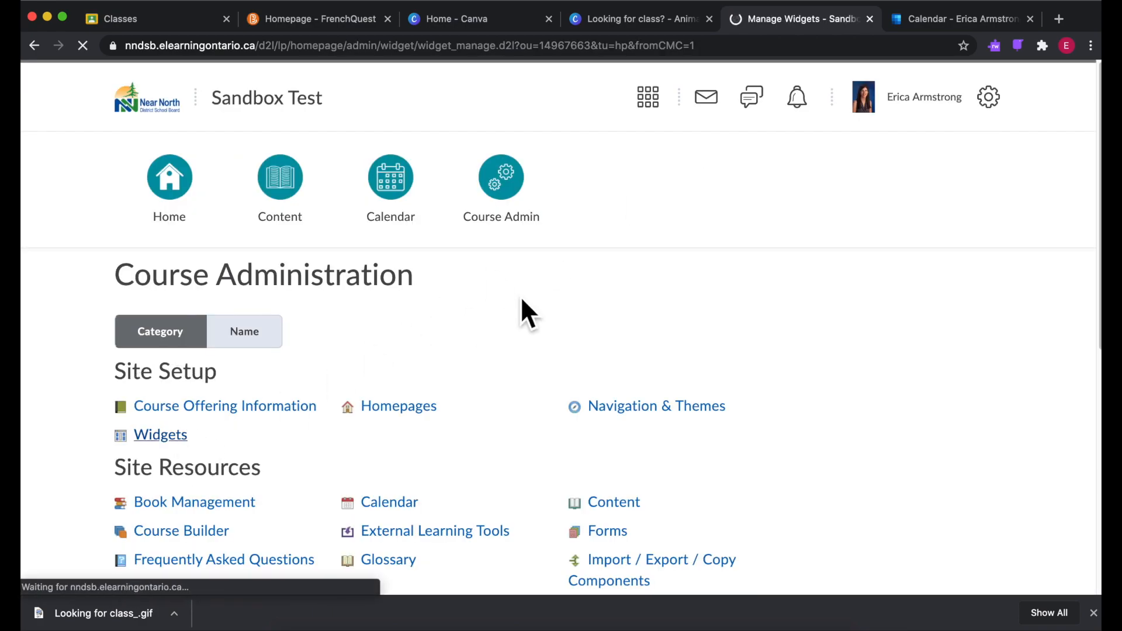
click(161, 434)
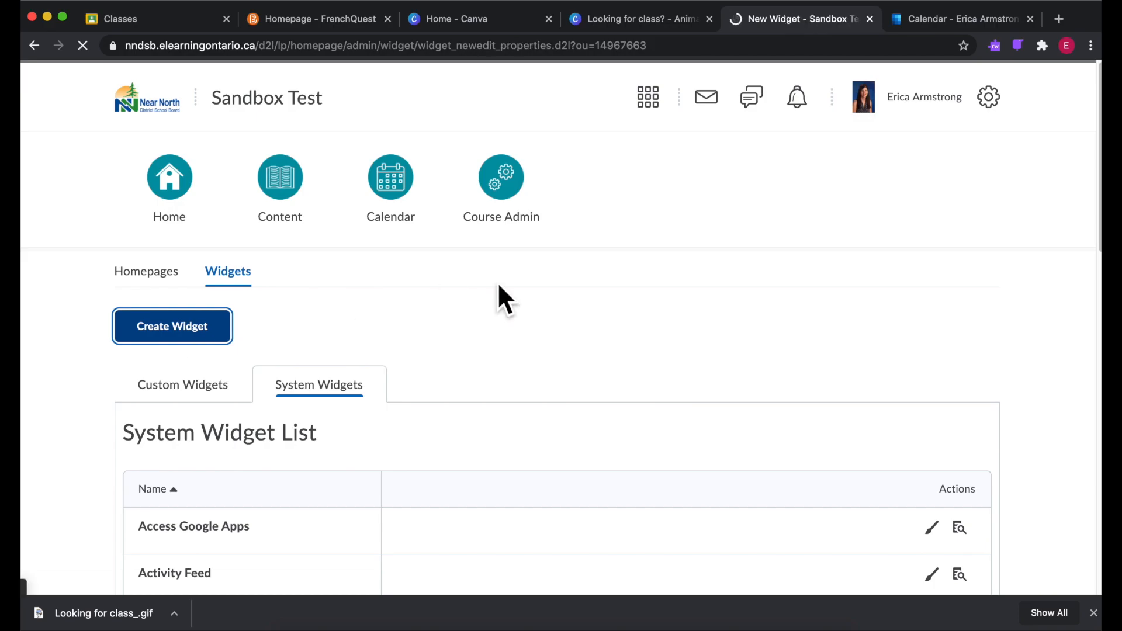
Name the widget 'Teams', save it, and switch to its Content tab
click(172, 326)
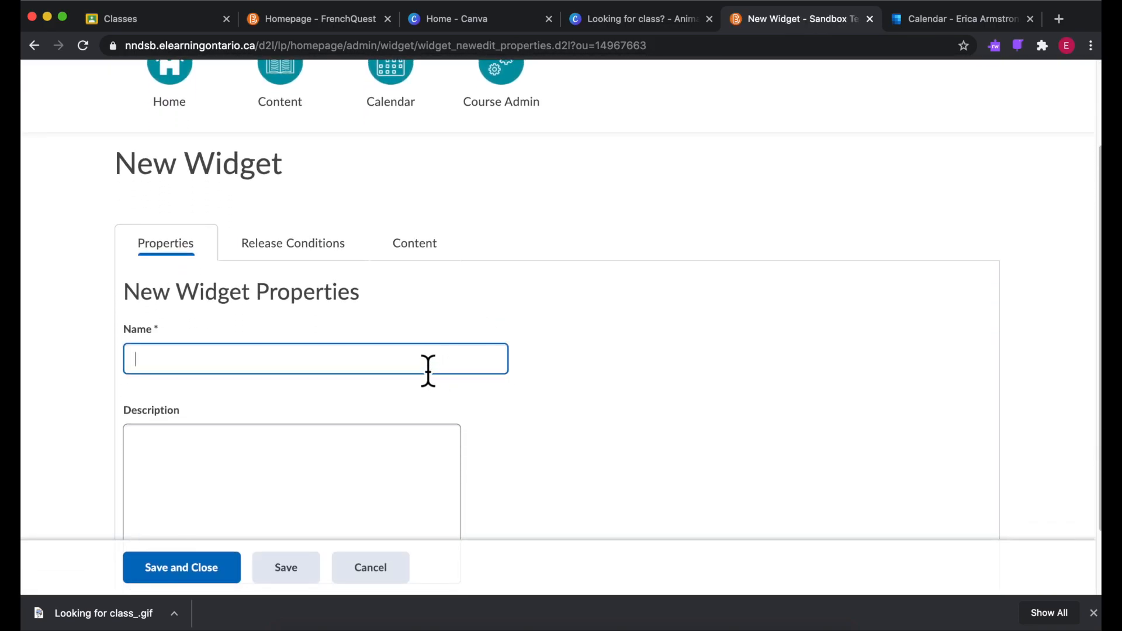
text(Teams)
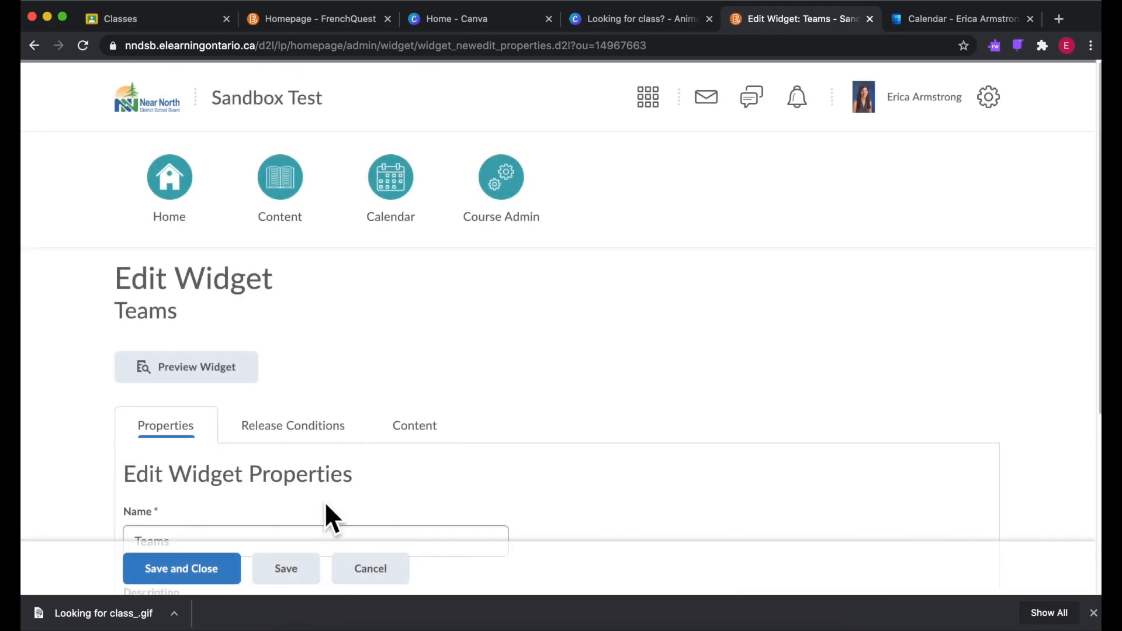
click(414, 425)
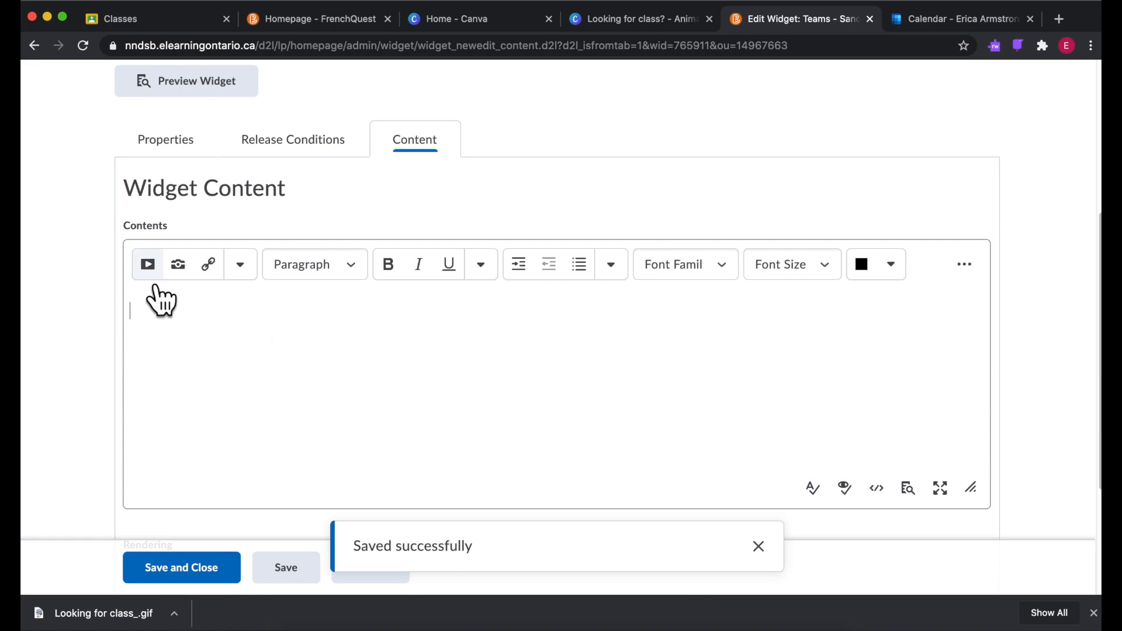
Upload Looking for class_.gif from the computer via Insert Stuff
click(147, 264)
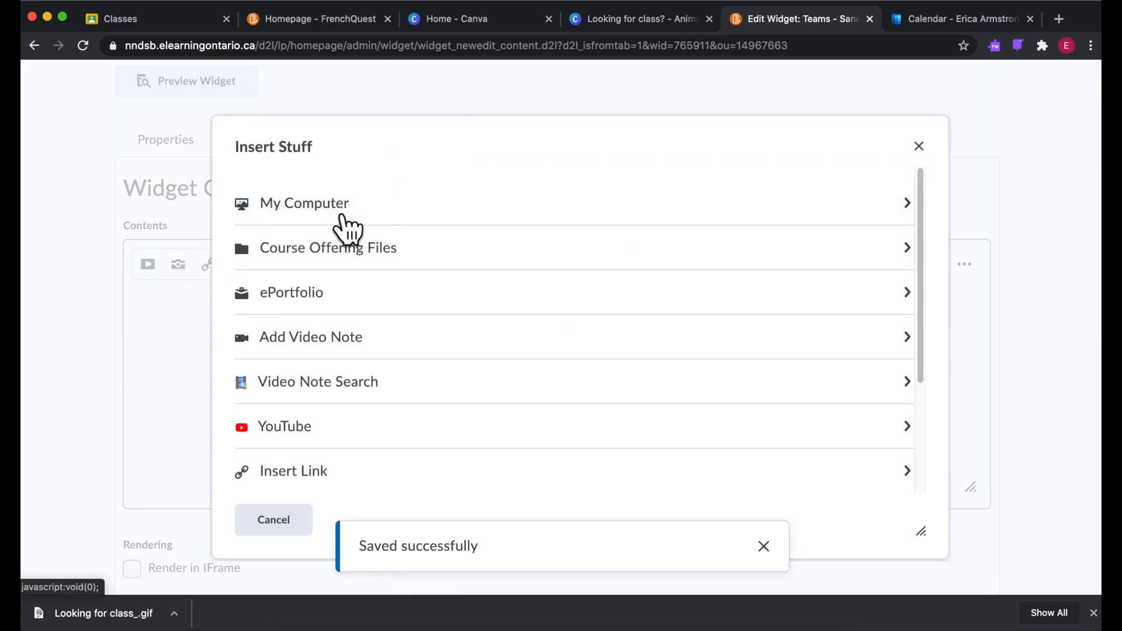
click(303, 202)
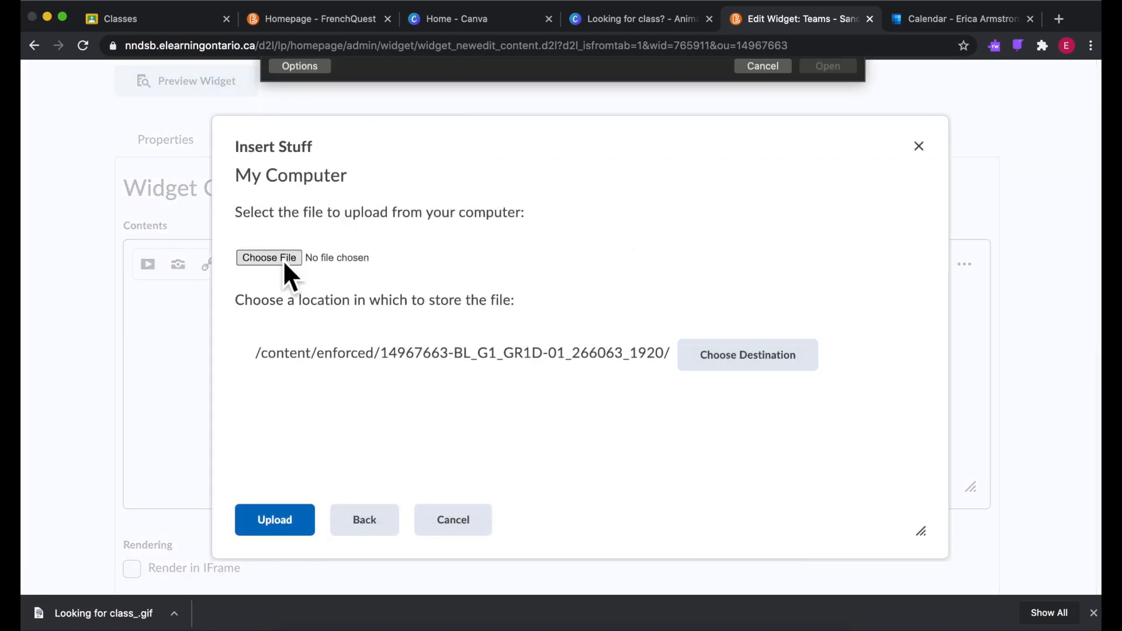
click(268, 258)
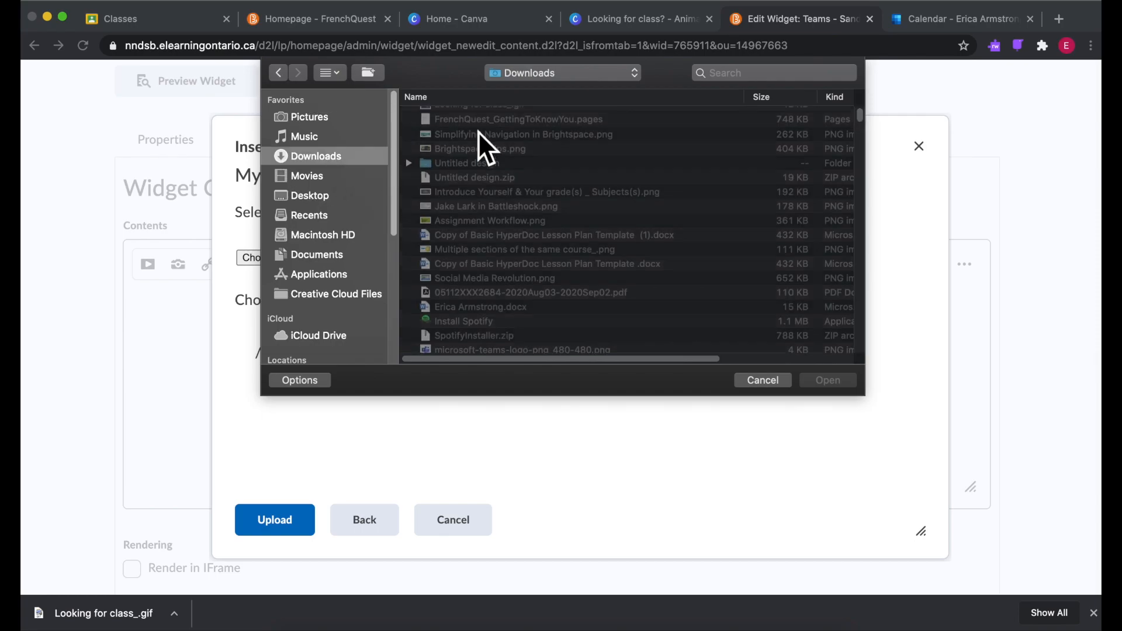
click(479, 114)
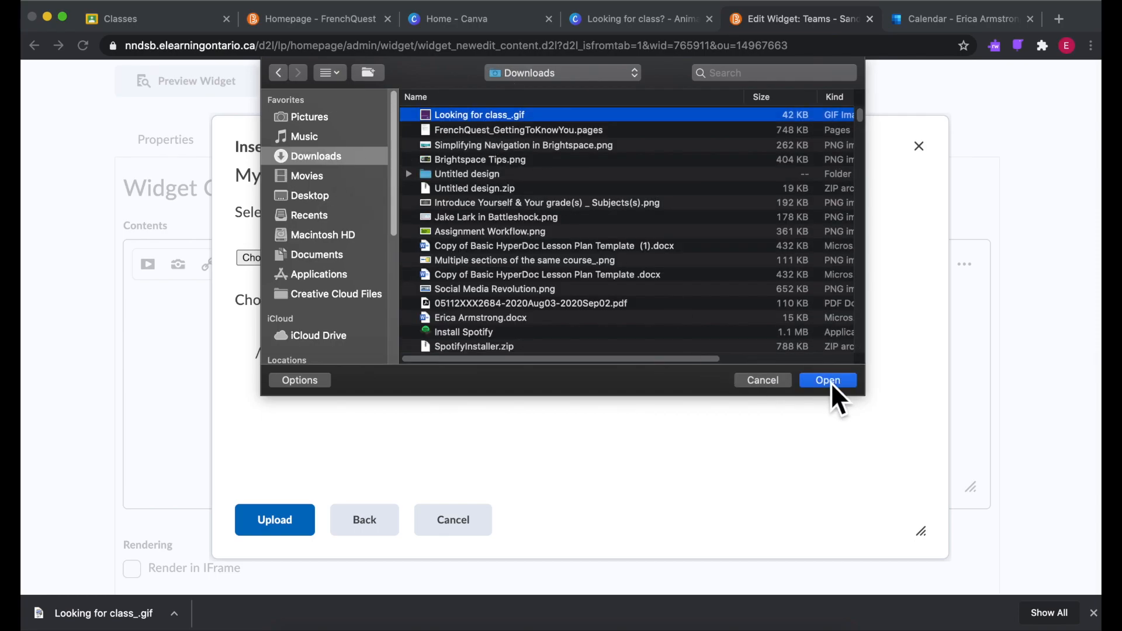
click(827, 380)
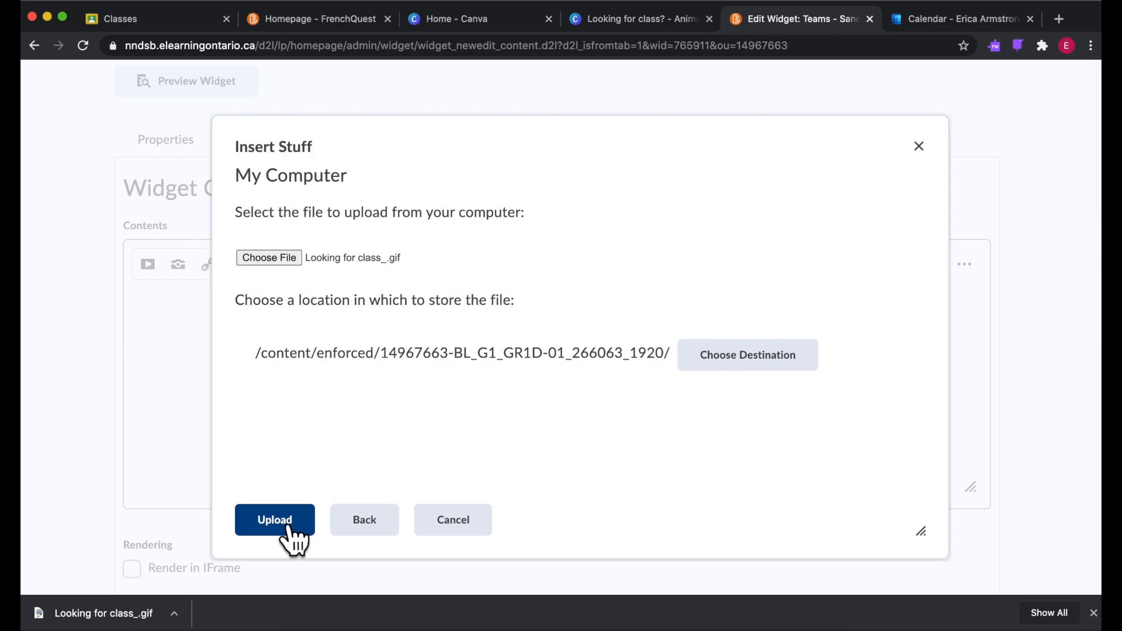
click(274, 519)
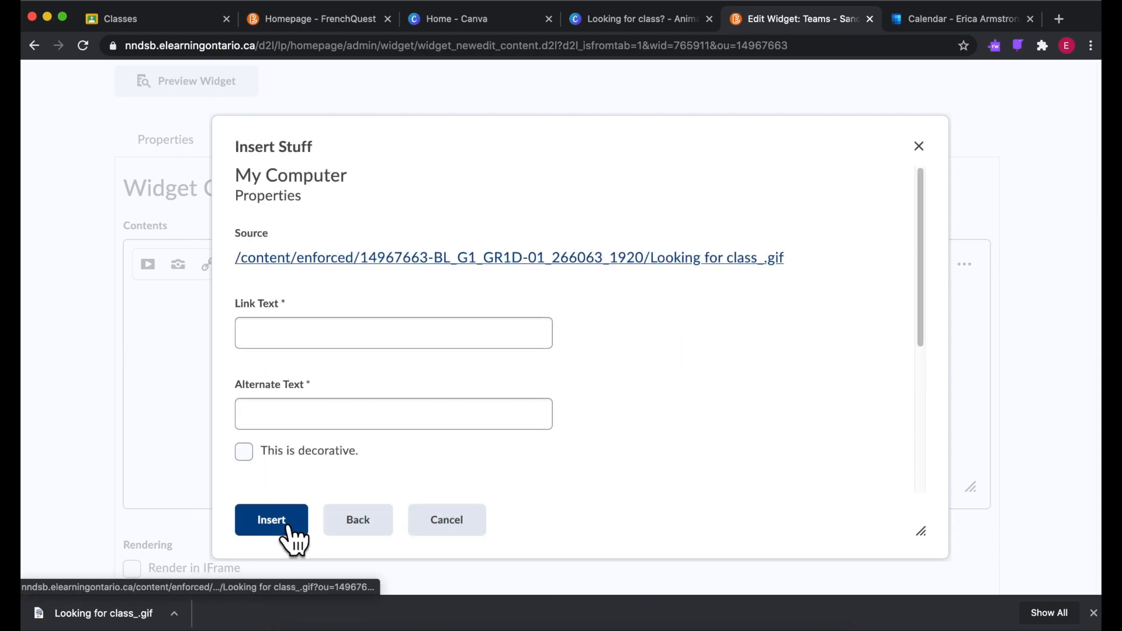
Insert the GIF with text 'Click here to join our Teams meeting.'
click(393, 332)
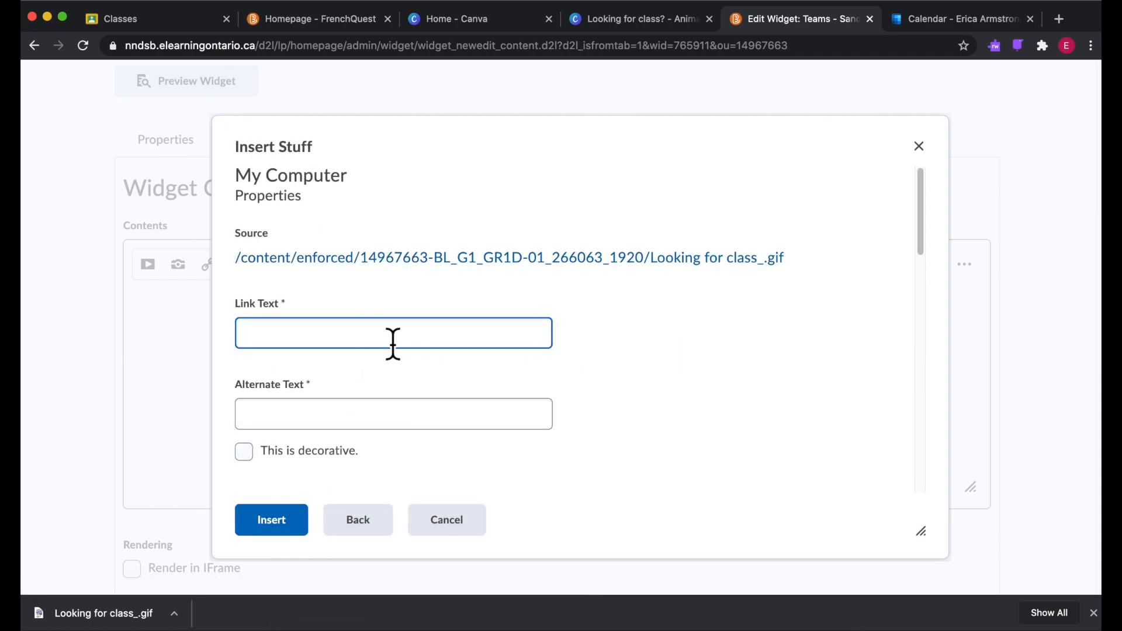
text(Click here)
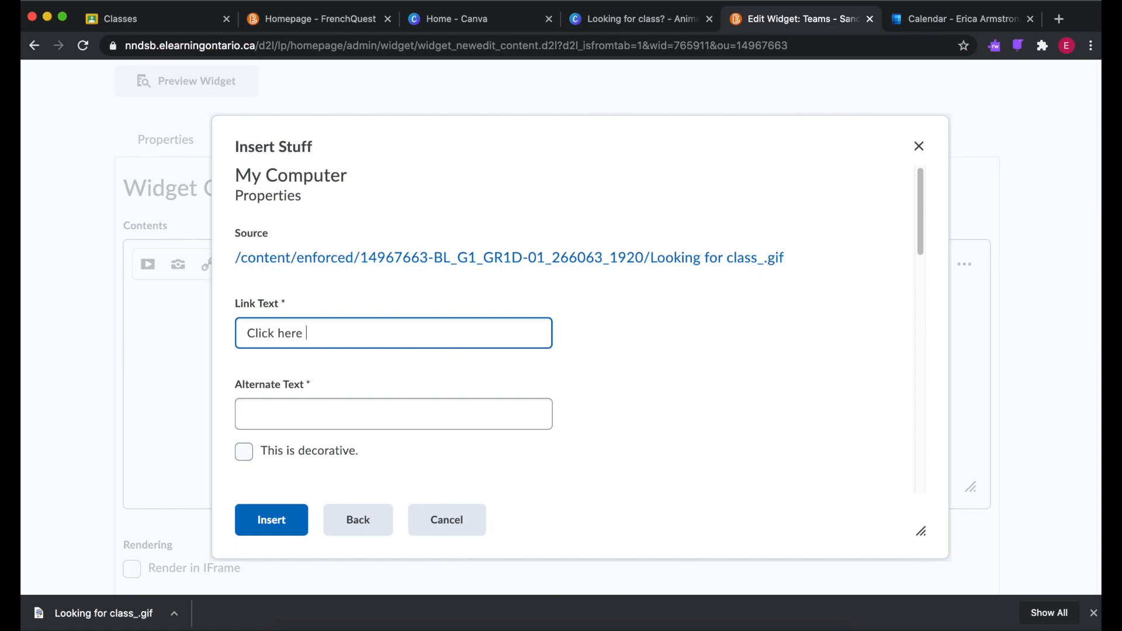
text(to join our Tea)
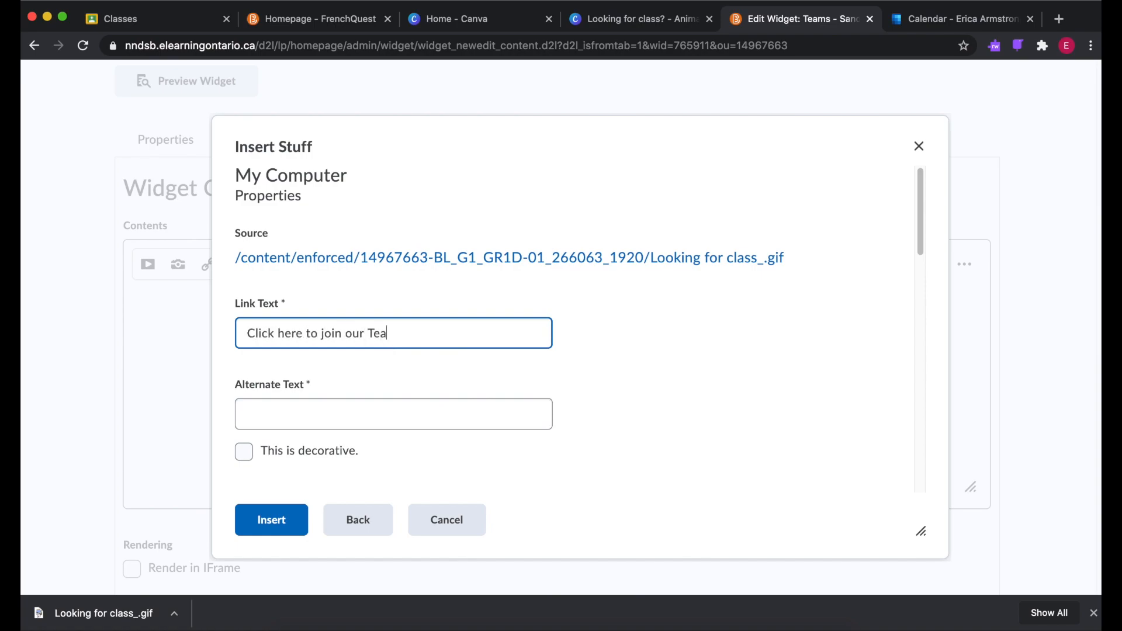
text(ms meeting.)
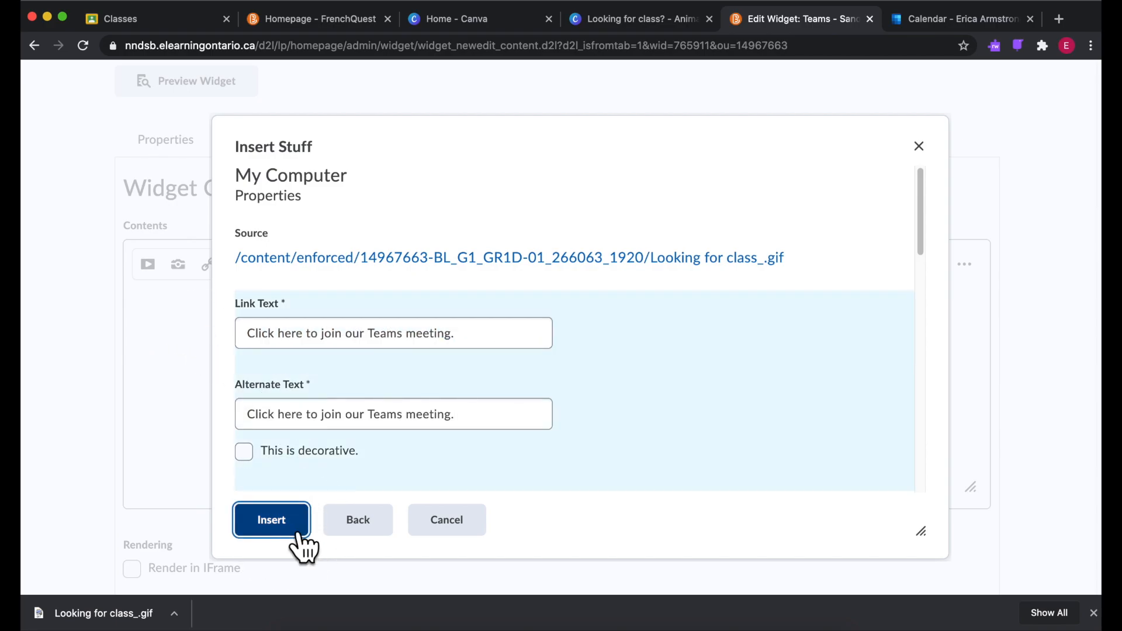
click(271, 519)
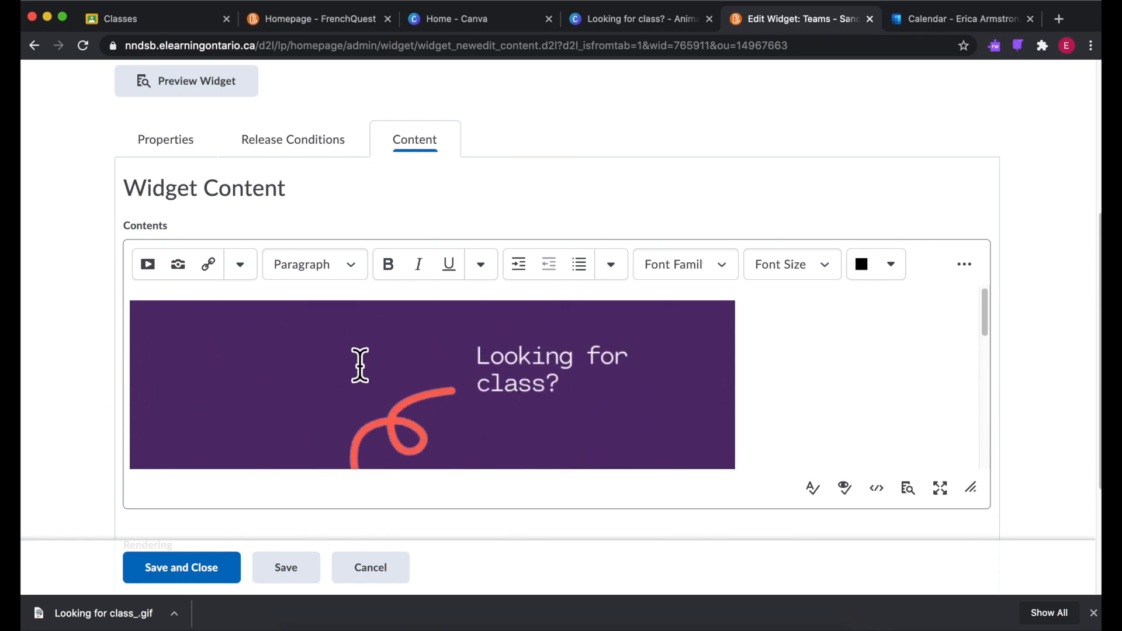
mouse_move(431, 401)
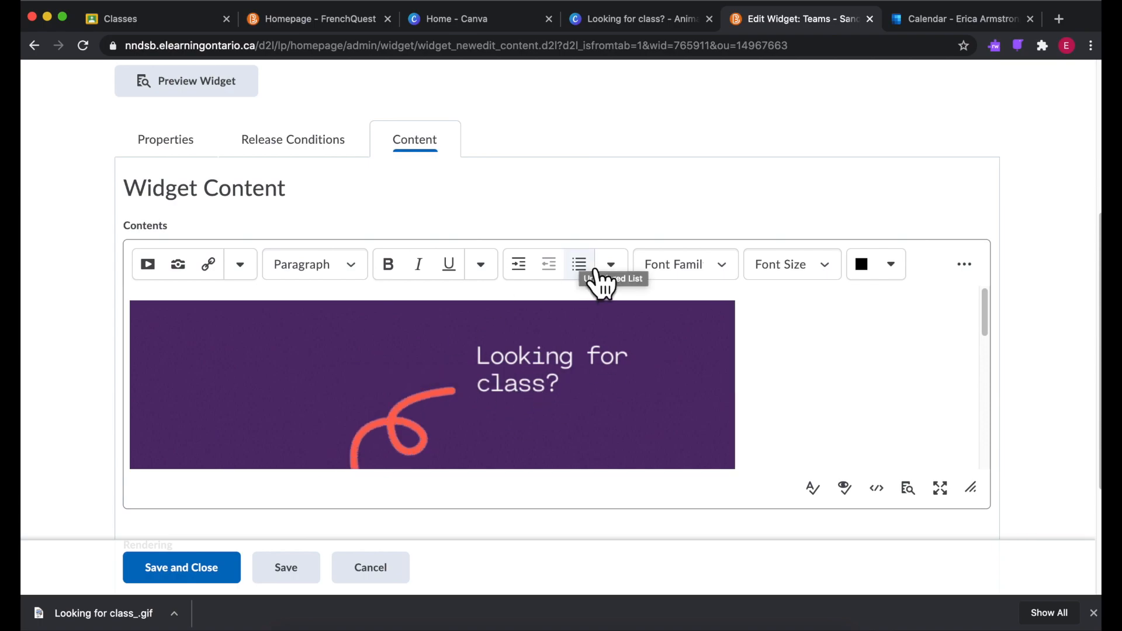
mouse_move(937, 33)
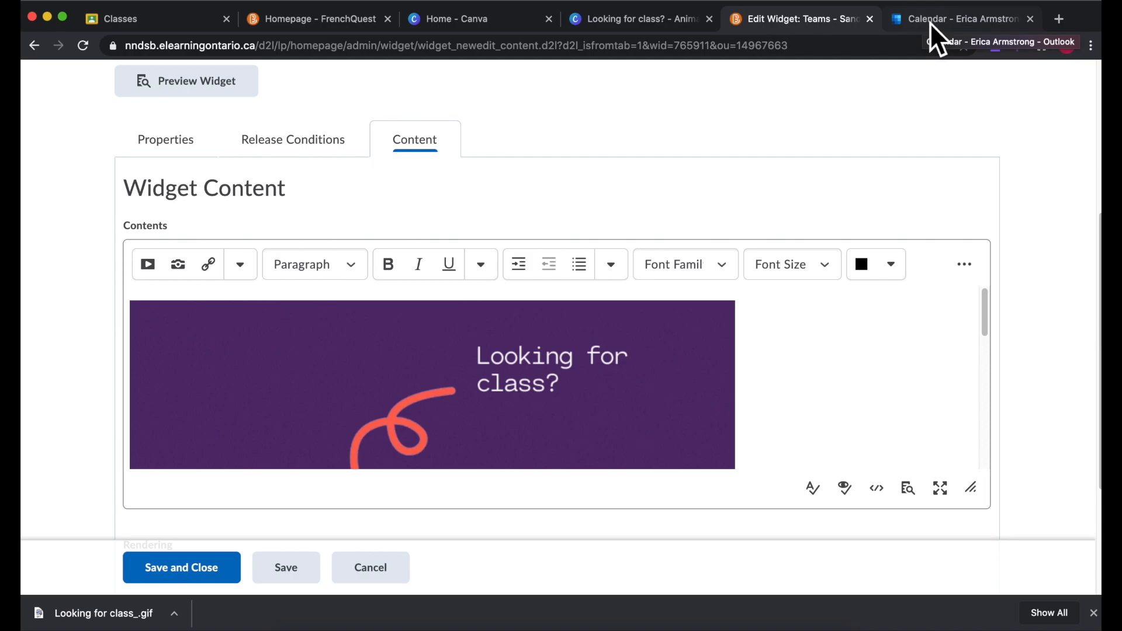
After reviewing the inserted GIF, switch to the Outlook Calendar tab
click(959, 18)
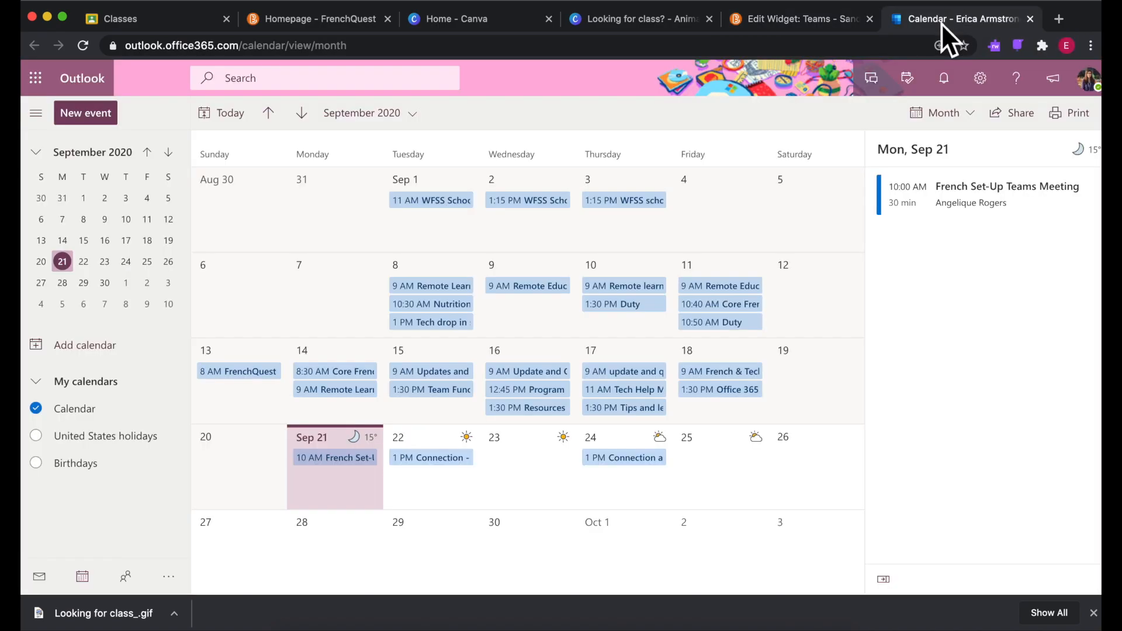
mouse_move(231, 302)
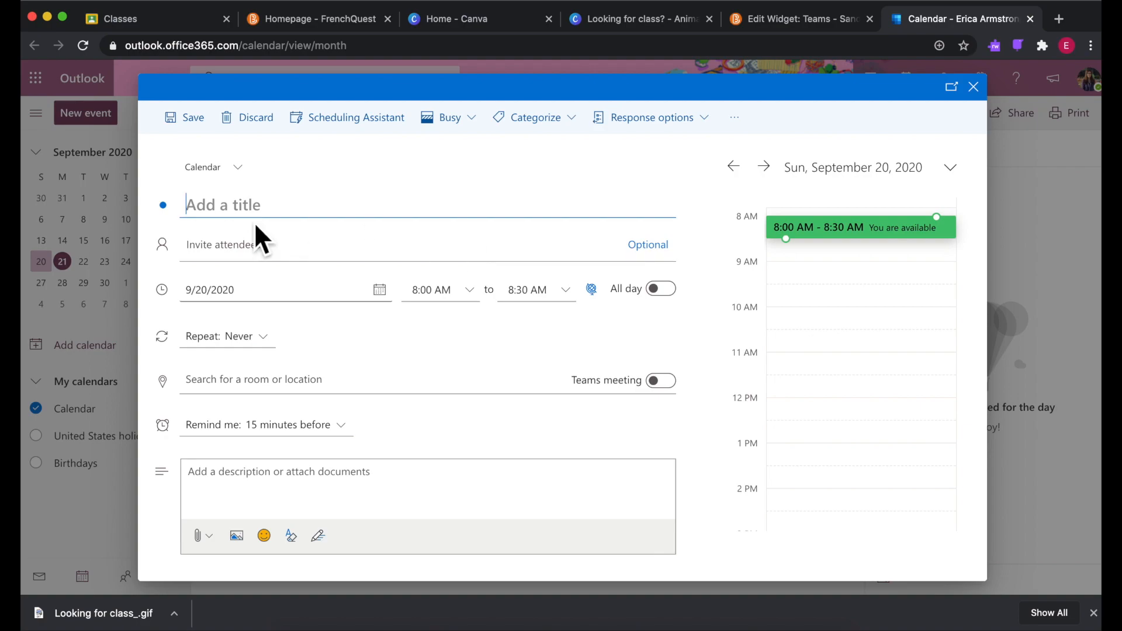
Save a 'Sample Teams Meeting' Teams-meeting event on September 20, then open the app launcher
text(Sample)
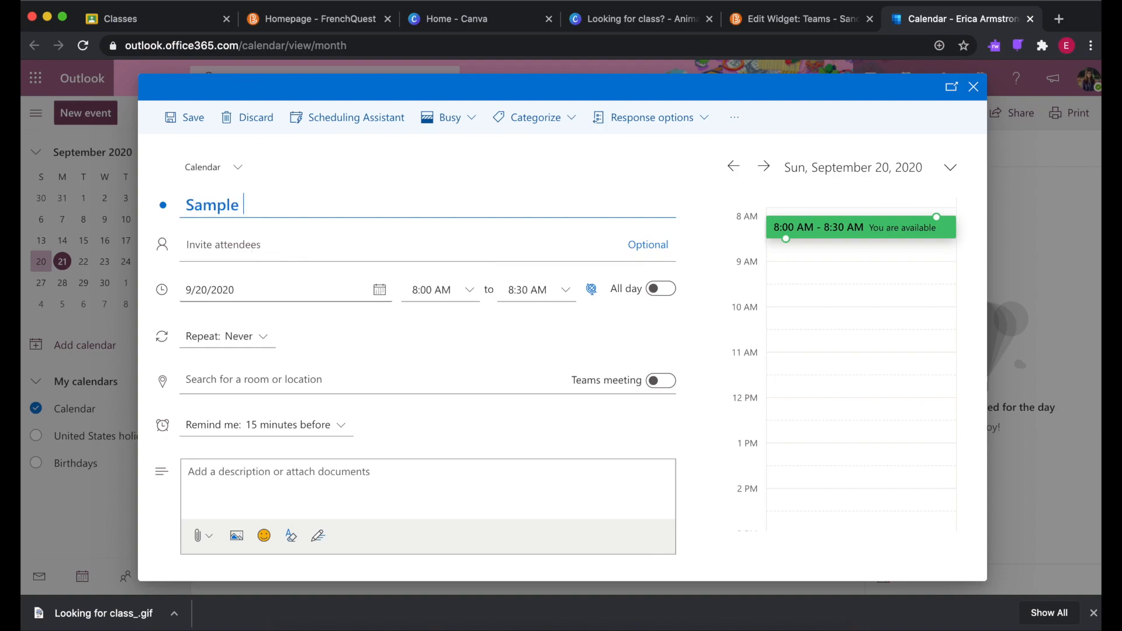
text(Teams Meeting)
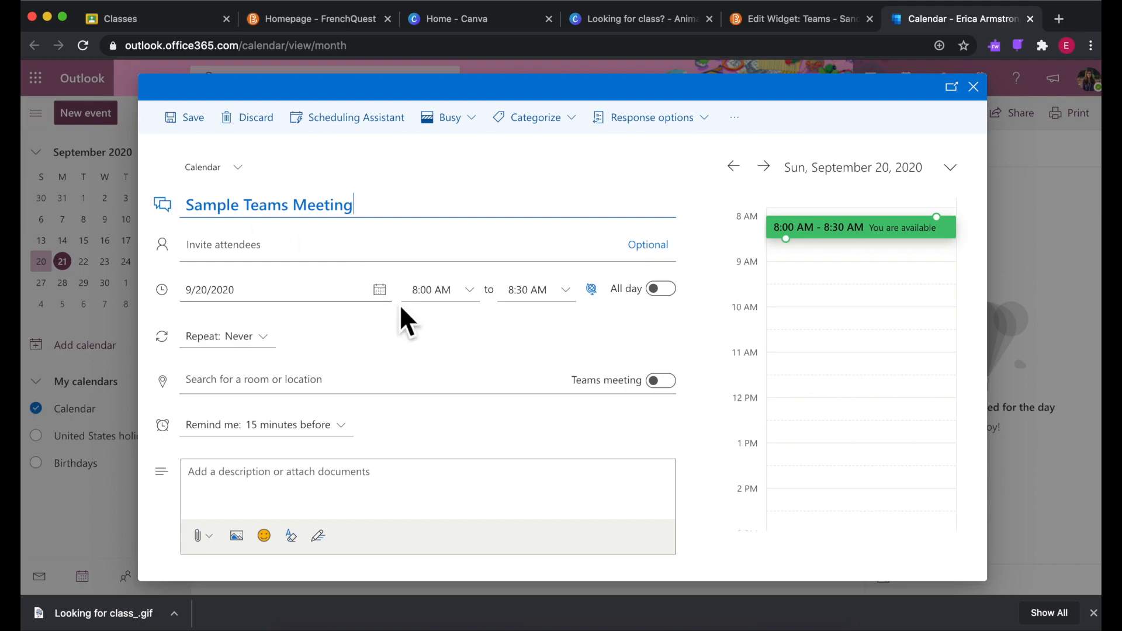
click(659, 380)
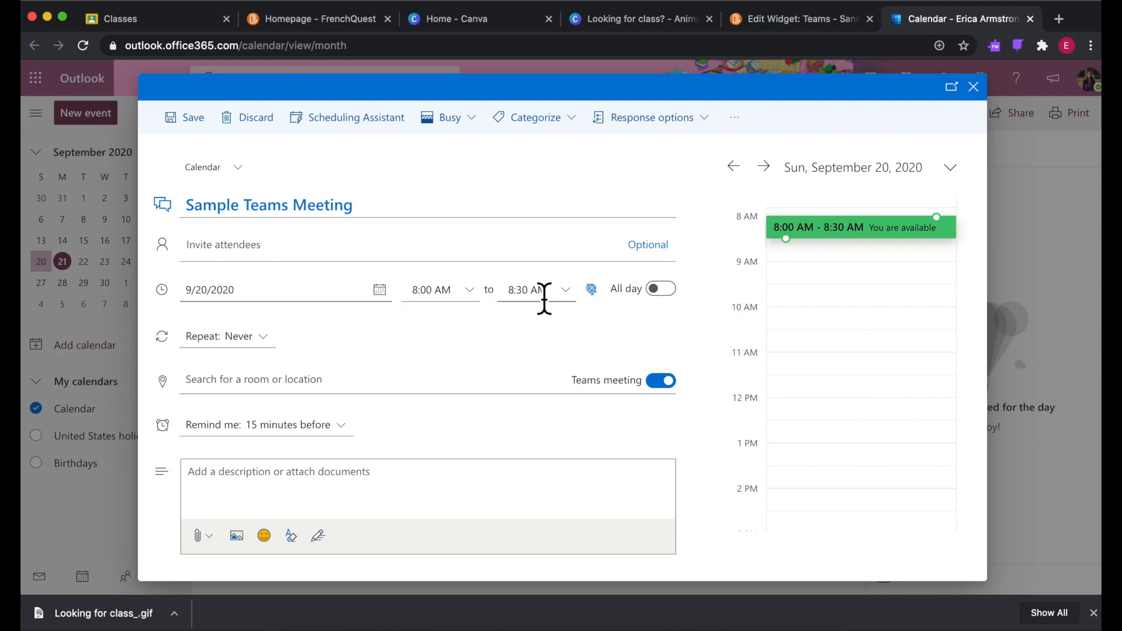
mouse_move(644, 376)
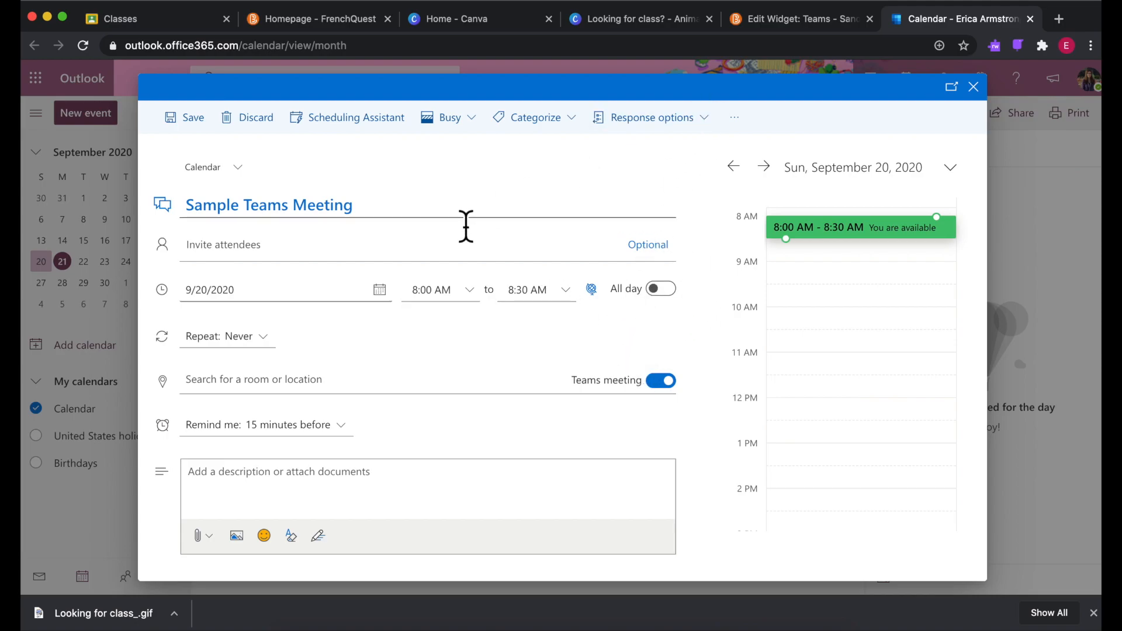
click(183, 117)
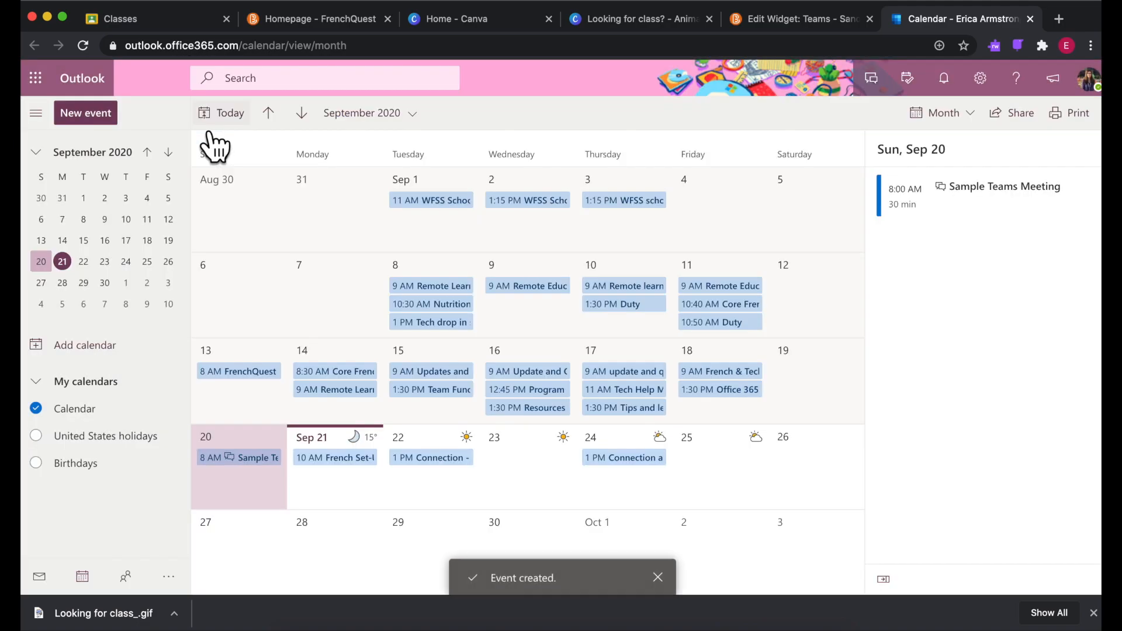
mouse_move(162, 154)
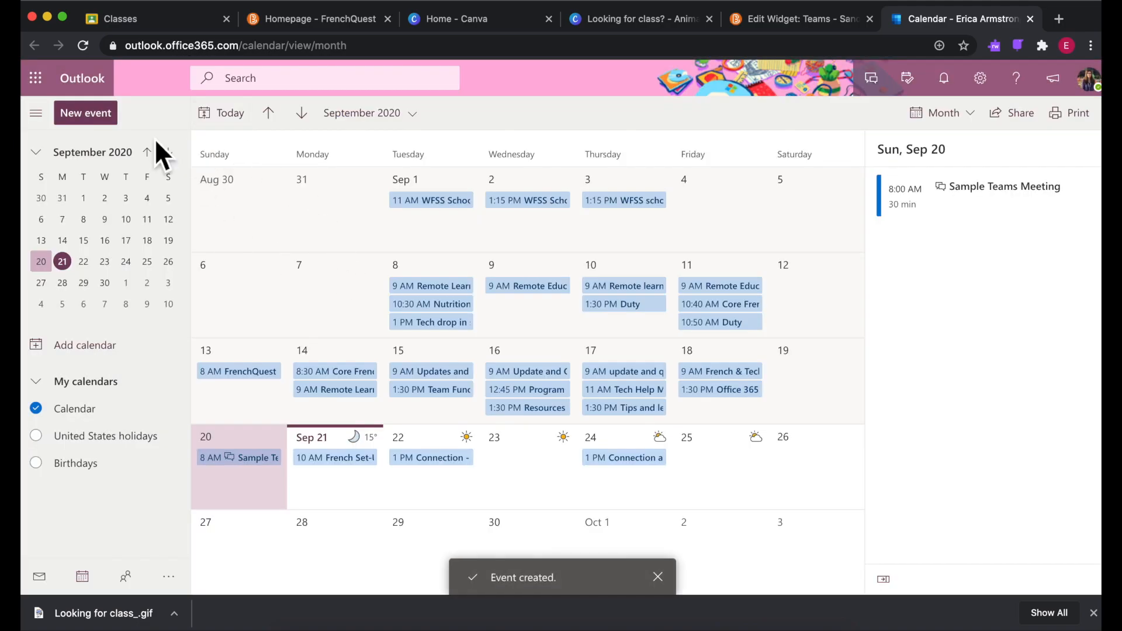
click(35, 78)
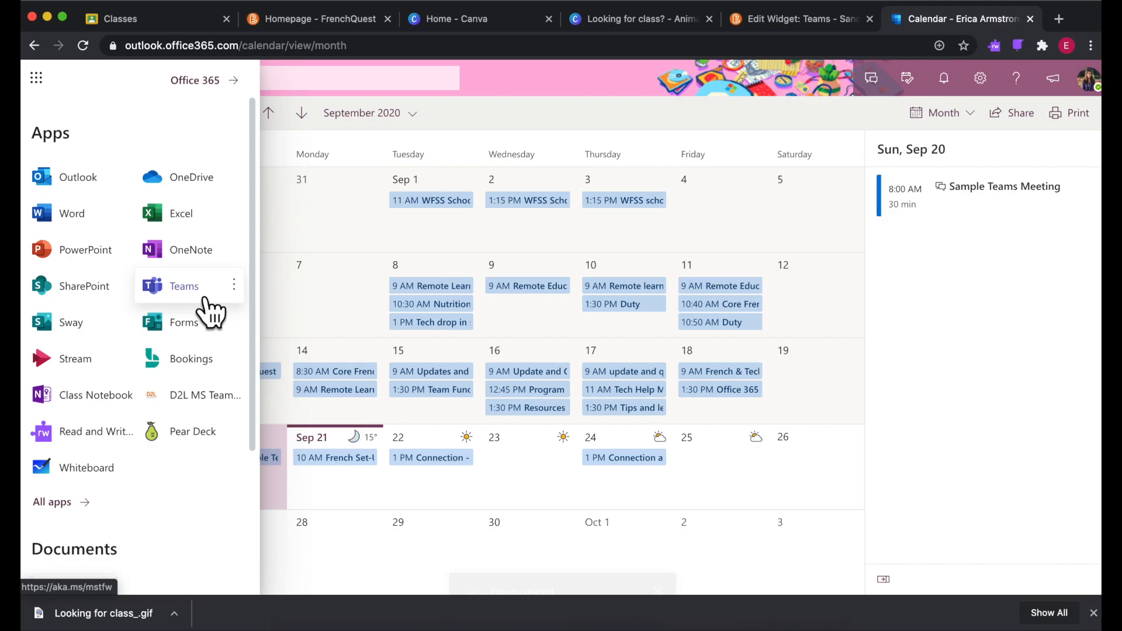
Open Teams in the browser and show the calendar week containing Sunday's Sample Teams Meeting
click(182, 285)
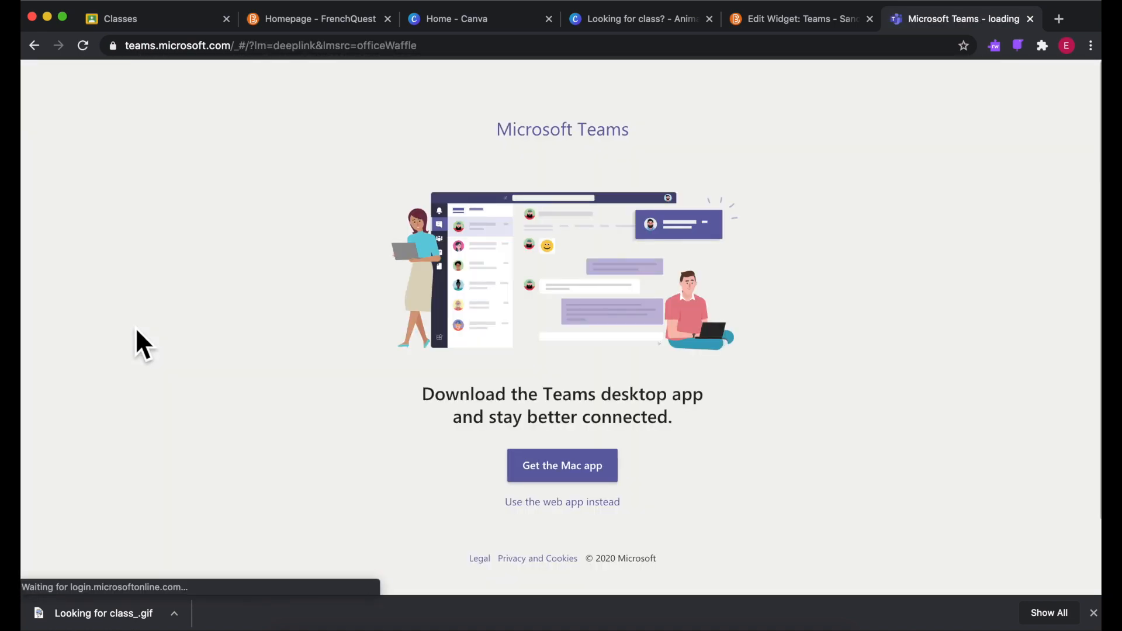
click(562, 501)
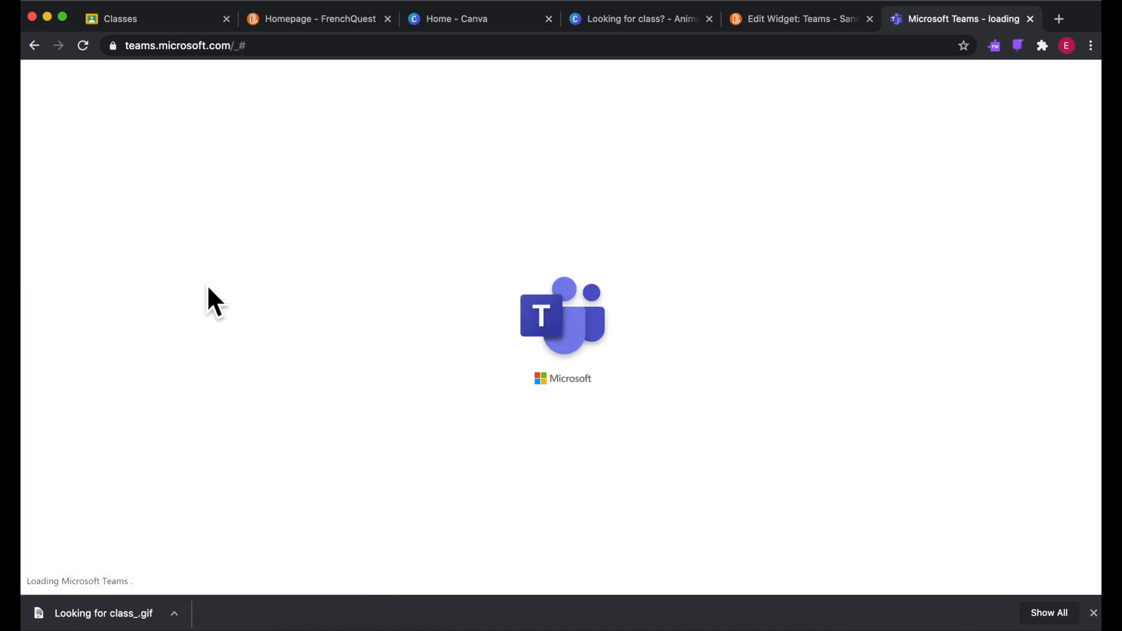
click(43, 288)
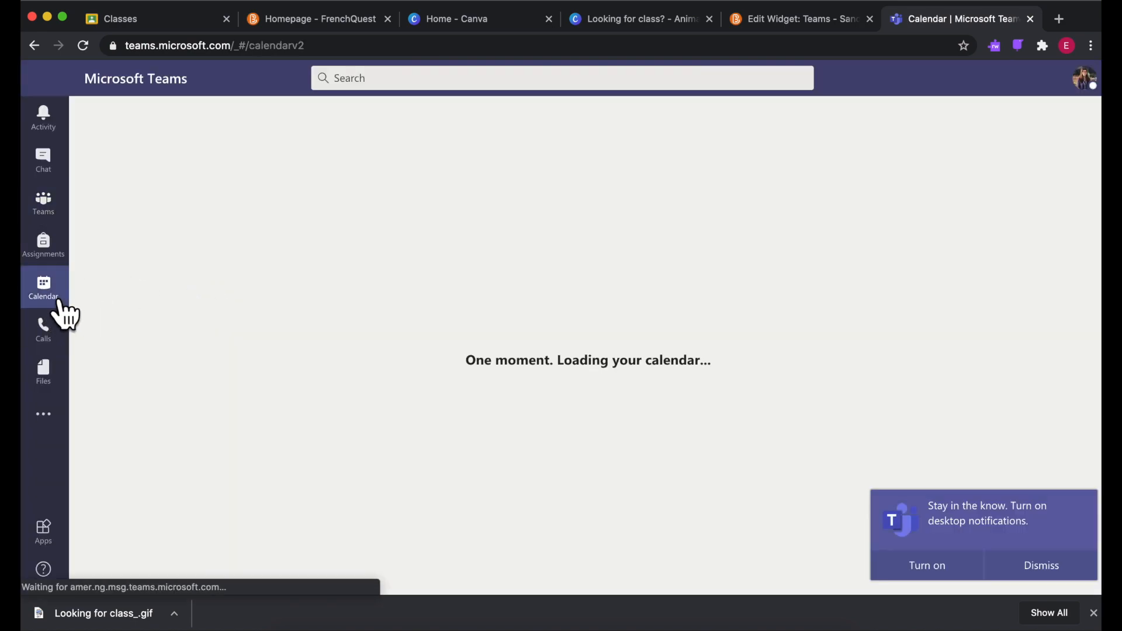
mouse_move(297, 338)
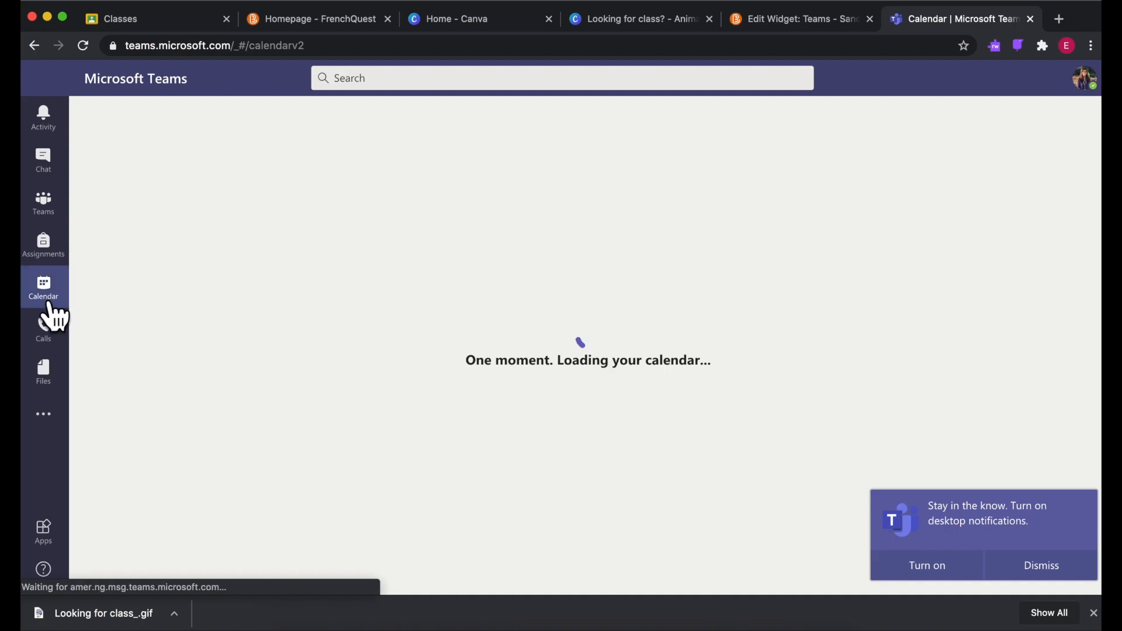
click(1042, 566)
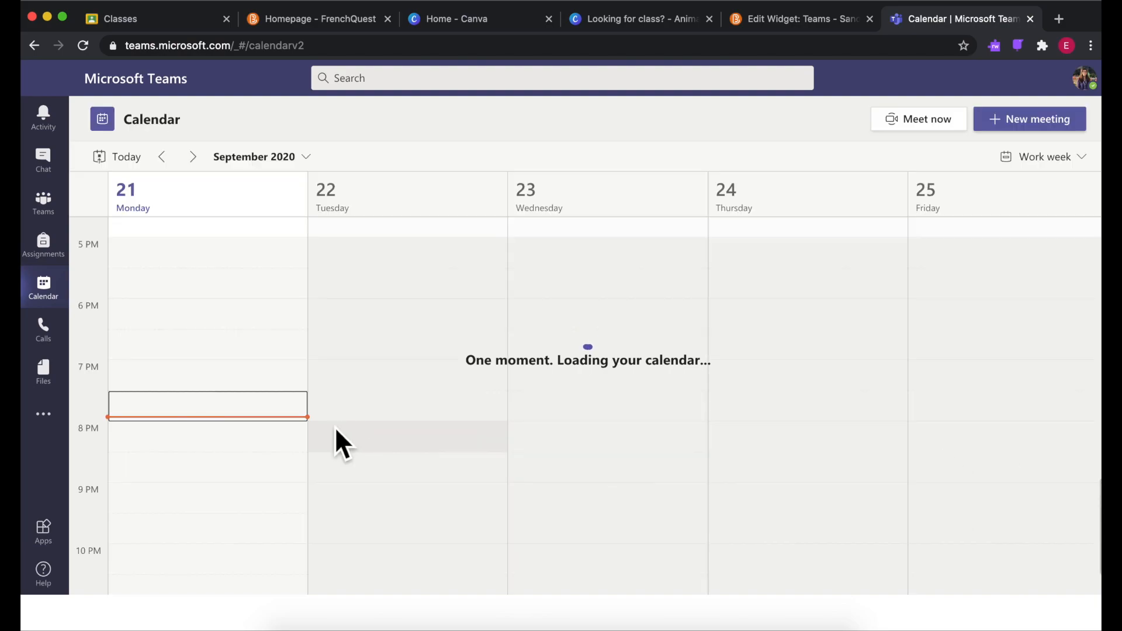
click(1045, 157)
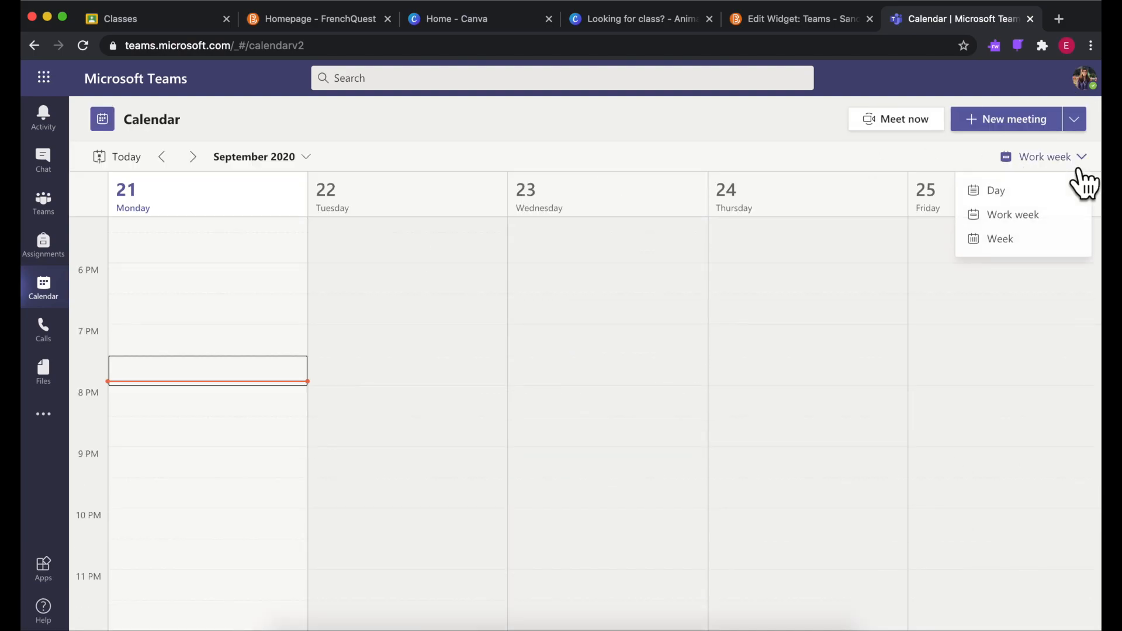
click(1000, 239)
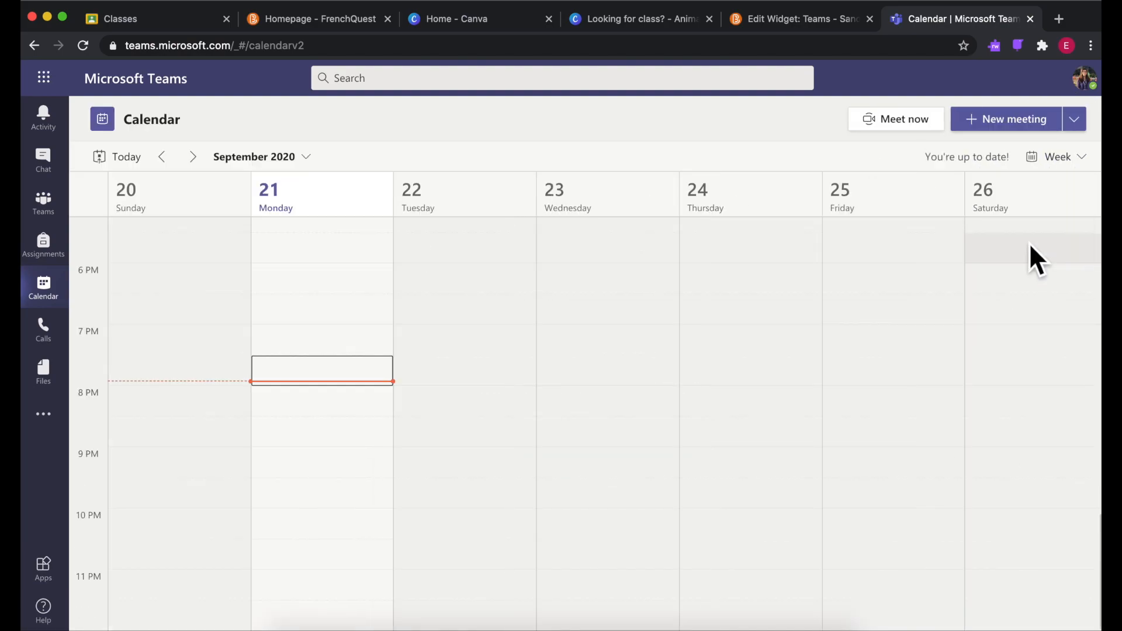
scroll(up, 3)
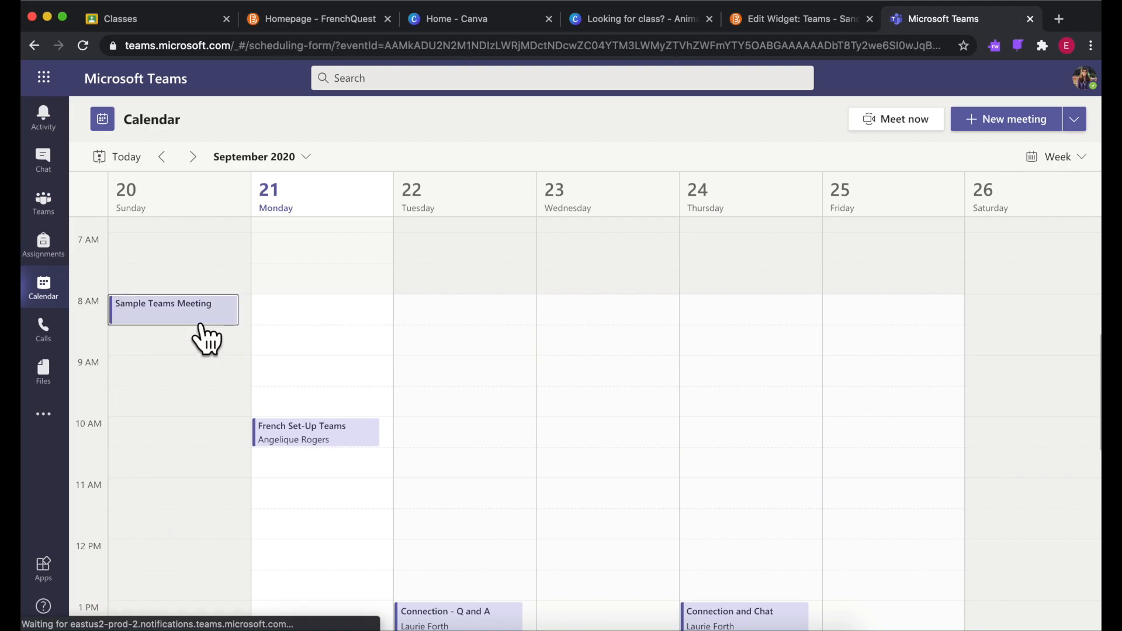
Open the Sample Teams Meeting details and follow its Meeting options link
click(173, 310)
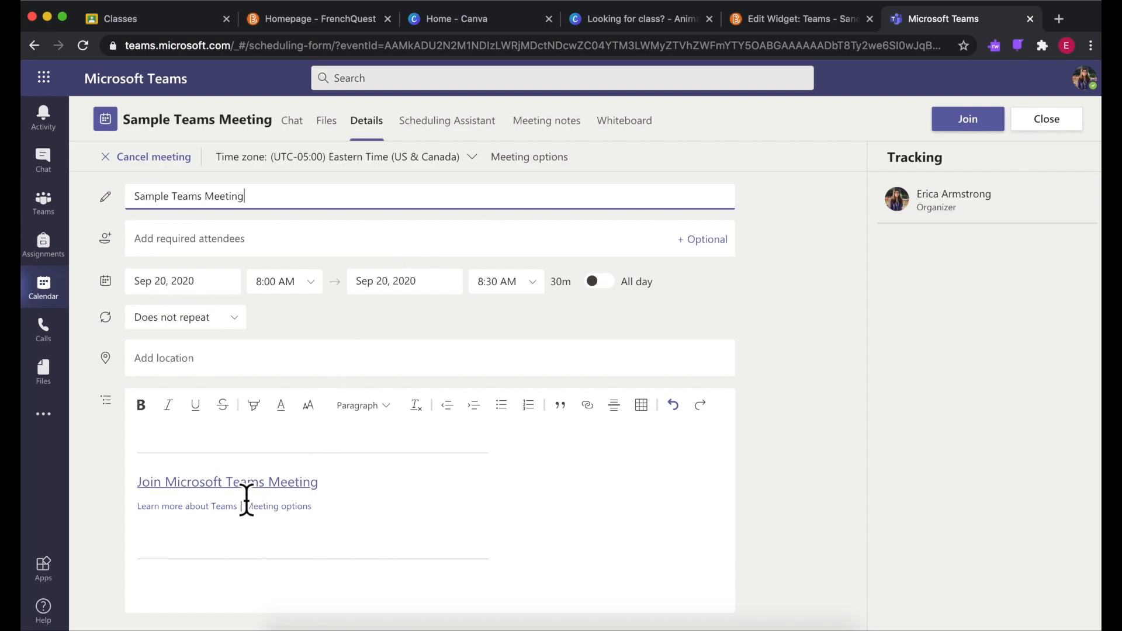
mouse_move(365, 484)
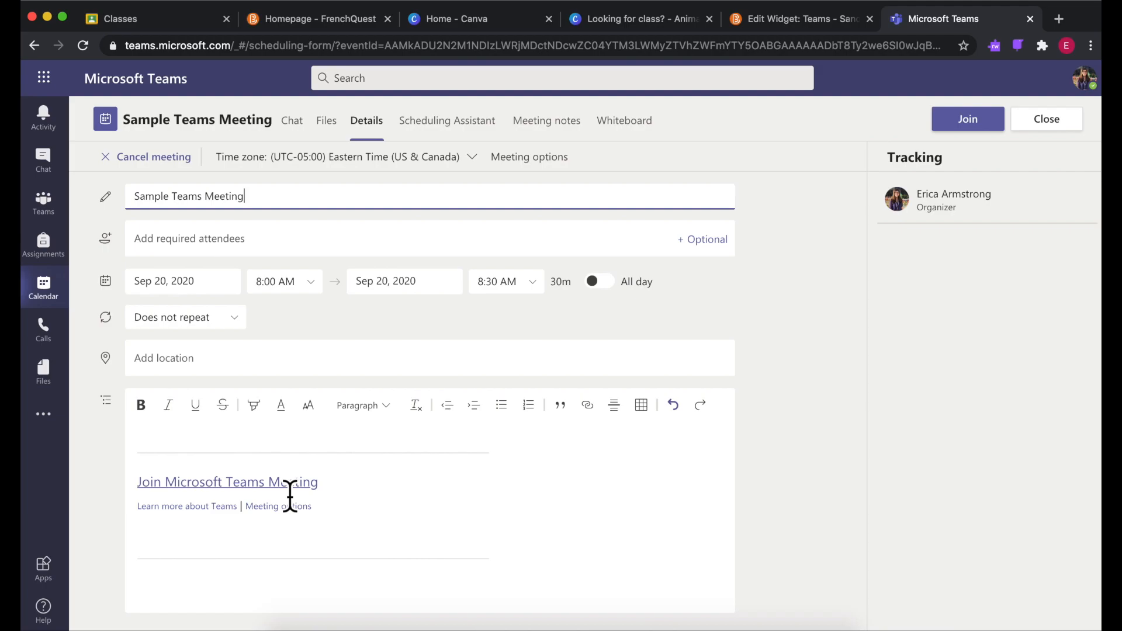
click(529, 156)
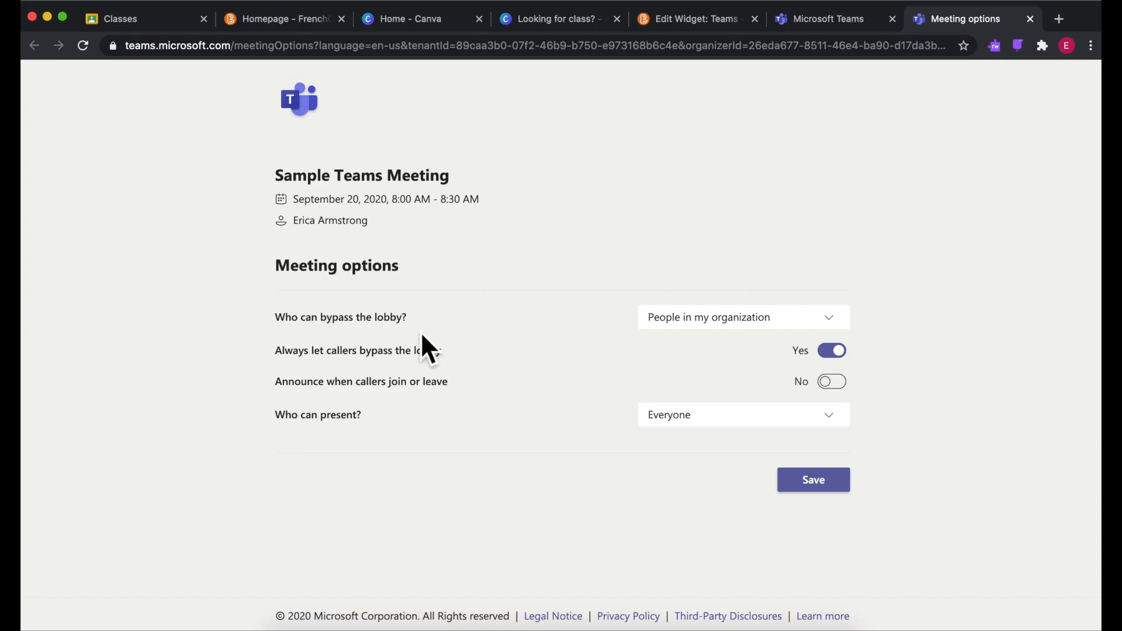
mouse_move(643, 347)
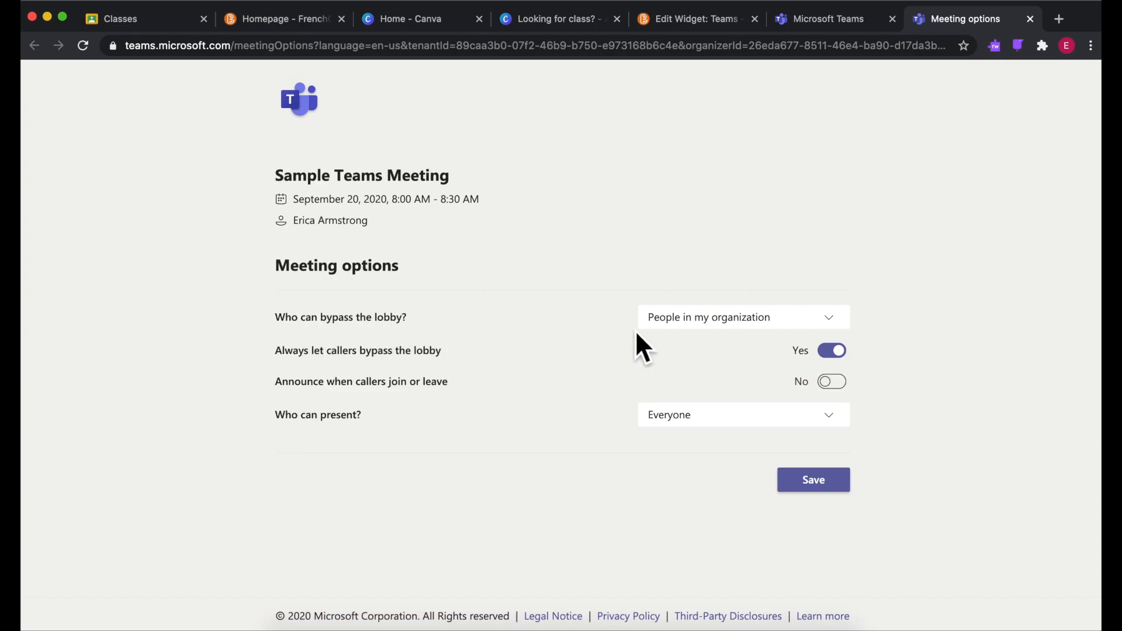
Set 'Who can bypass the lobby?' and 'Who can present?' to Only me, then save
click(743, 317)
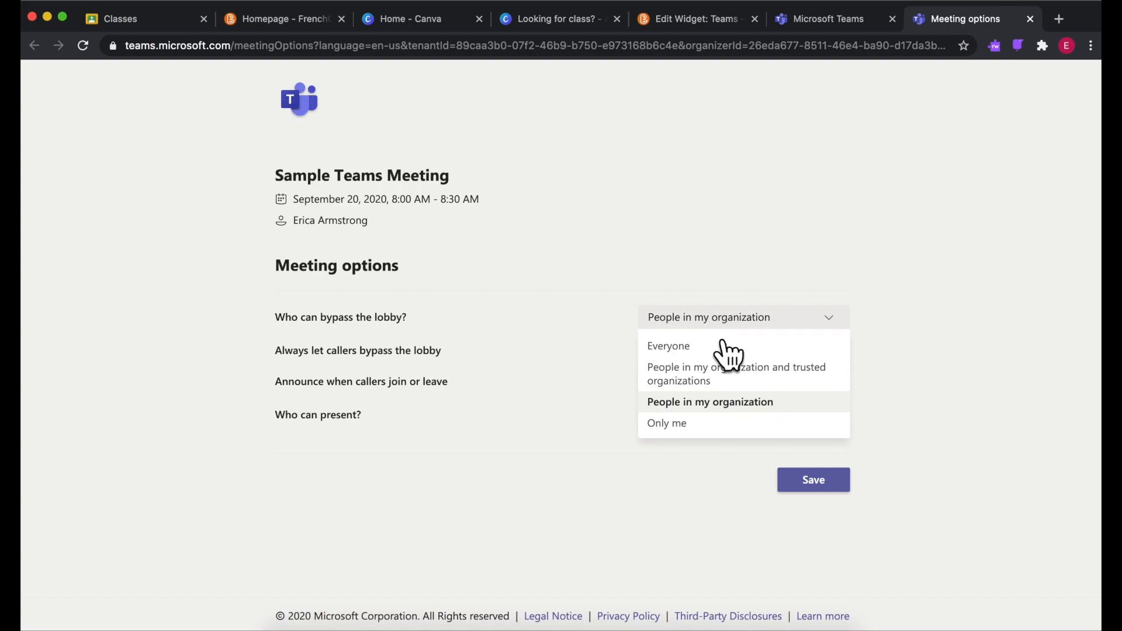
click(667, 423)
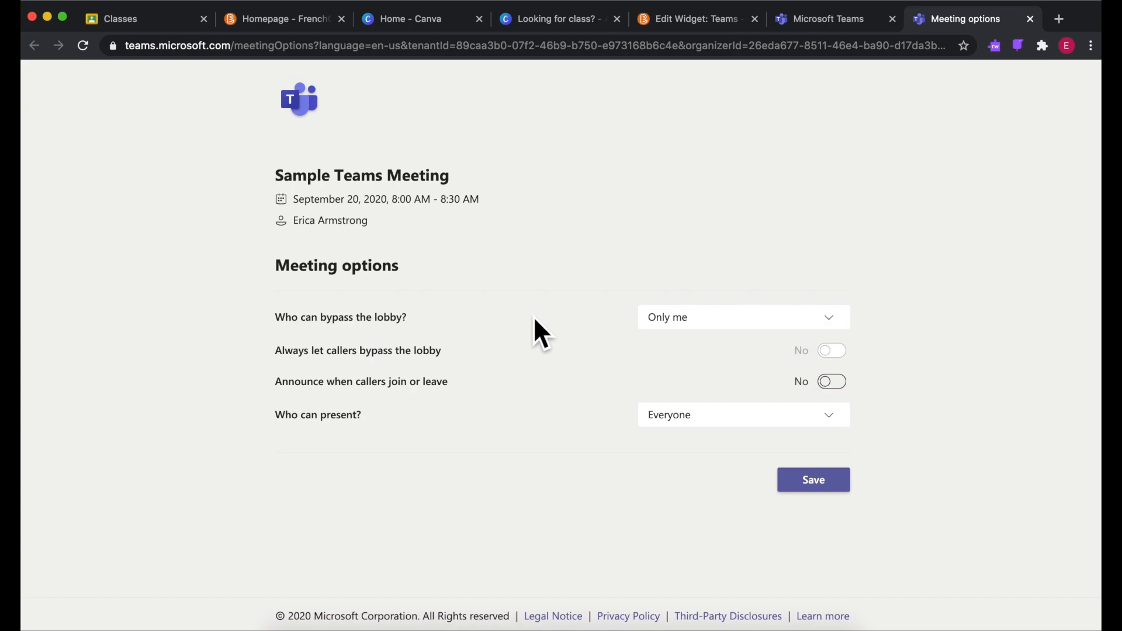
click(742, 317)
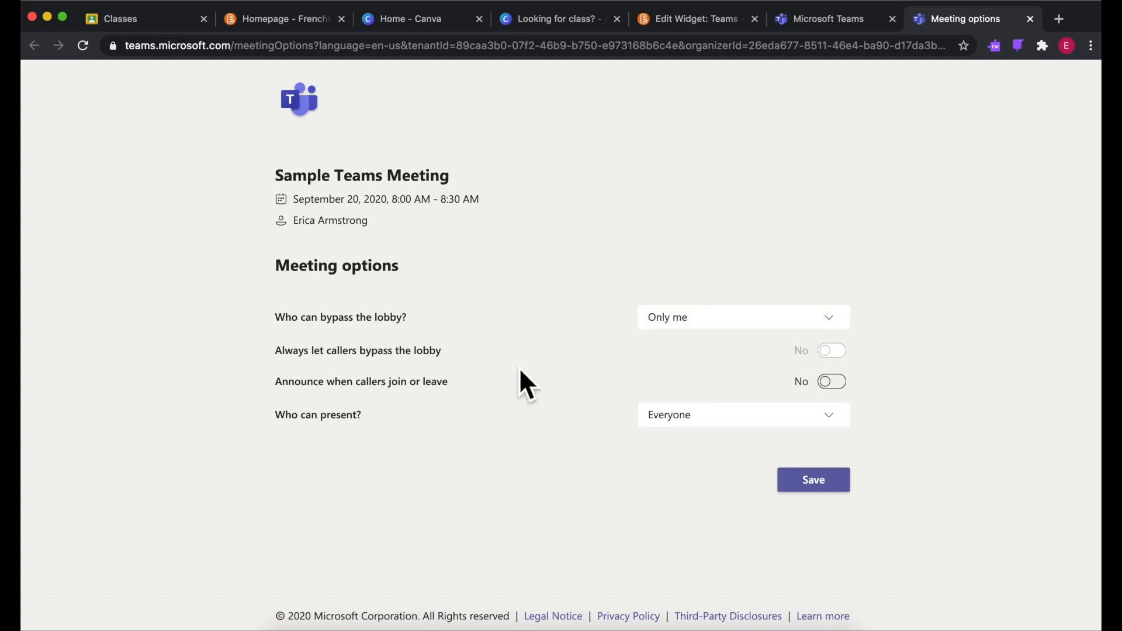
mouse_move(447, 444)
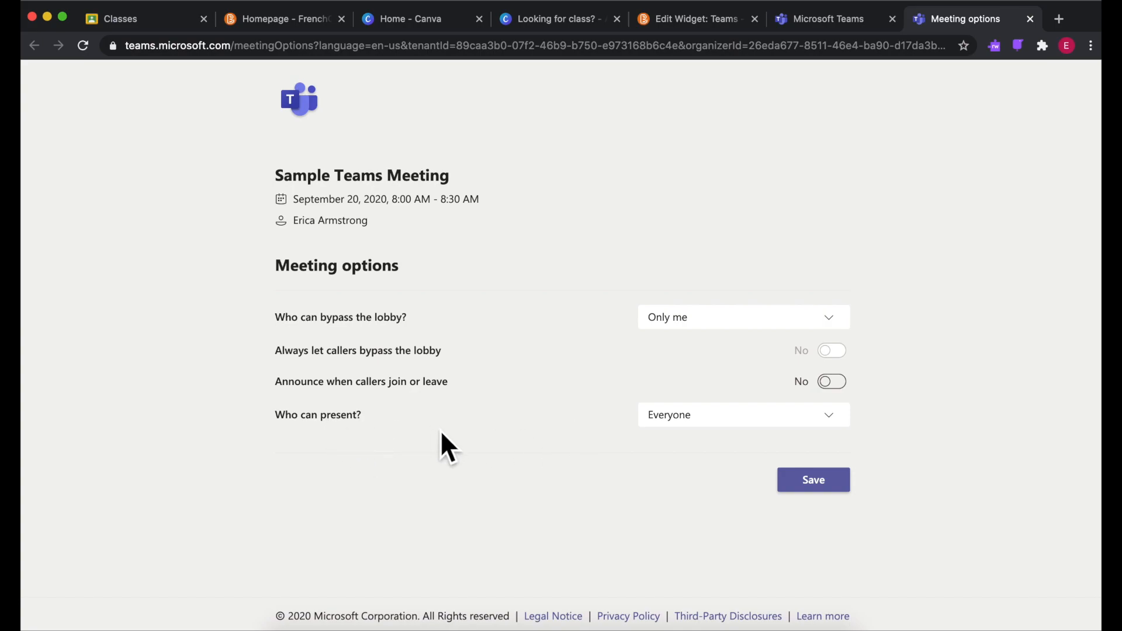
click(742, 415)
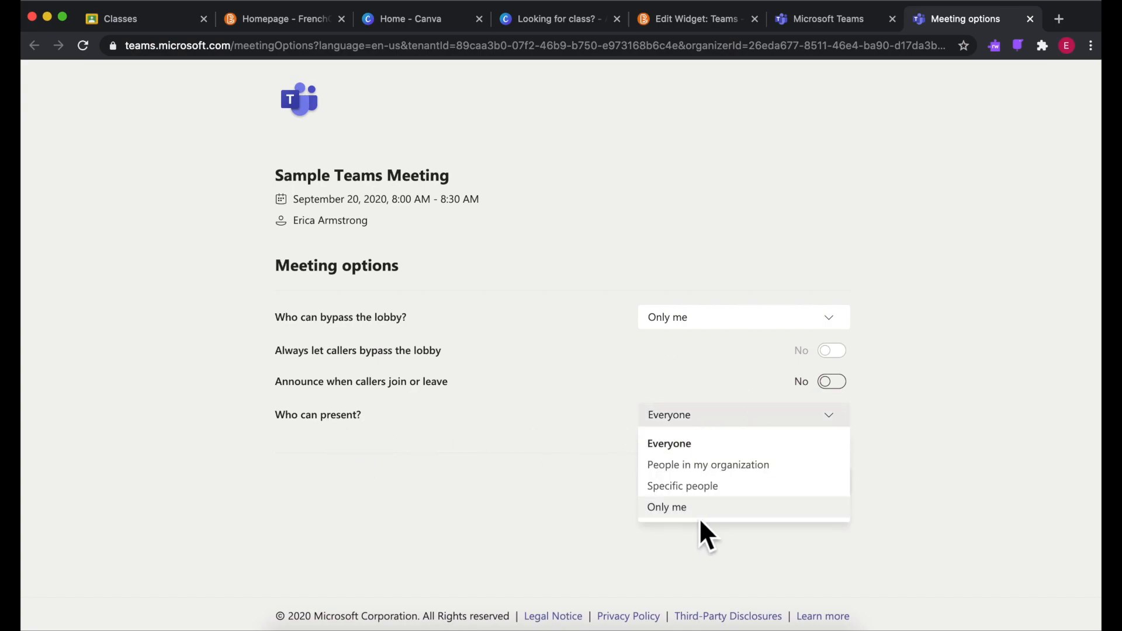
click(666, 507)
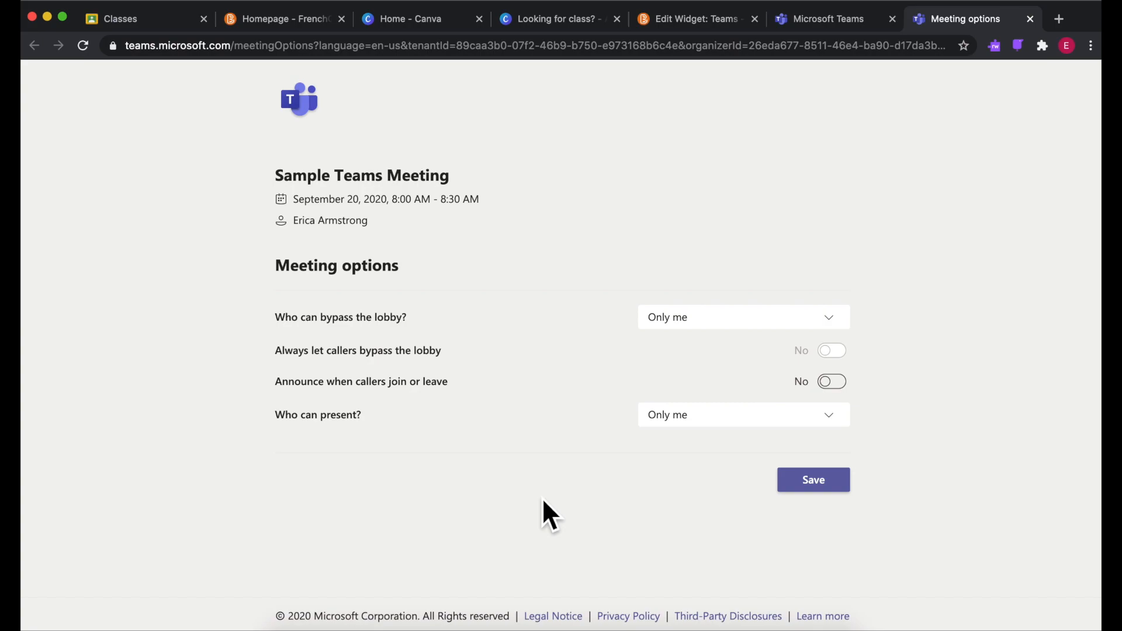
mouse_move(597, 501)
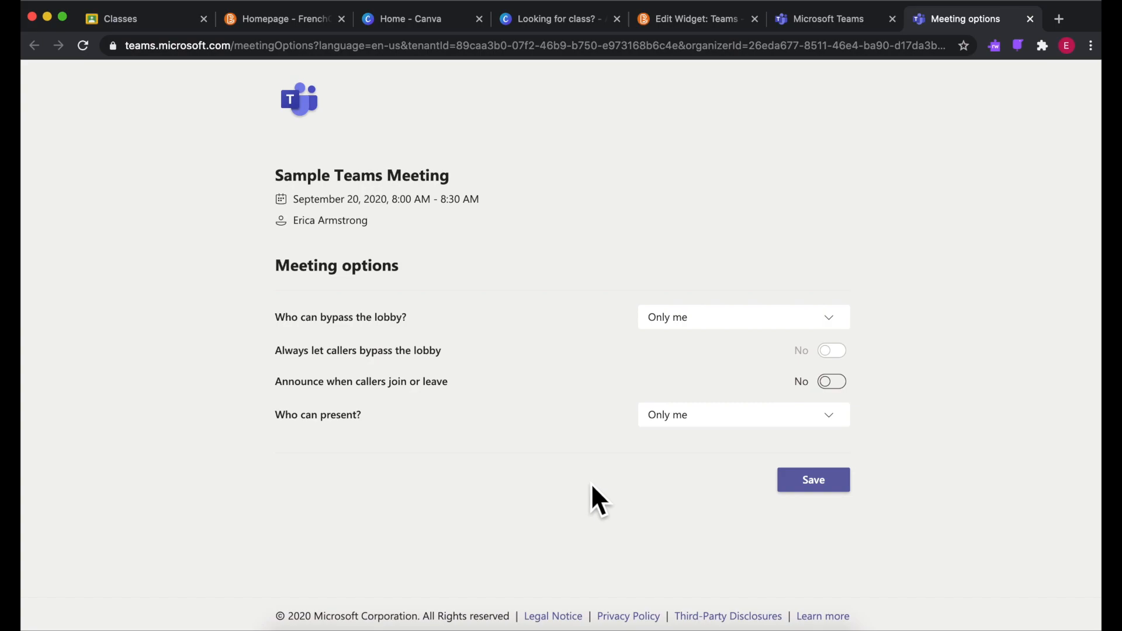
mouse_move(586, 512)
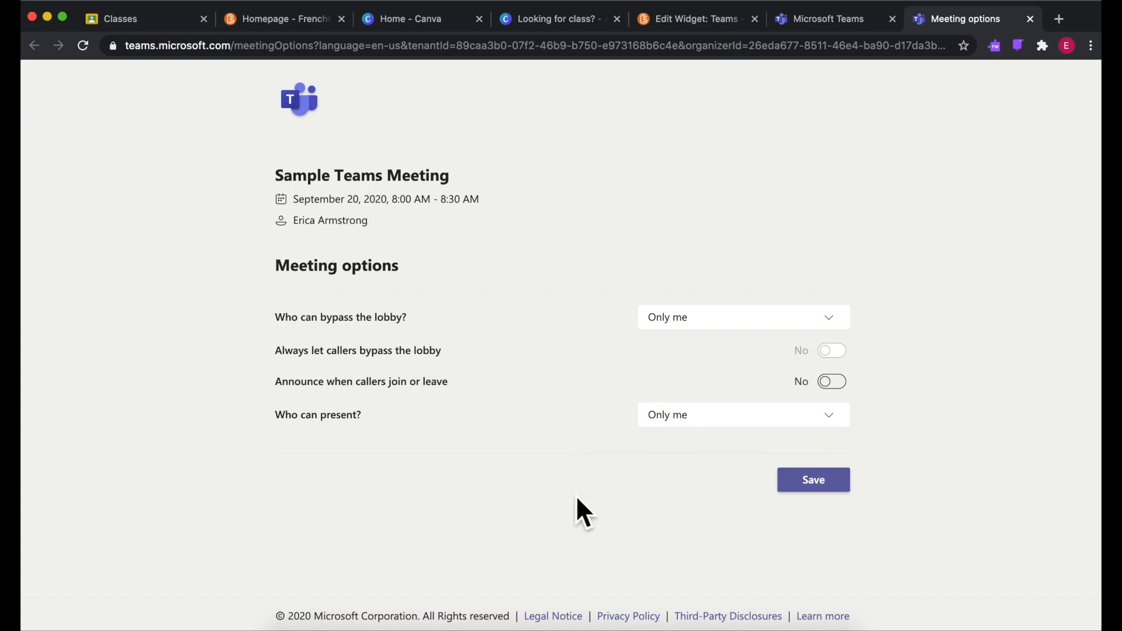
mouse_move(587, 507)
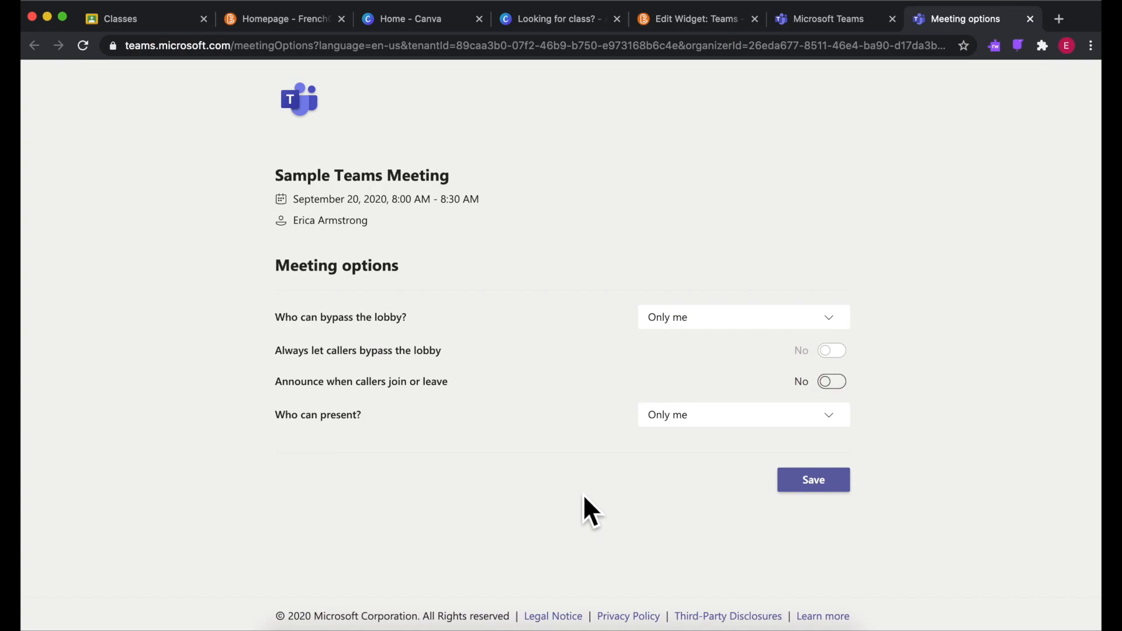
mouse_move(663, 472)
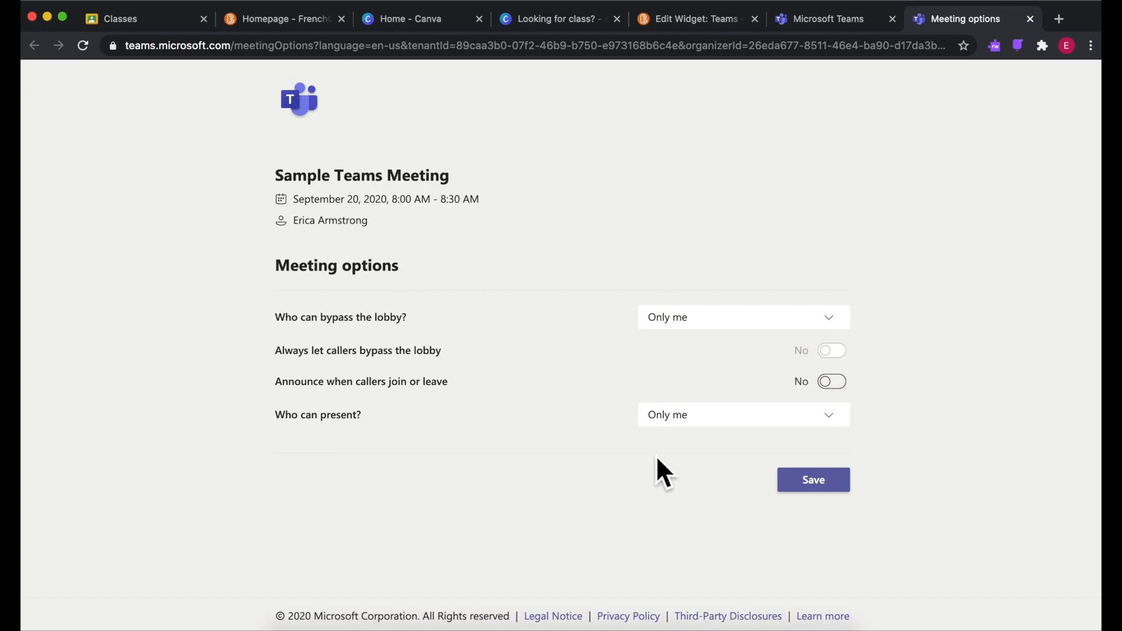
mouse_move(697, 494)
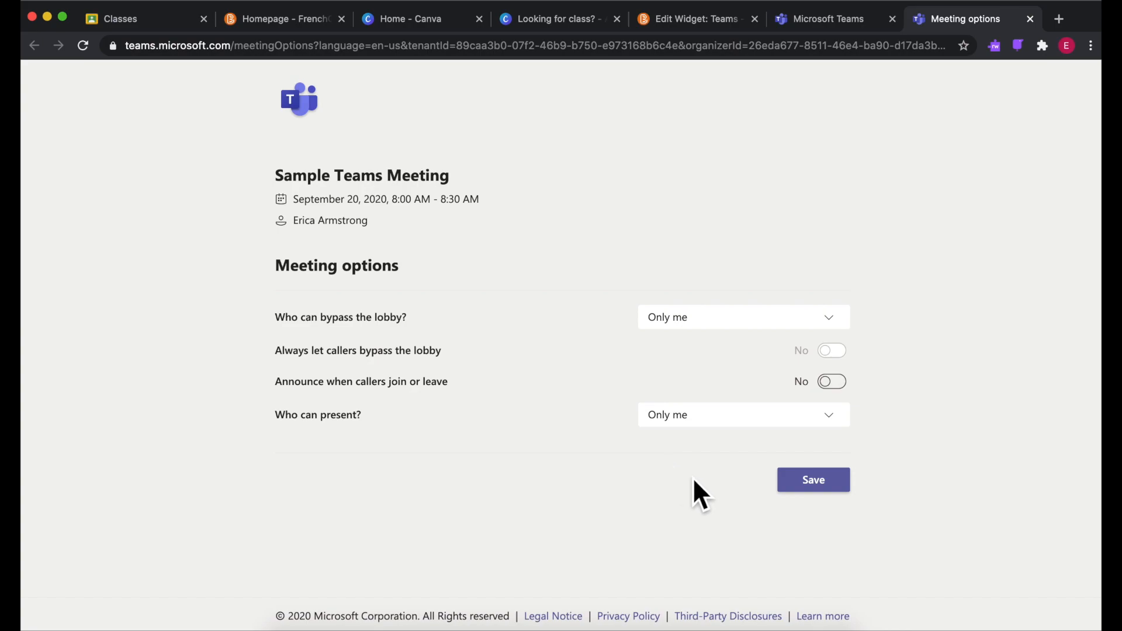
mouse_move(705, 469)
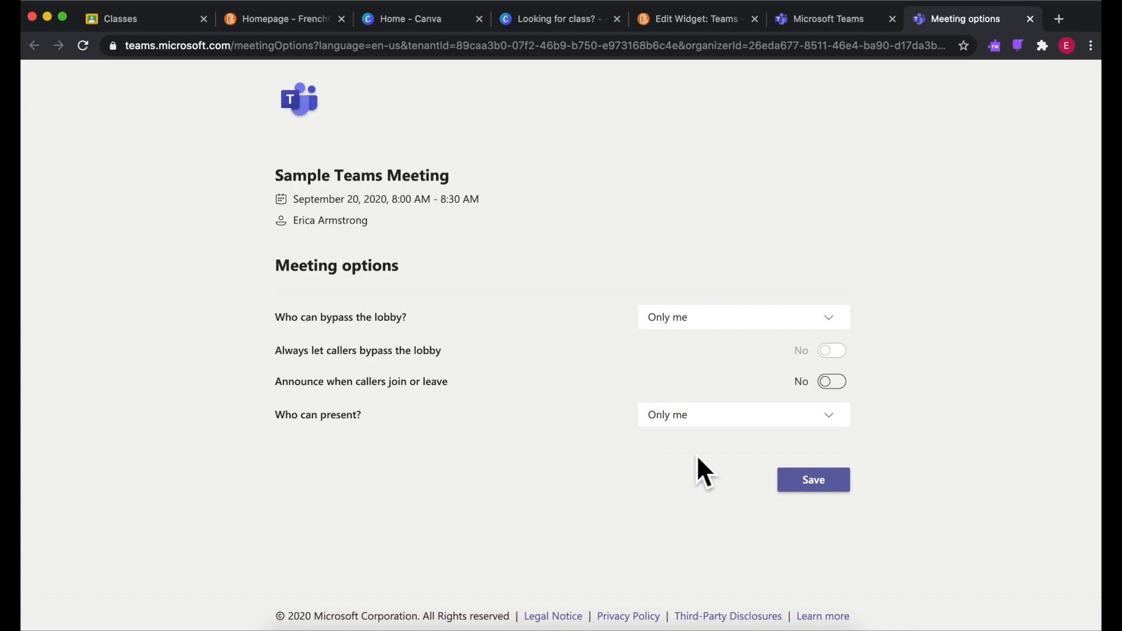
click(813, 479)
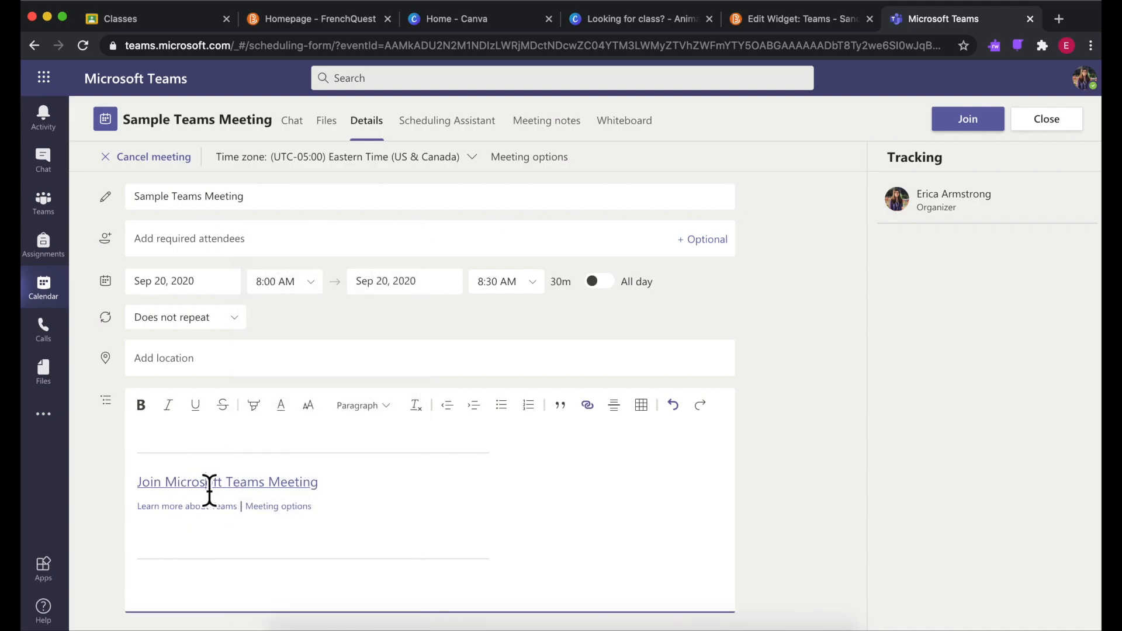
Copy the Join Microsoft Teams Meeting link address and switch back to the Edit Widget tab
right_click(201, 481)
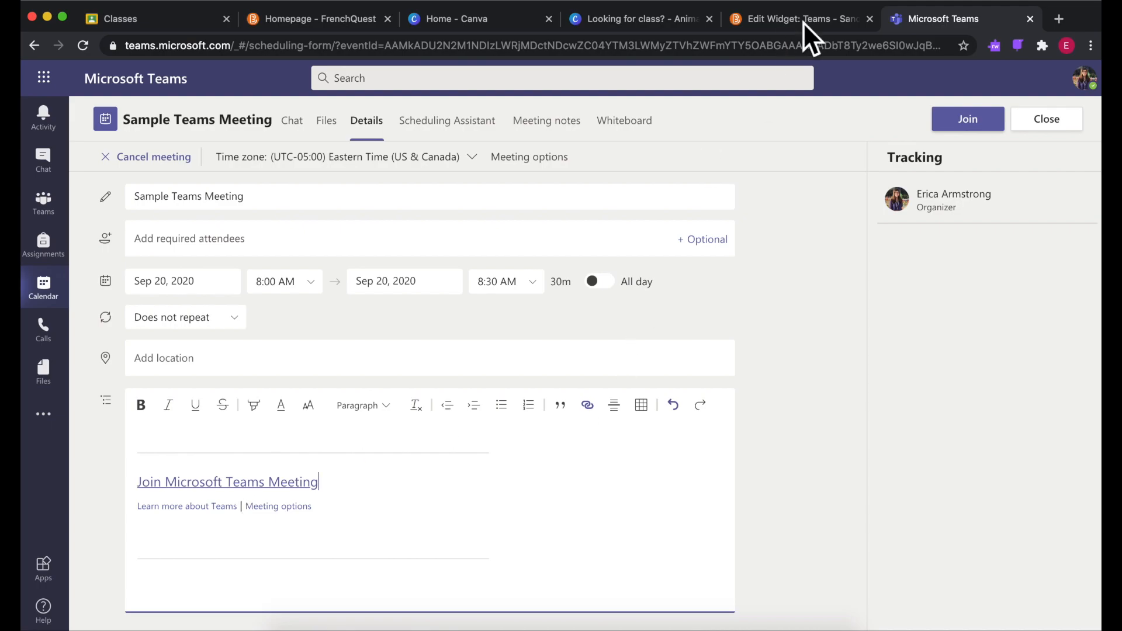
click(797, 19)
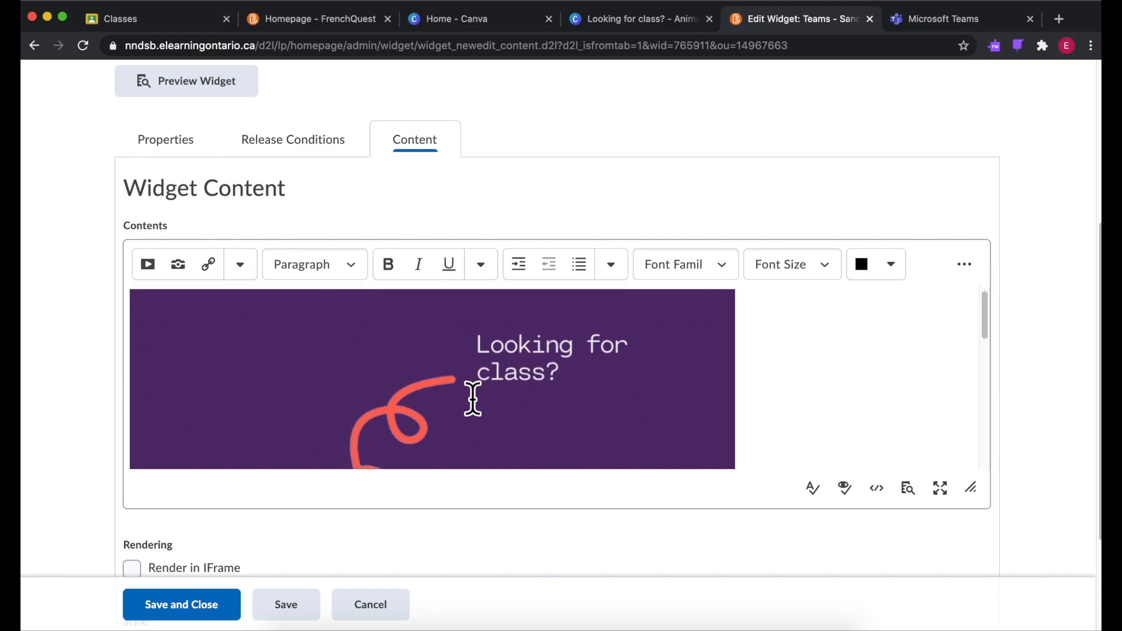
Link the 'Looking for class?' graphic to the meeting URL in a new window and save the widget
click(433, 379)
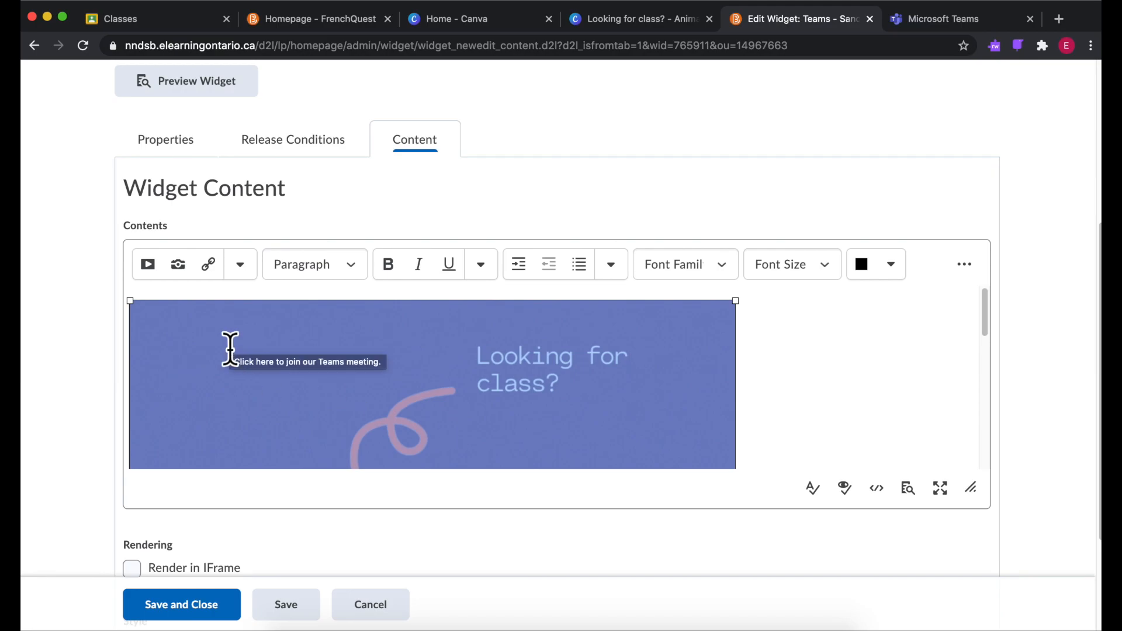
click(208, 264)
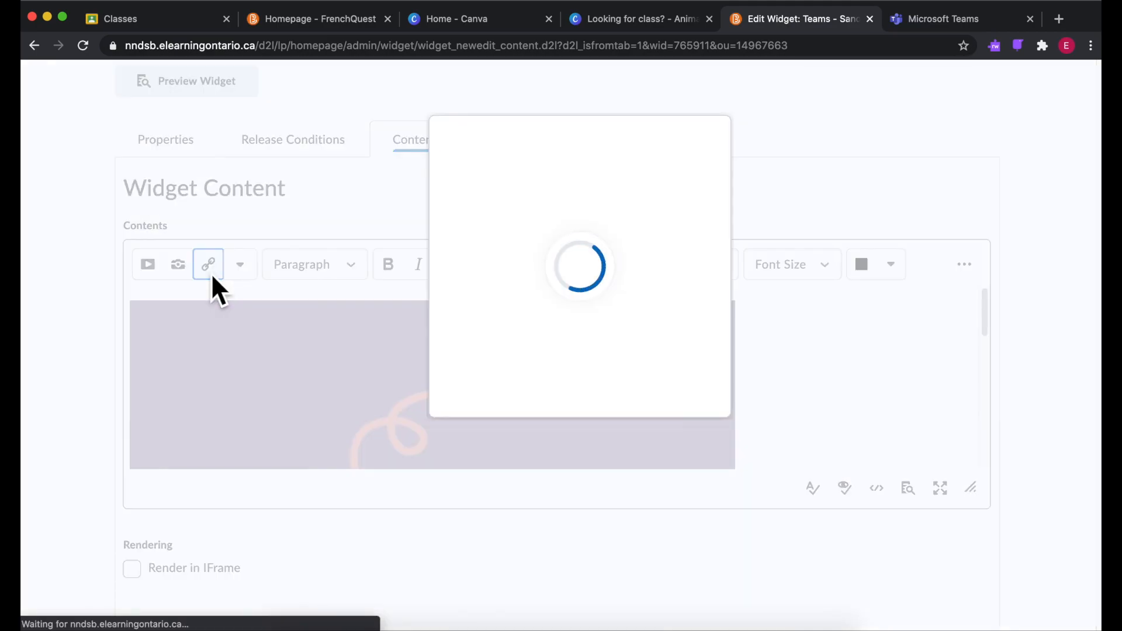
click(209, 265)
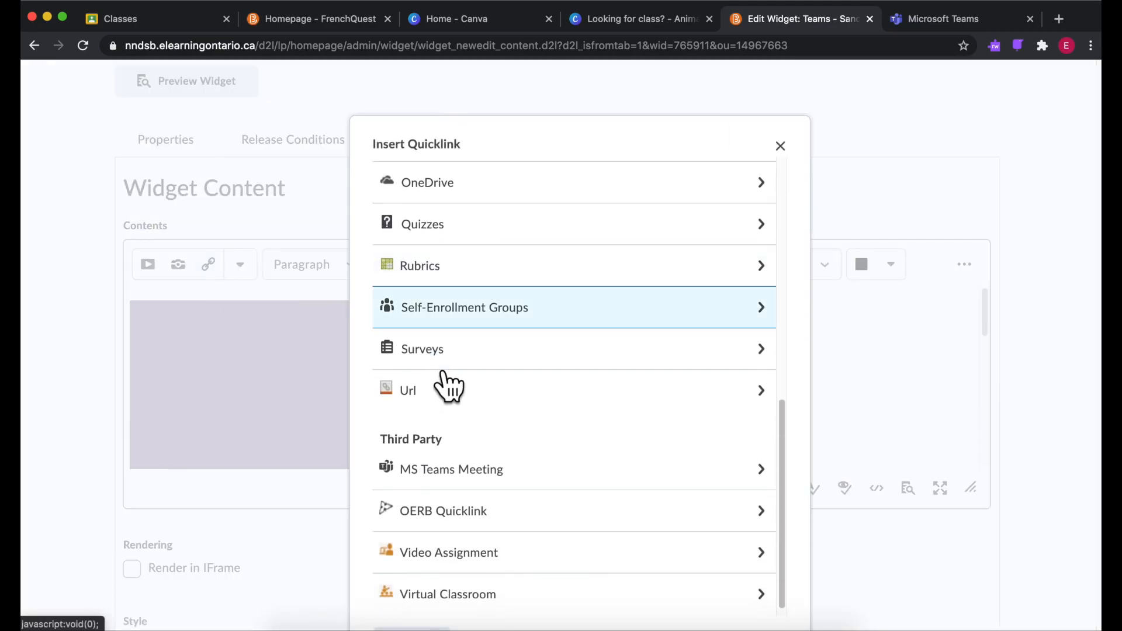
click(408, 390)
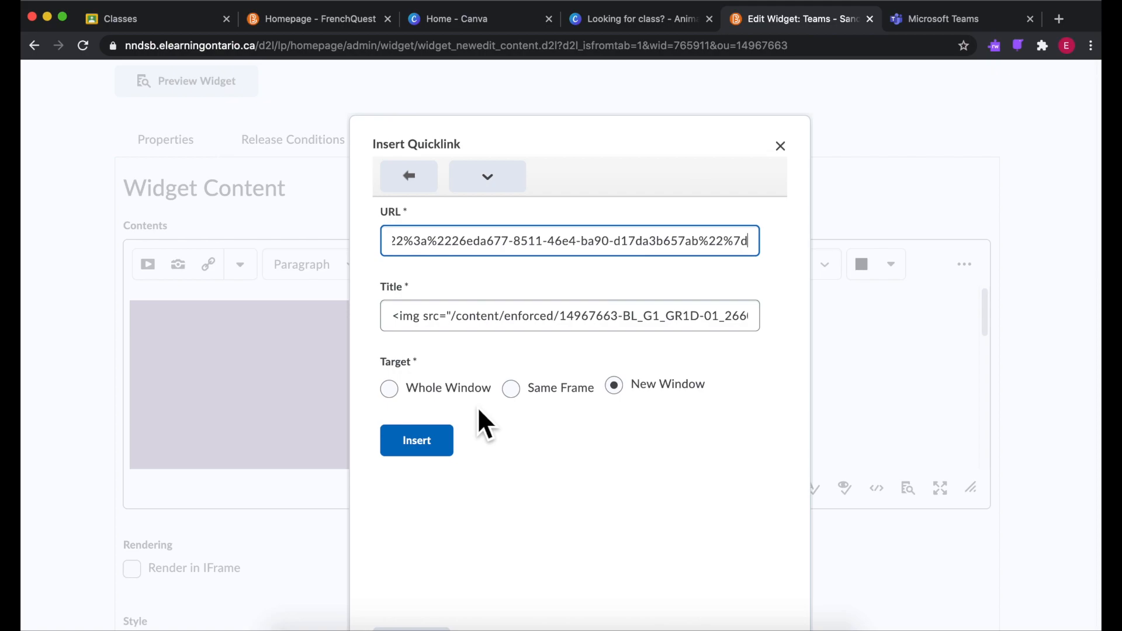
mouse_move(698, 437)
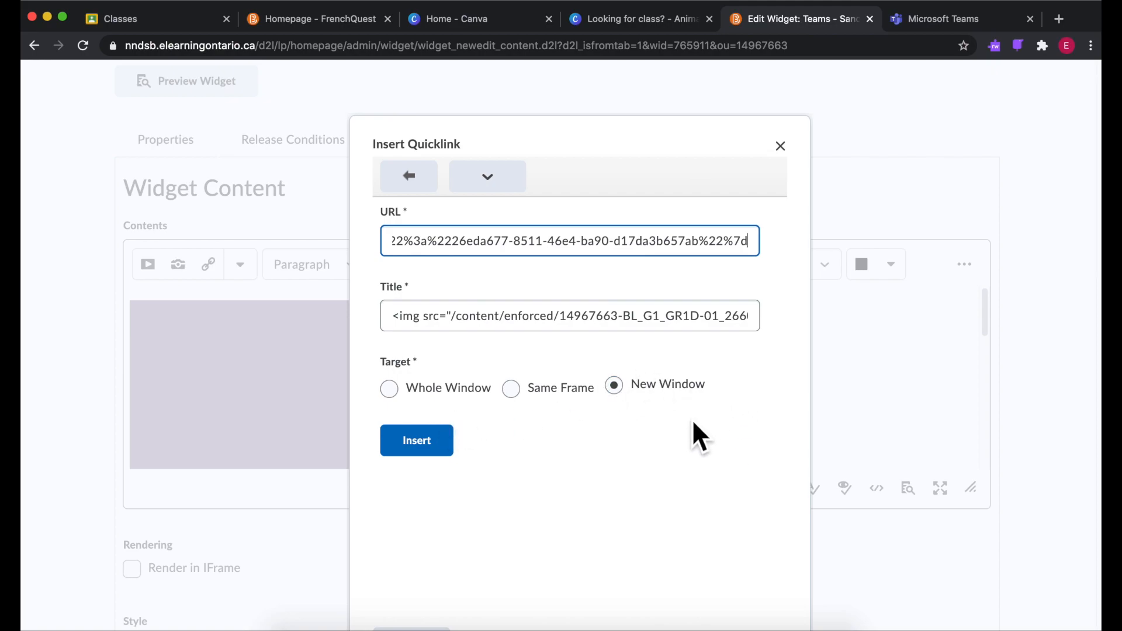
click(417, 440)
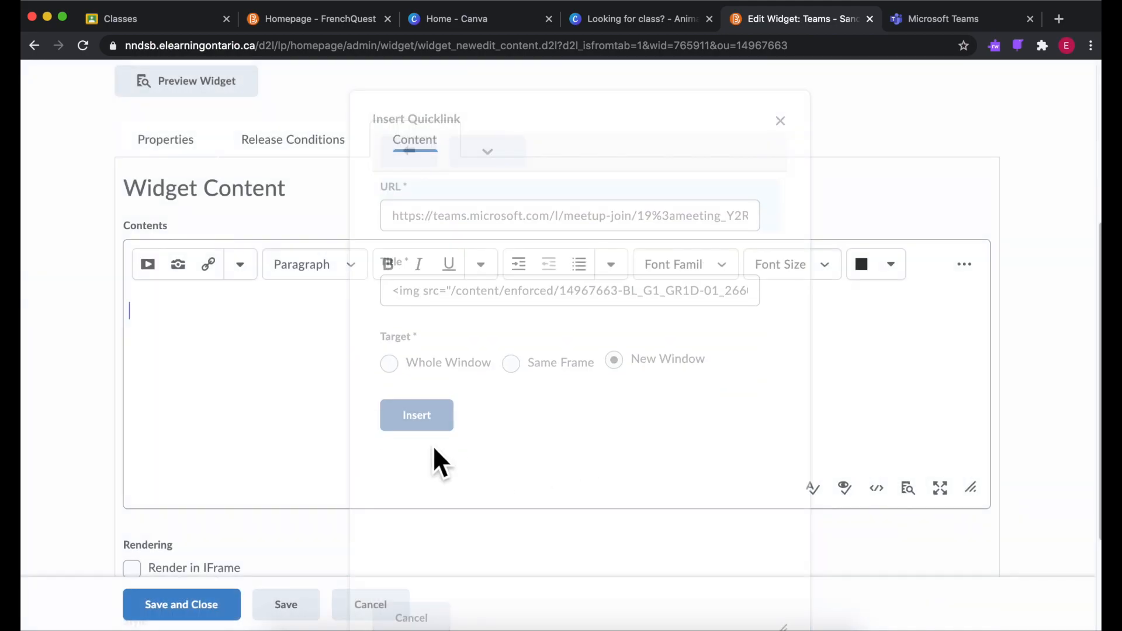
click(417, 415)
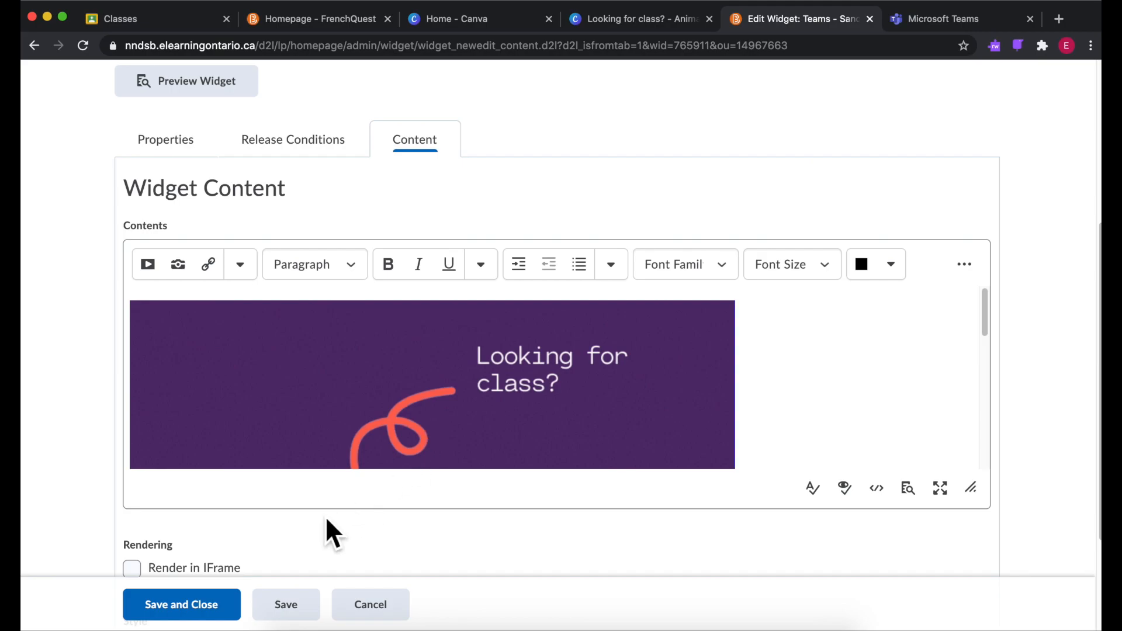
click(181, 604)
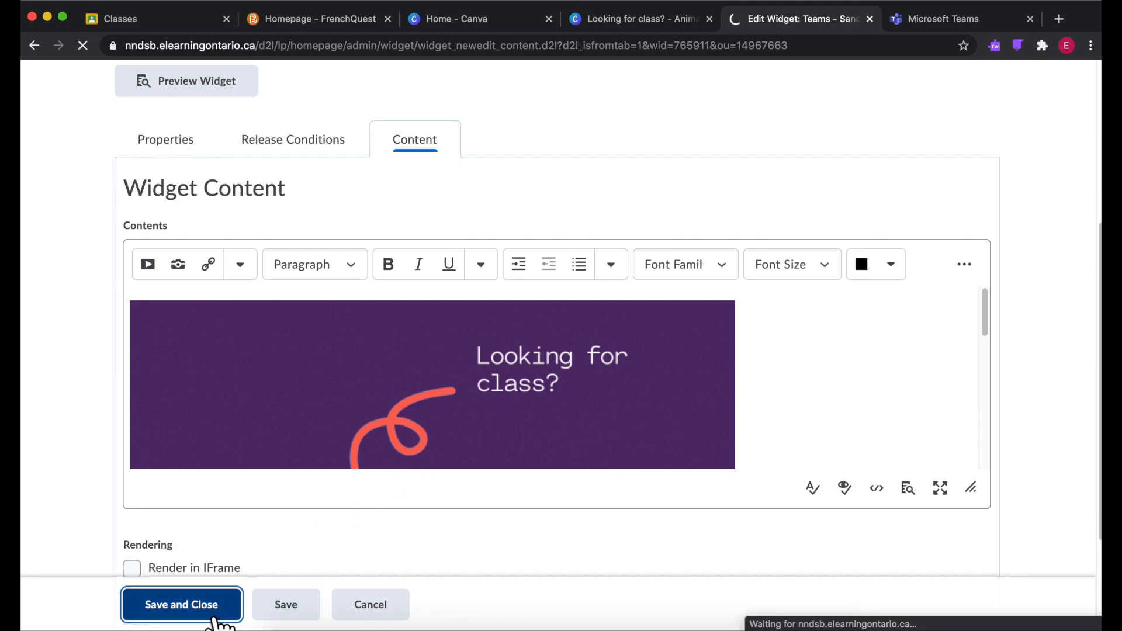
click(181, 604)
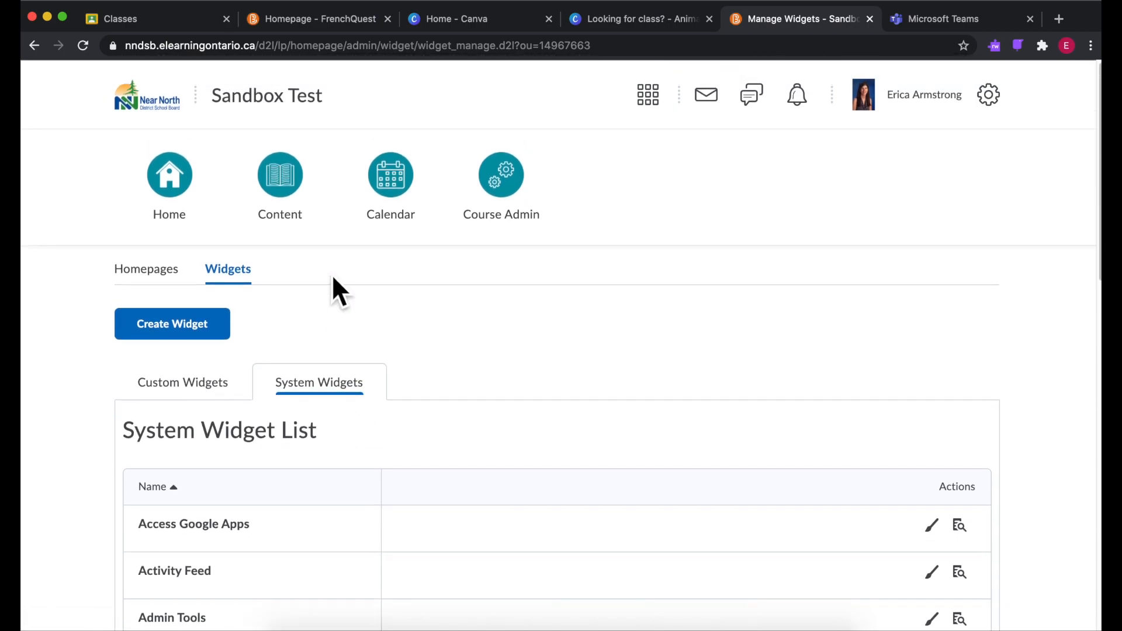
Open Mme As Homepage from the Homepages list and start adding widgets to its right panel
click(146, 268)
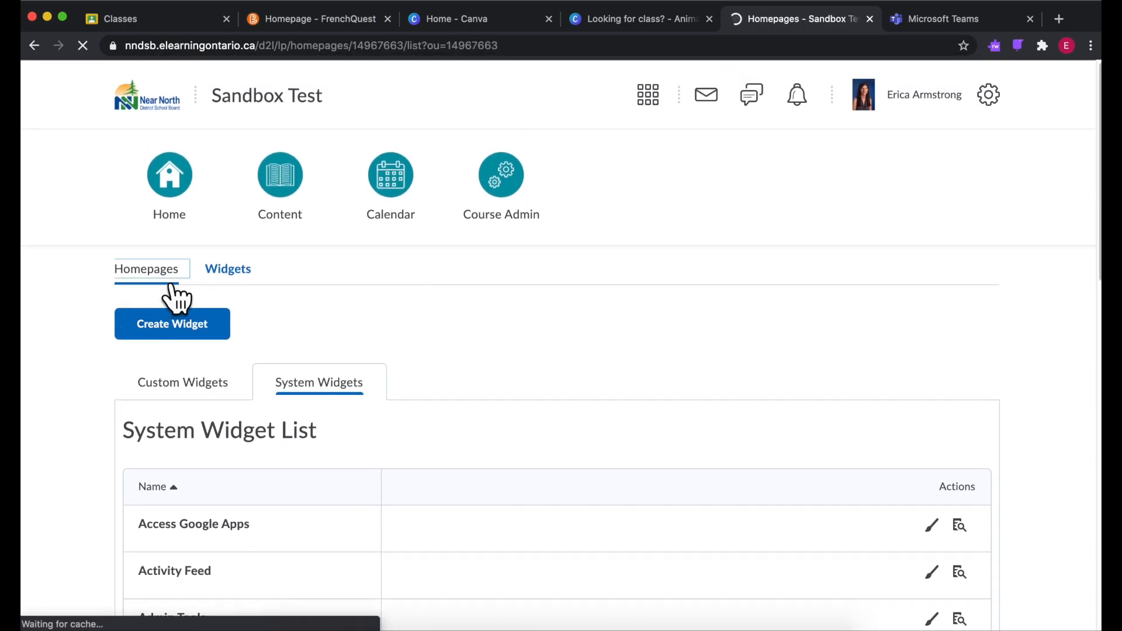
click(146, 268)
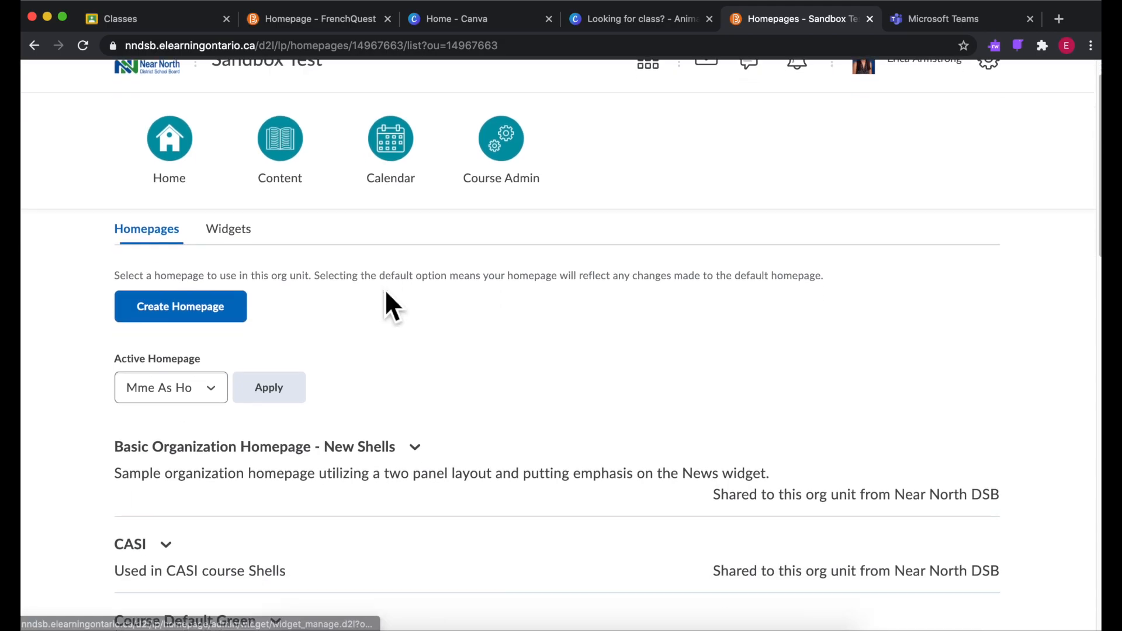
scroll(down, 3)
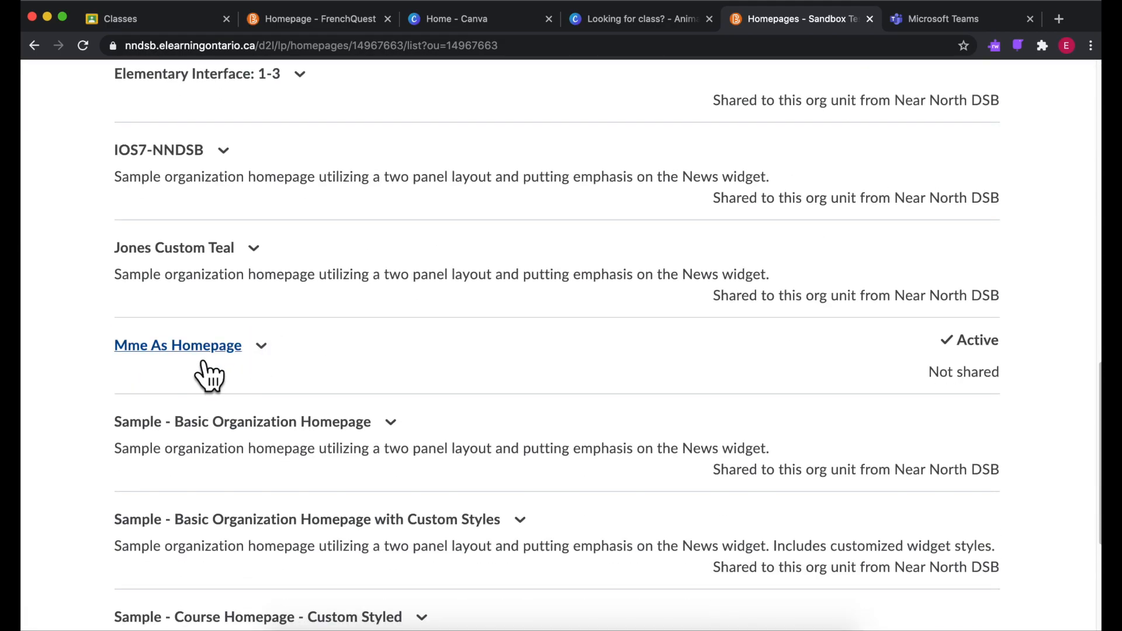
click(178, 345)
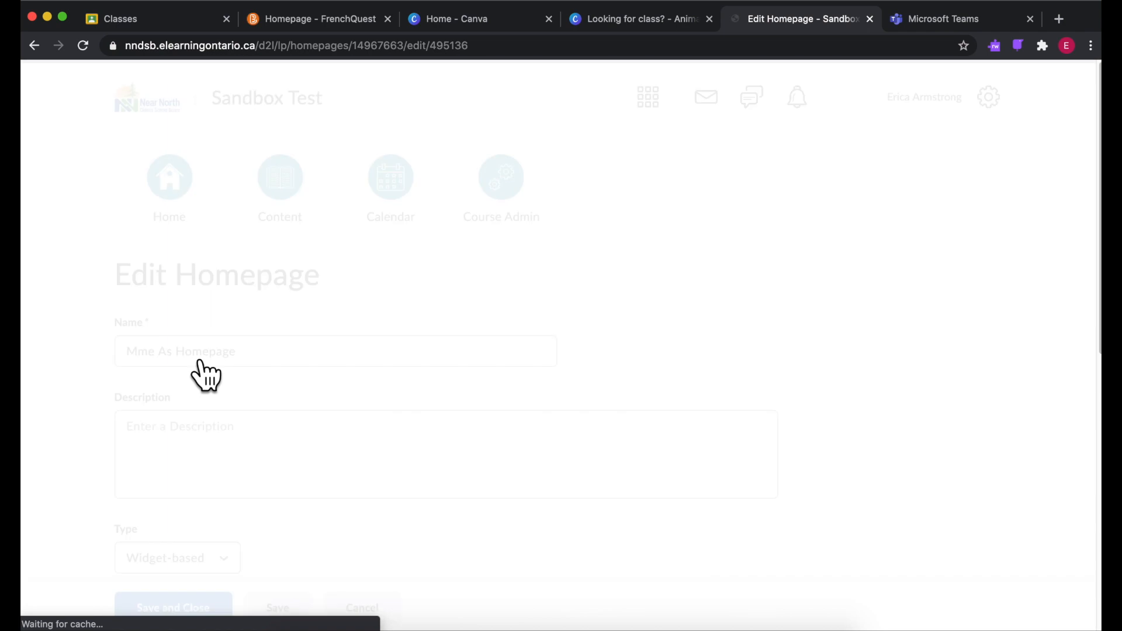
scroll(down, 3)
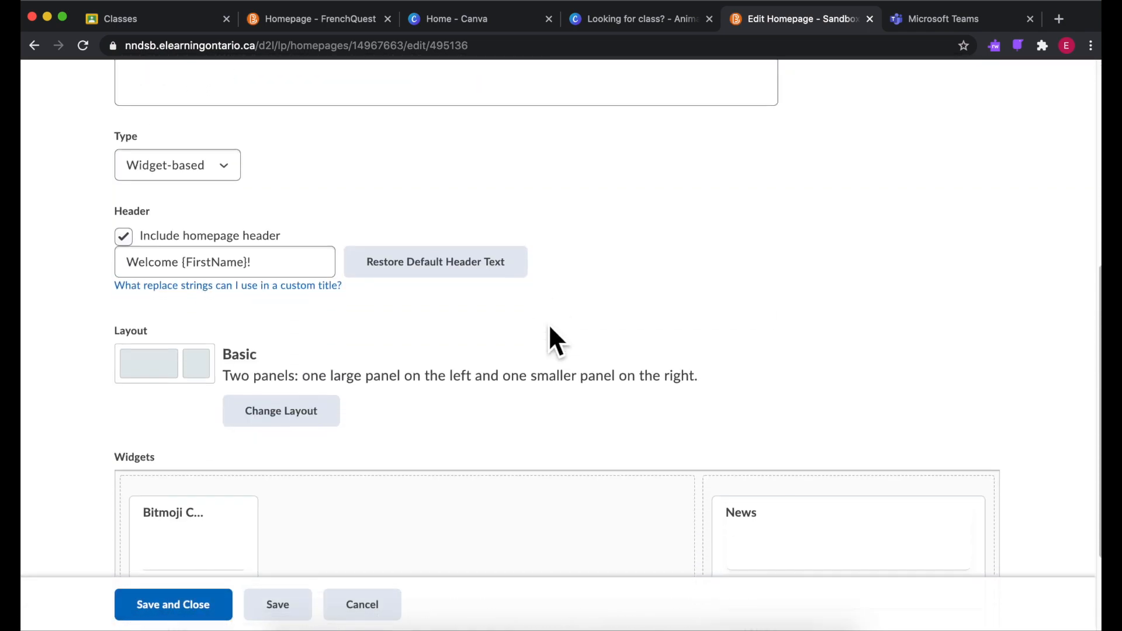
scroll(down, 3)
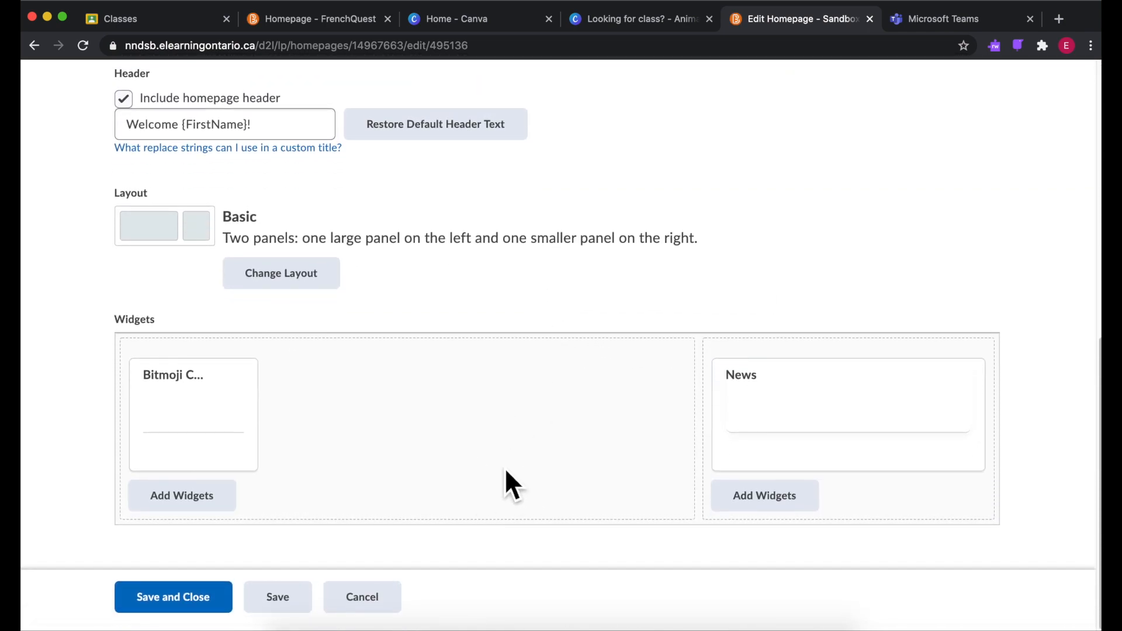
mouse_move(765, 495)
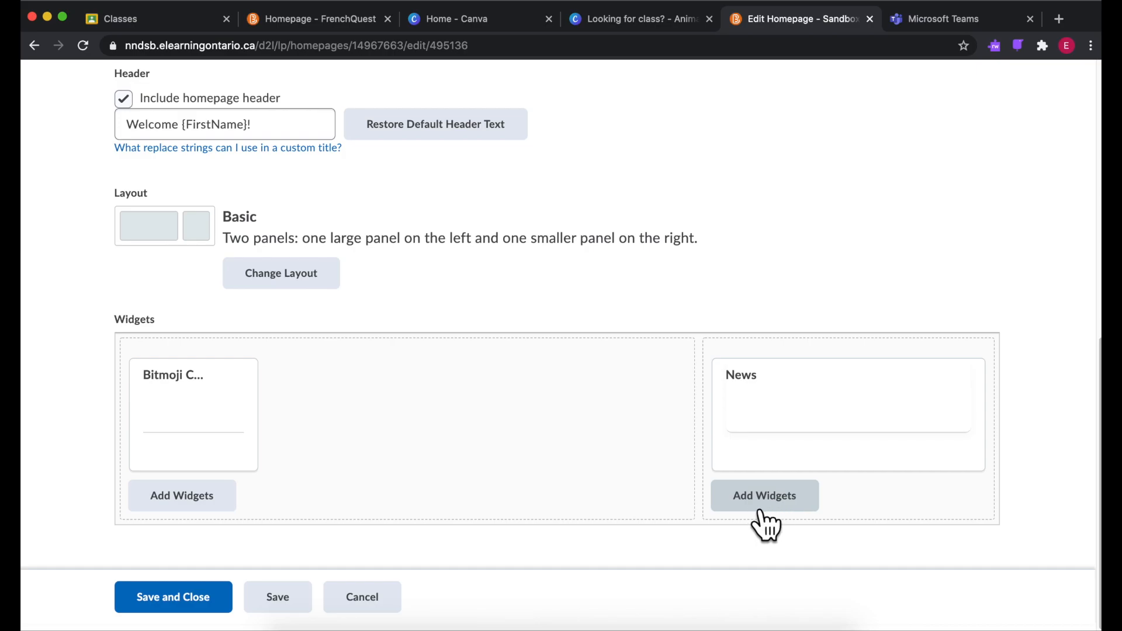
click(765, 495)
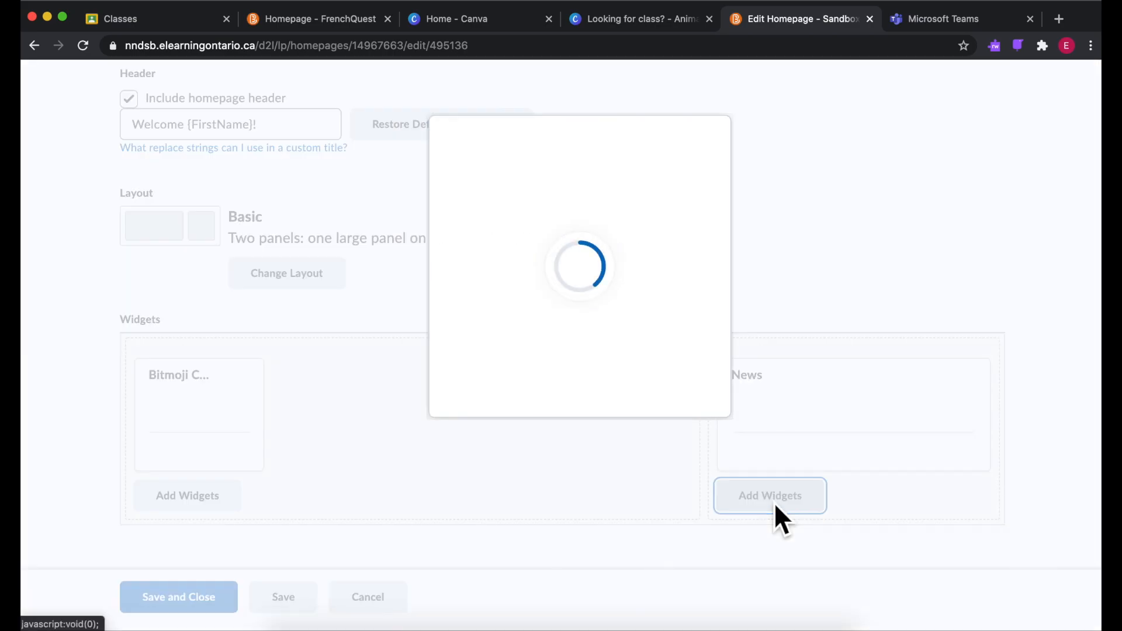
Add the custom Teams widget to the right panel, save the homepage, and go Home
click(770, 495)
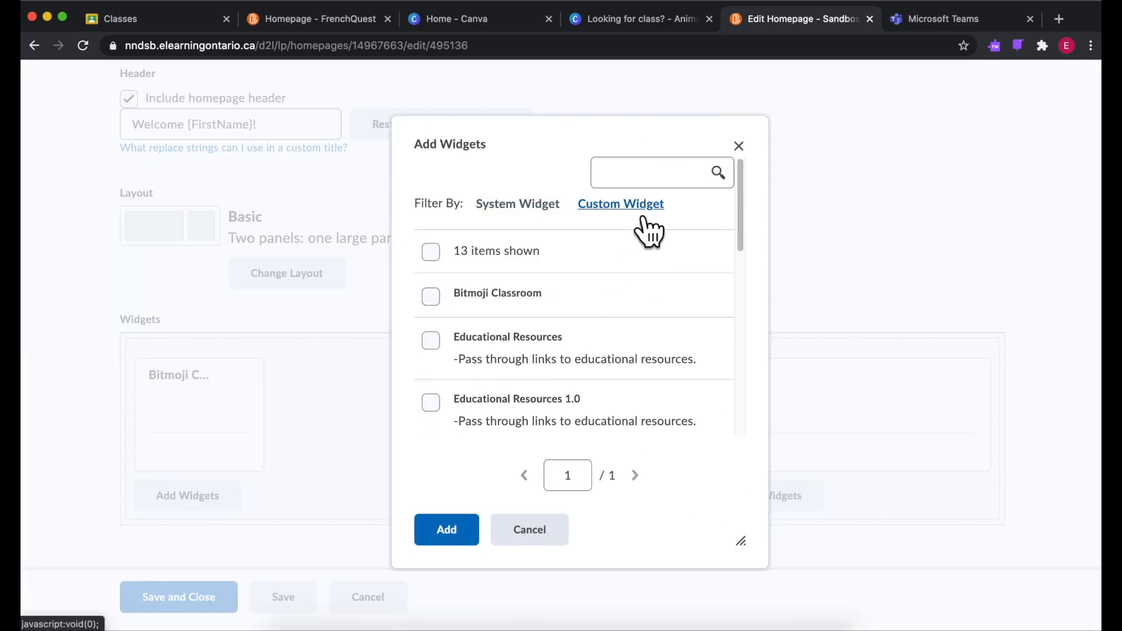
scroll(down, 3)
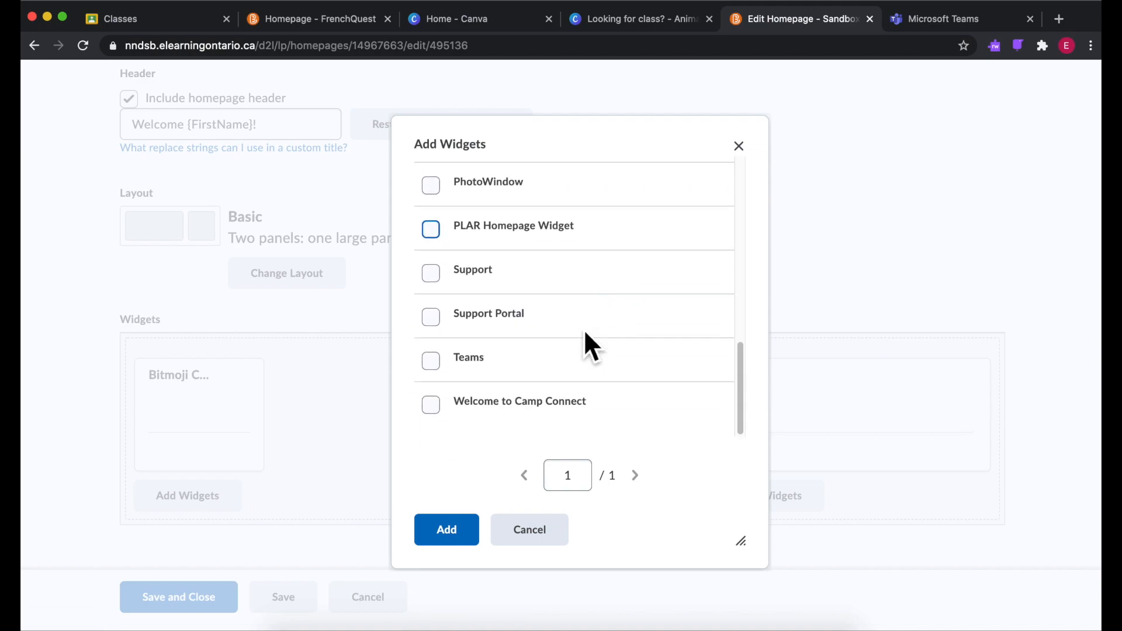
click(430, 361)
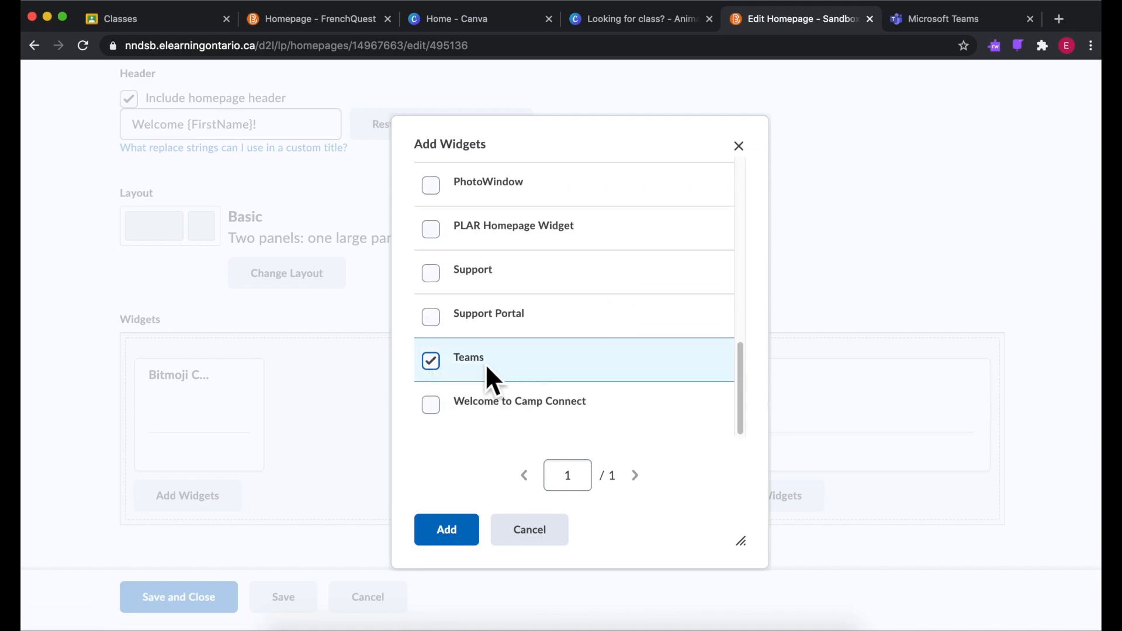
click(446, 530)
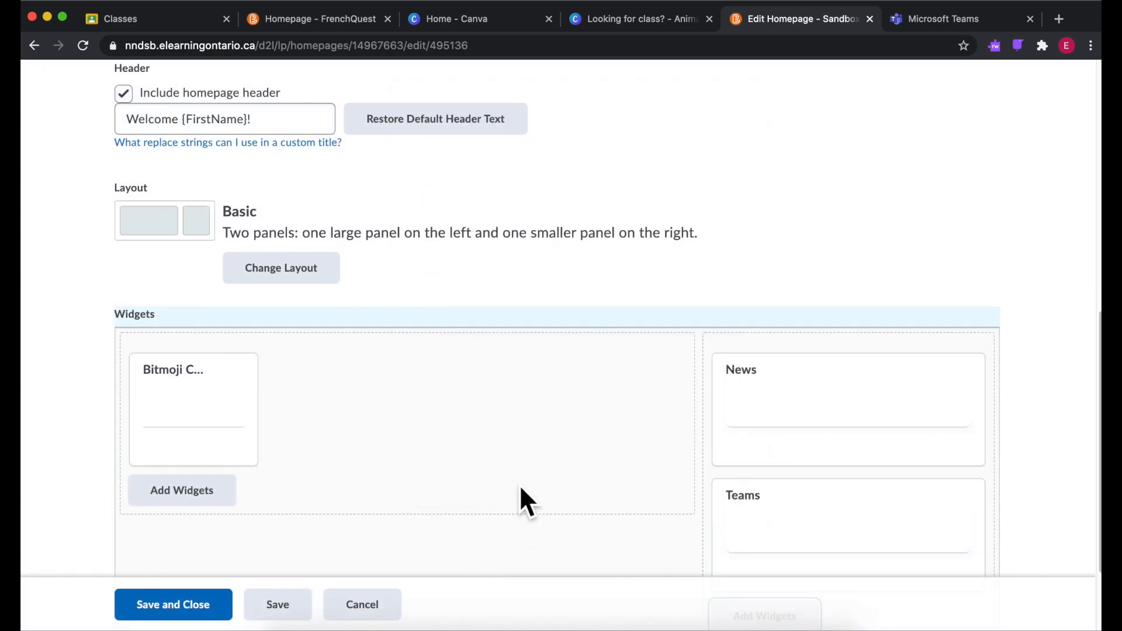
click(173, 604)
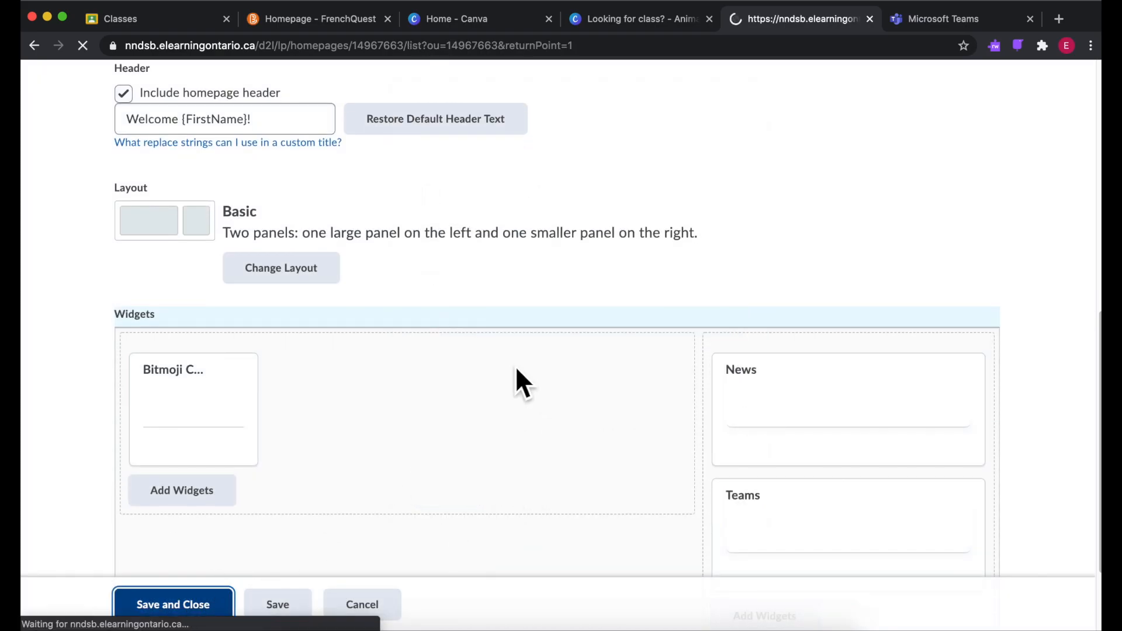
click(172, 604)
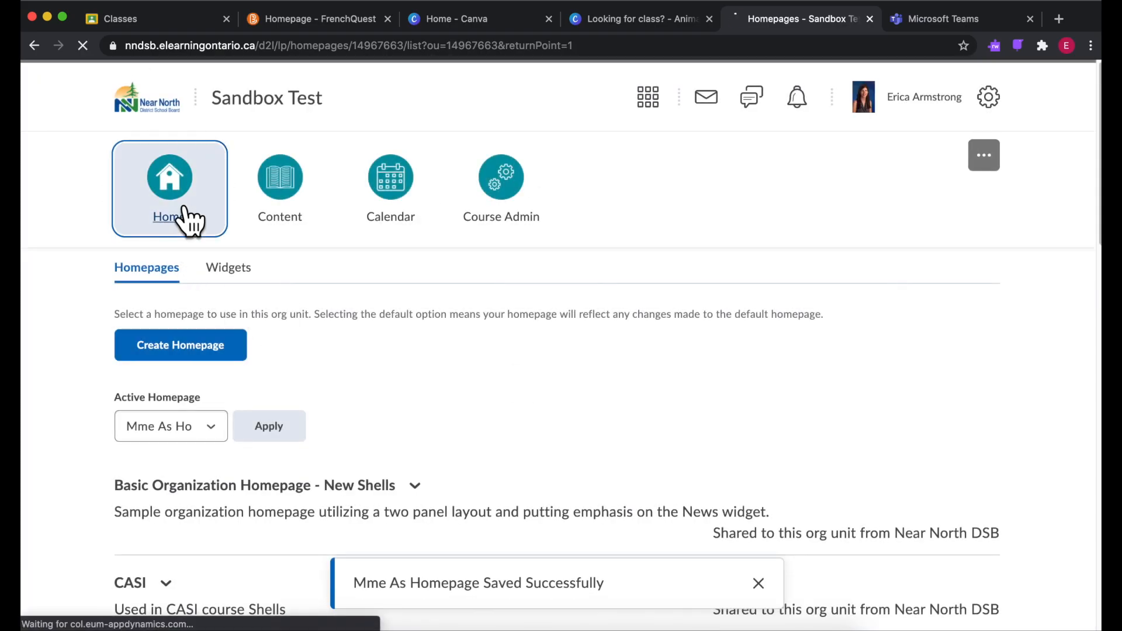
click(169, 189)
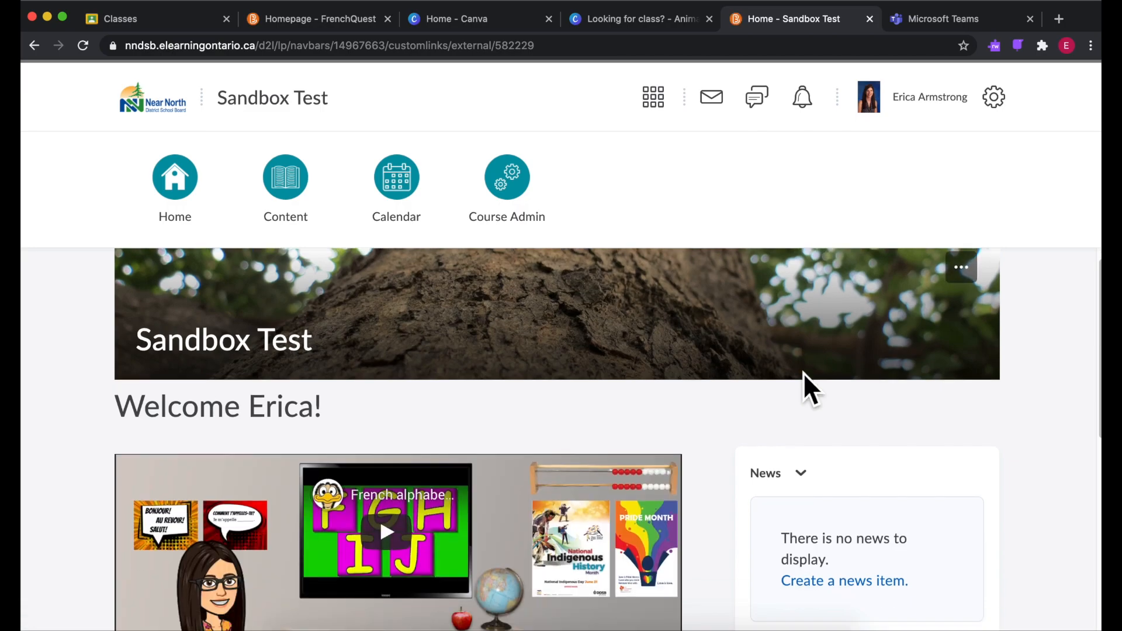
Open Widget Settings from the Teams widget's ellipsis menu on the Sandbox Test homepage
scroll(down, 3)
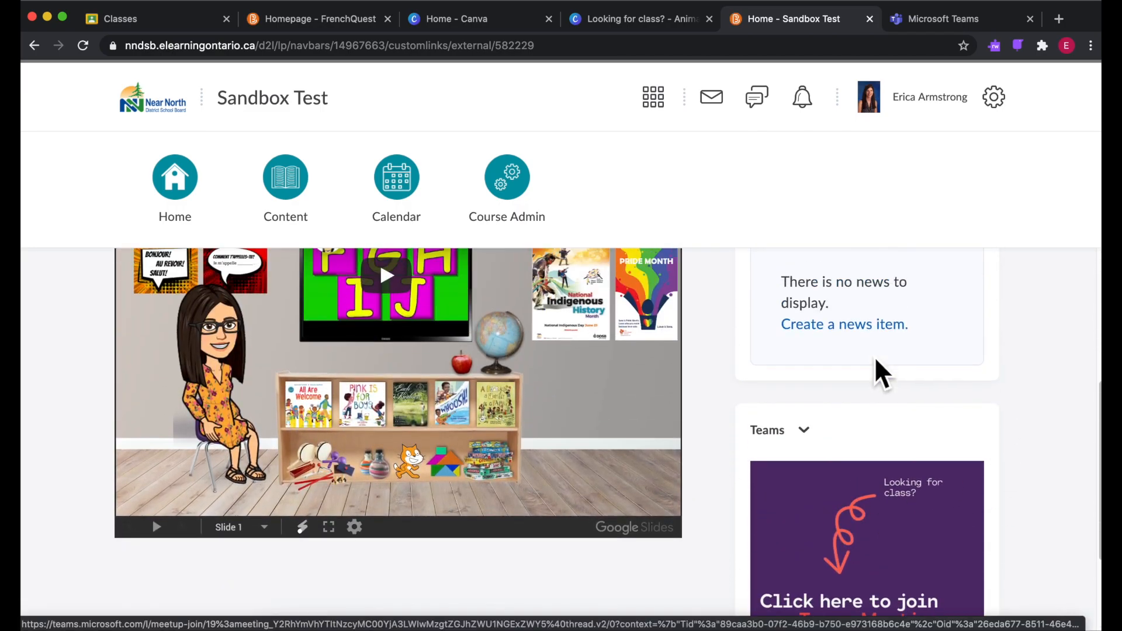
scroll(up, 3)
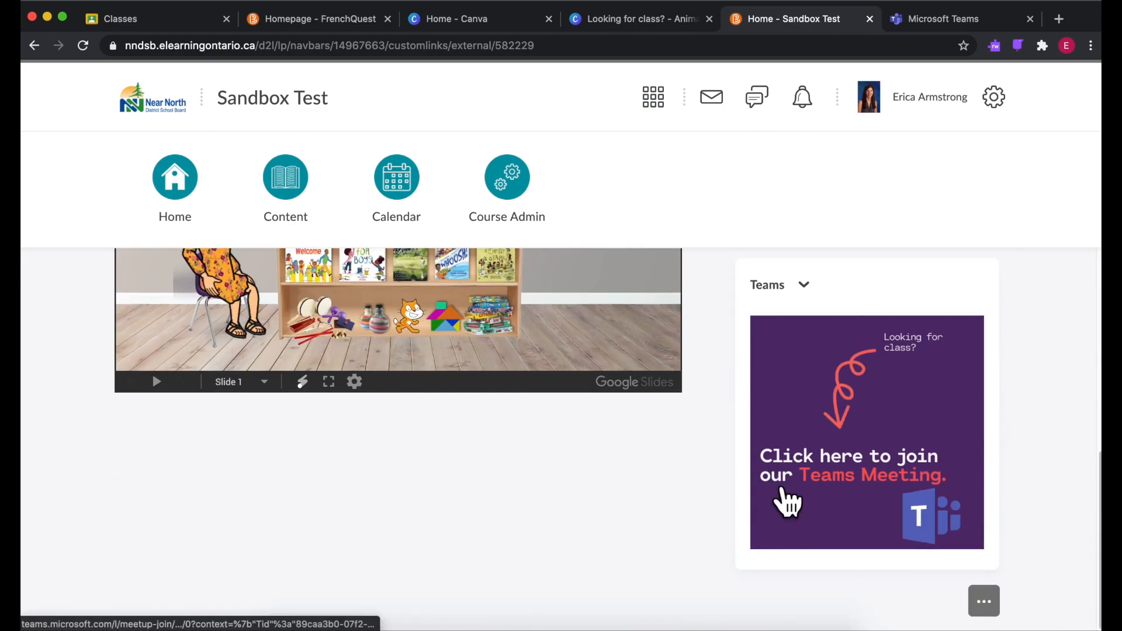
click(804, 284)
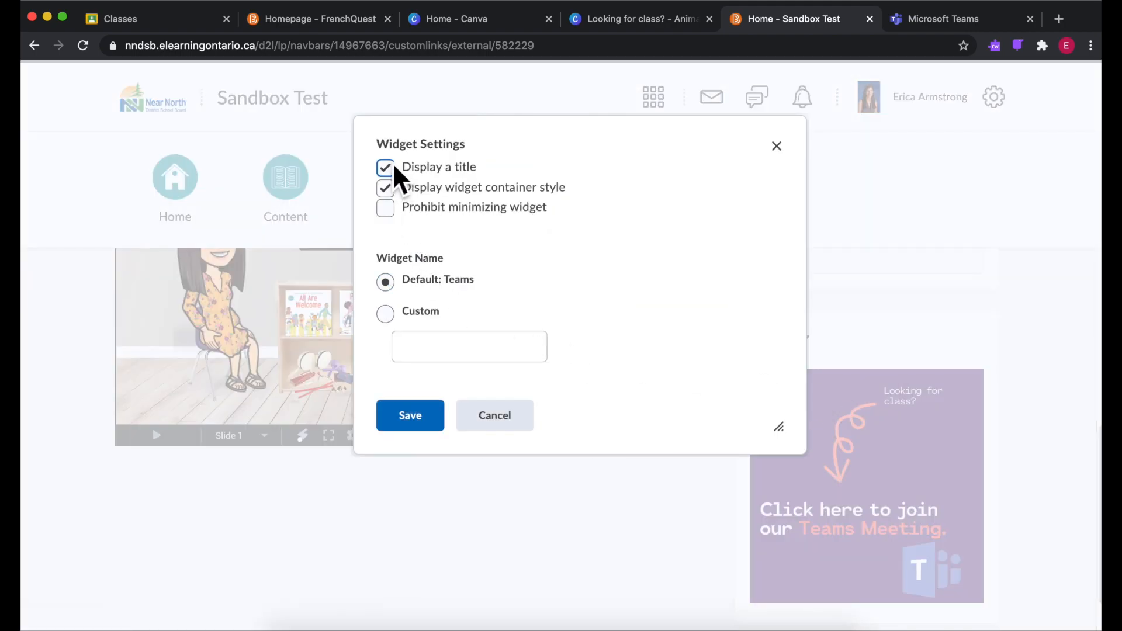
Turn off the widget title and container style, save, and test the graphic's Teams link
click(385, 167)
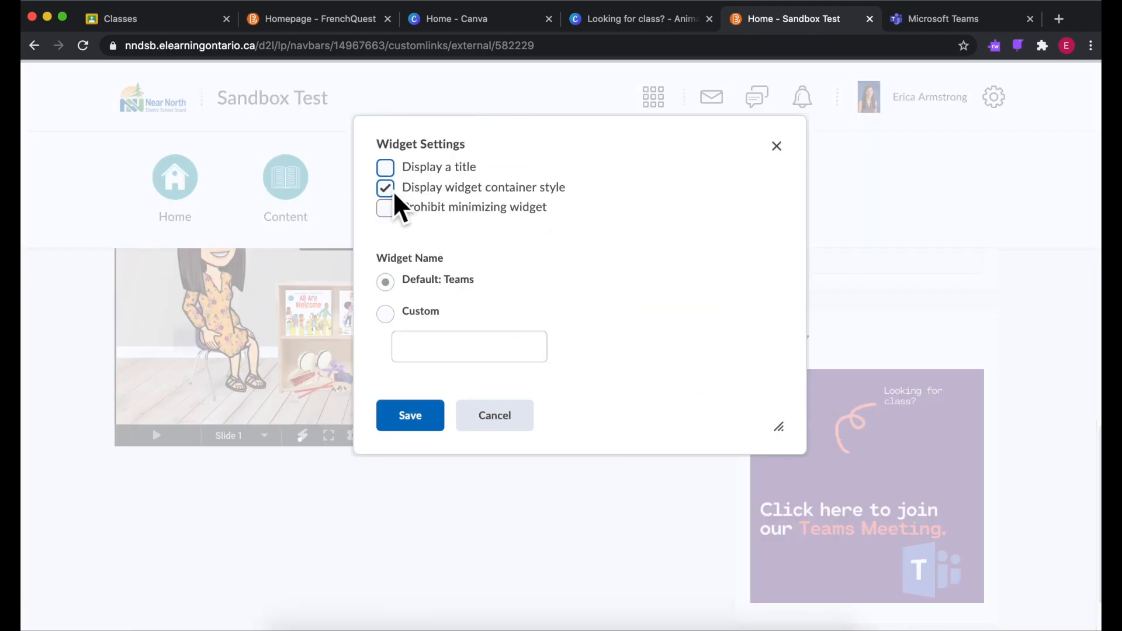
click(385, 187)
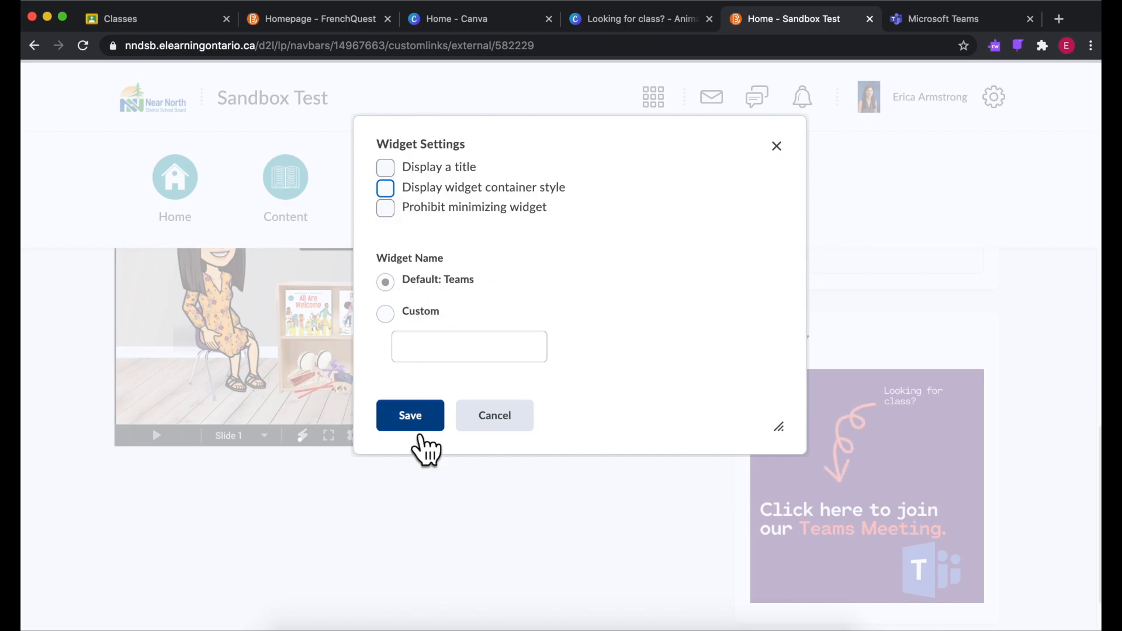
click(411, 415)
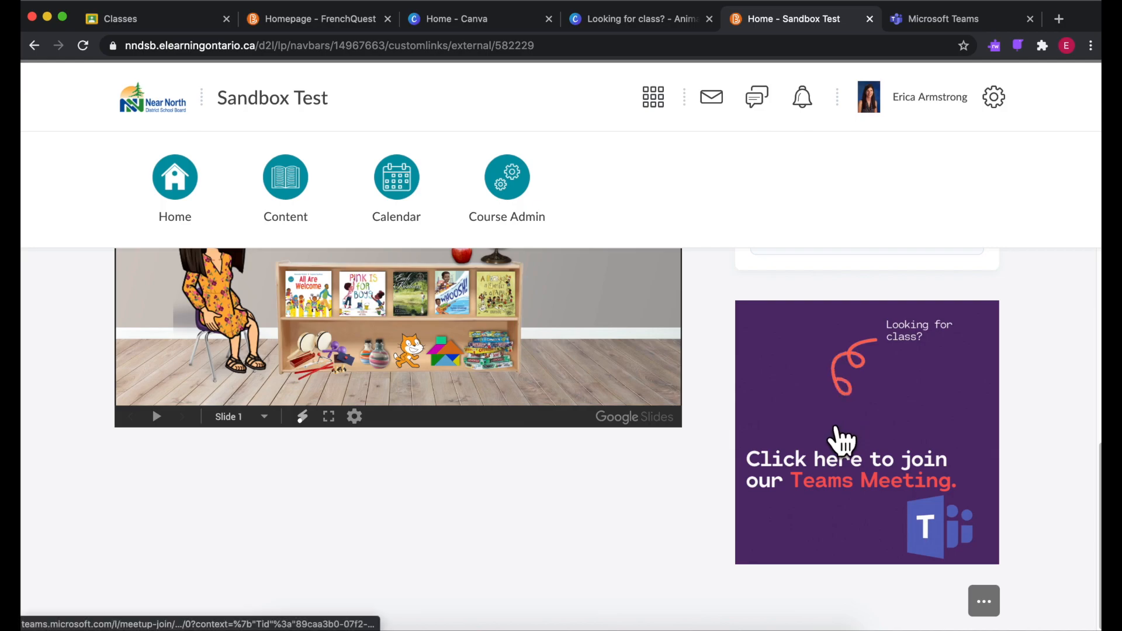
click(848, 459)
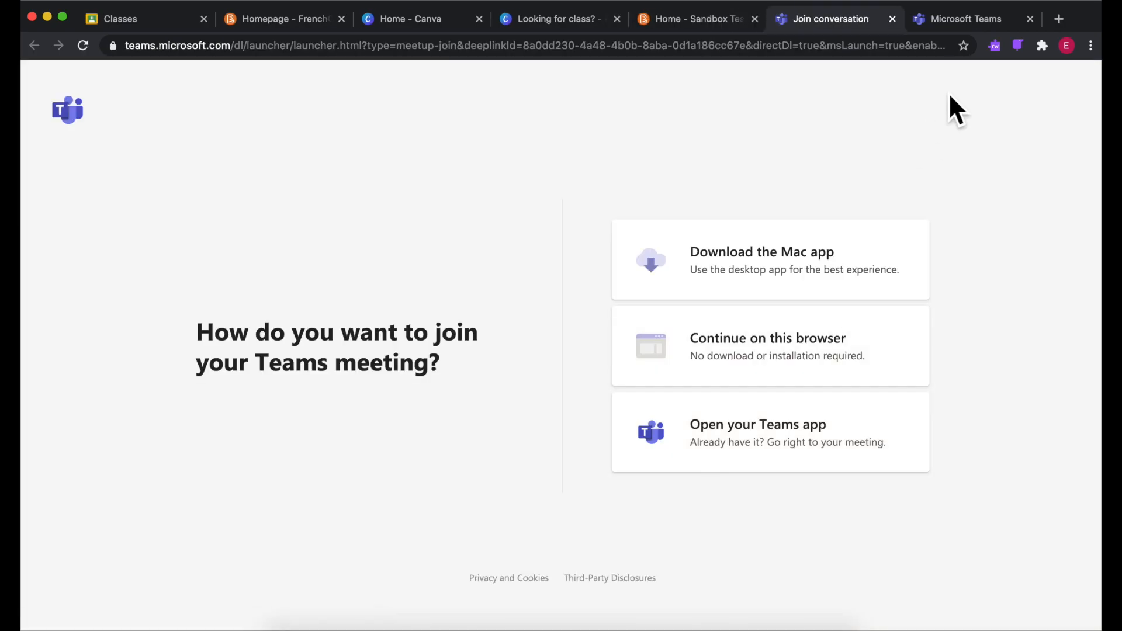